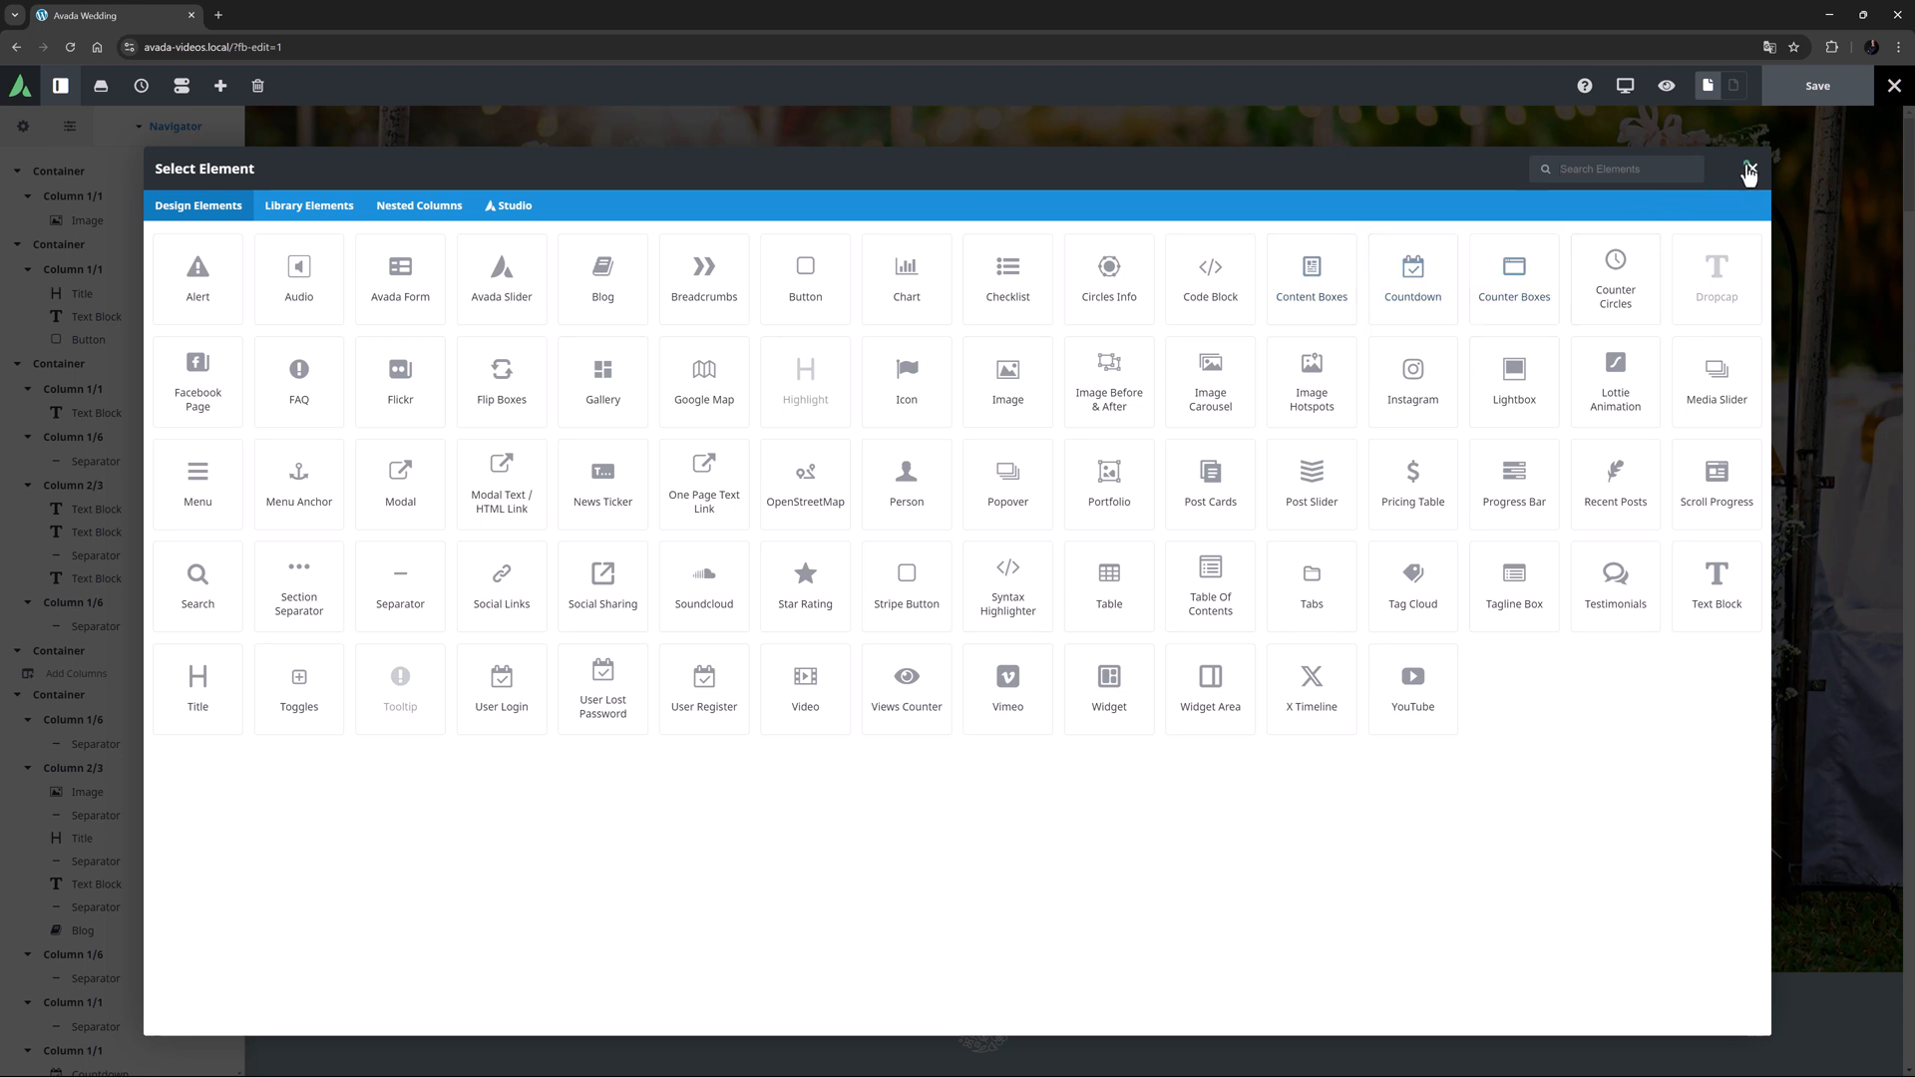
Dismiss the Select Element picker to get back to the wedding page editor
{"action": "left_click", "coordinate": [1748, 168]}
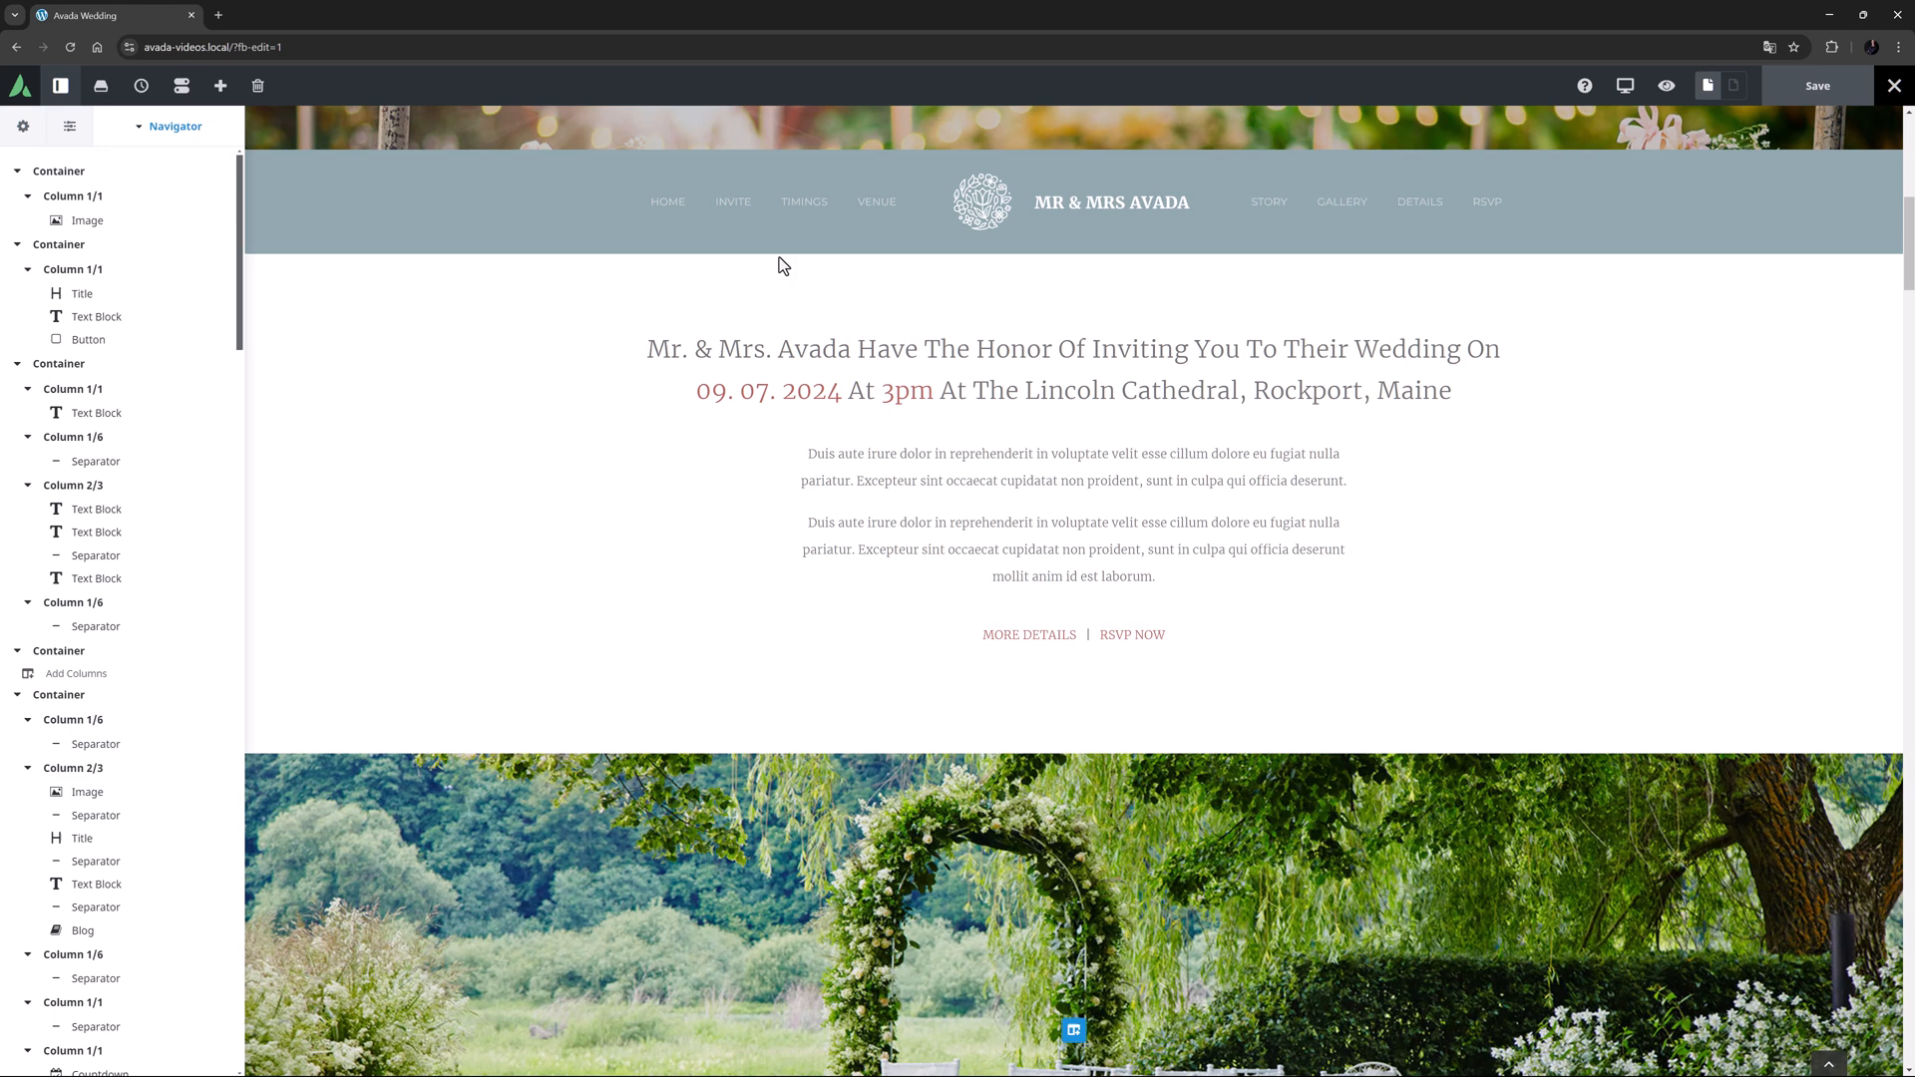
Select 'The Lincoln Cathedral, Rockport, Maine' in the heading and show the inline elements list
{"action": "scroll", "scroll_direction": "down", "scroll_amount": 3}
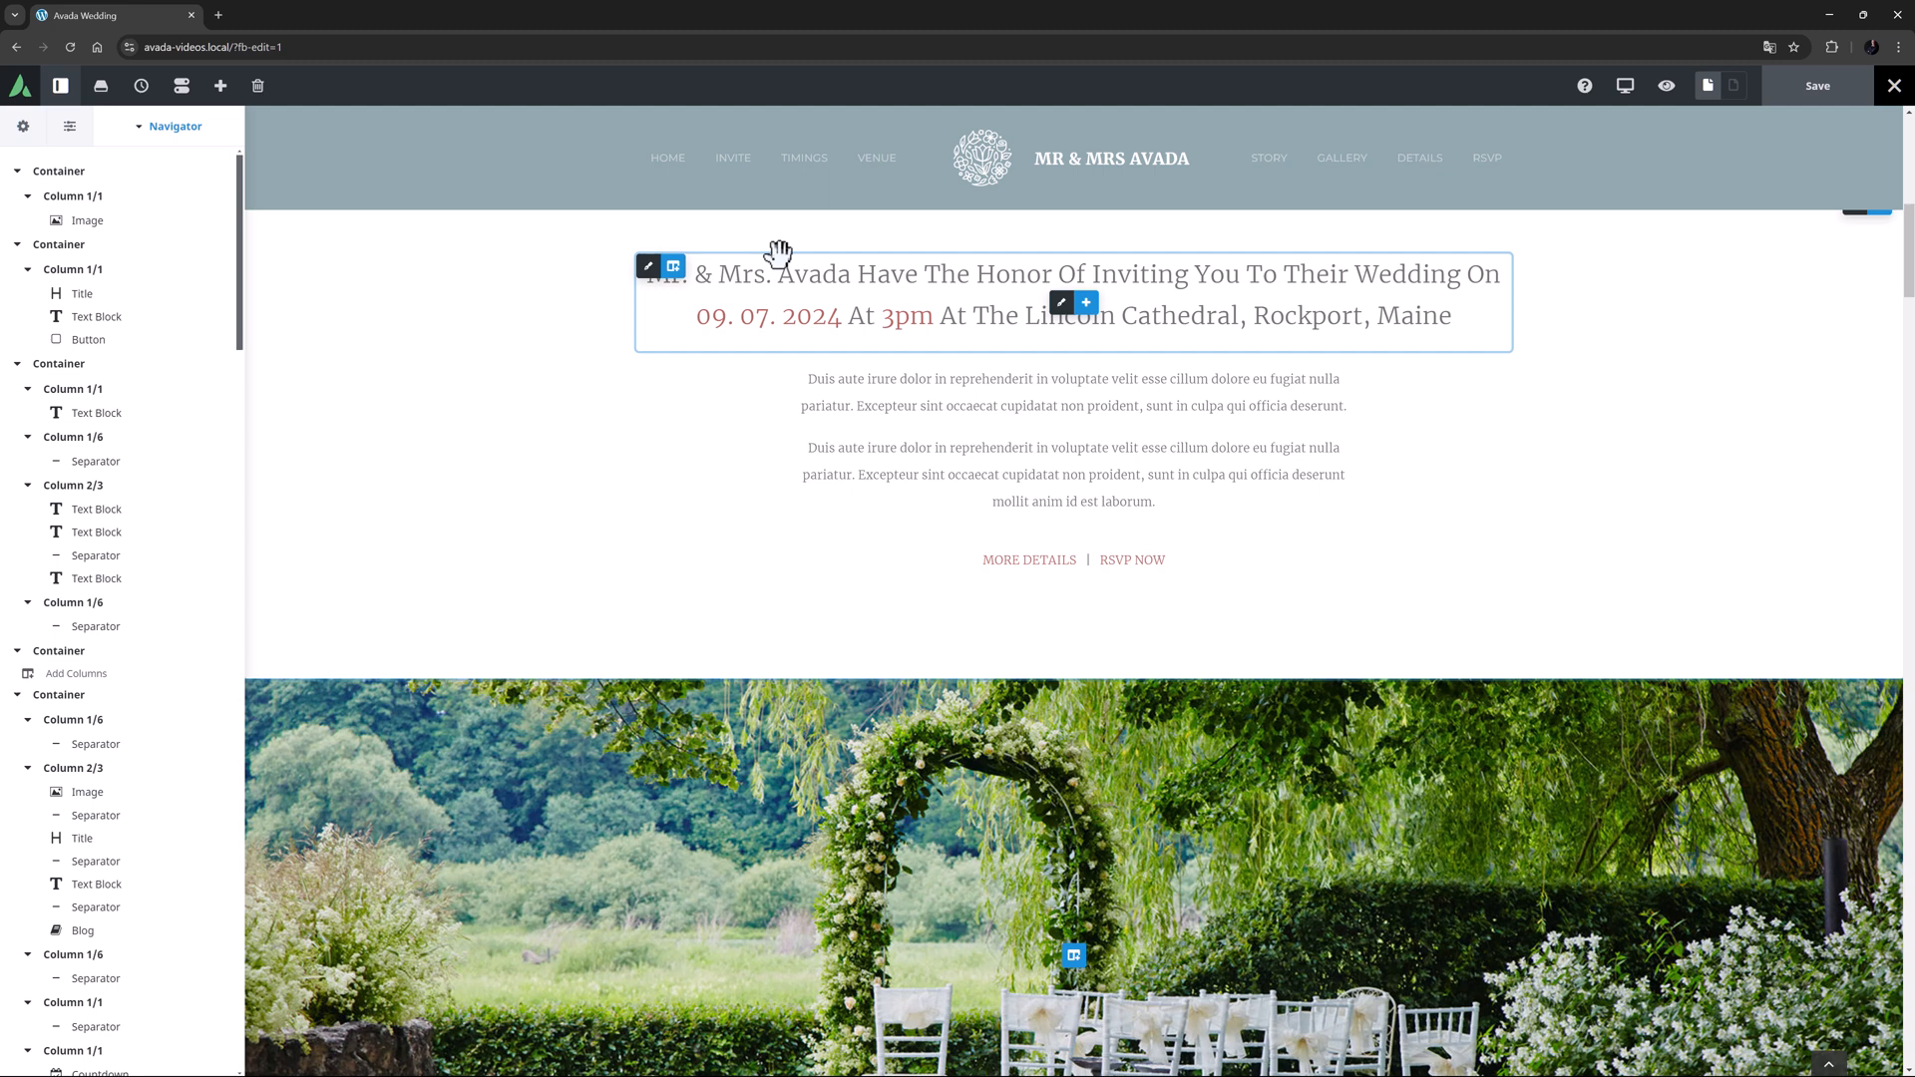
{"action": "mouse_move", "coordinate": [778, 257]}
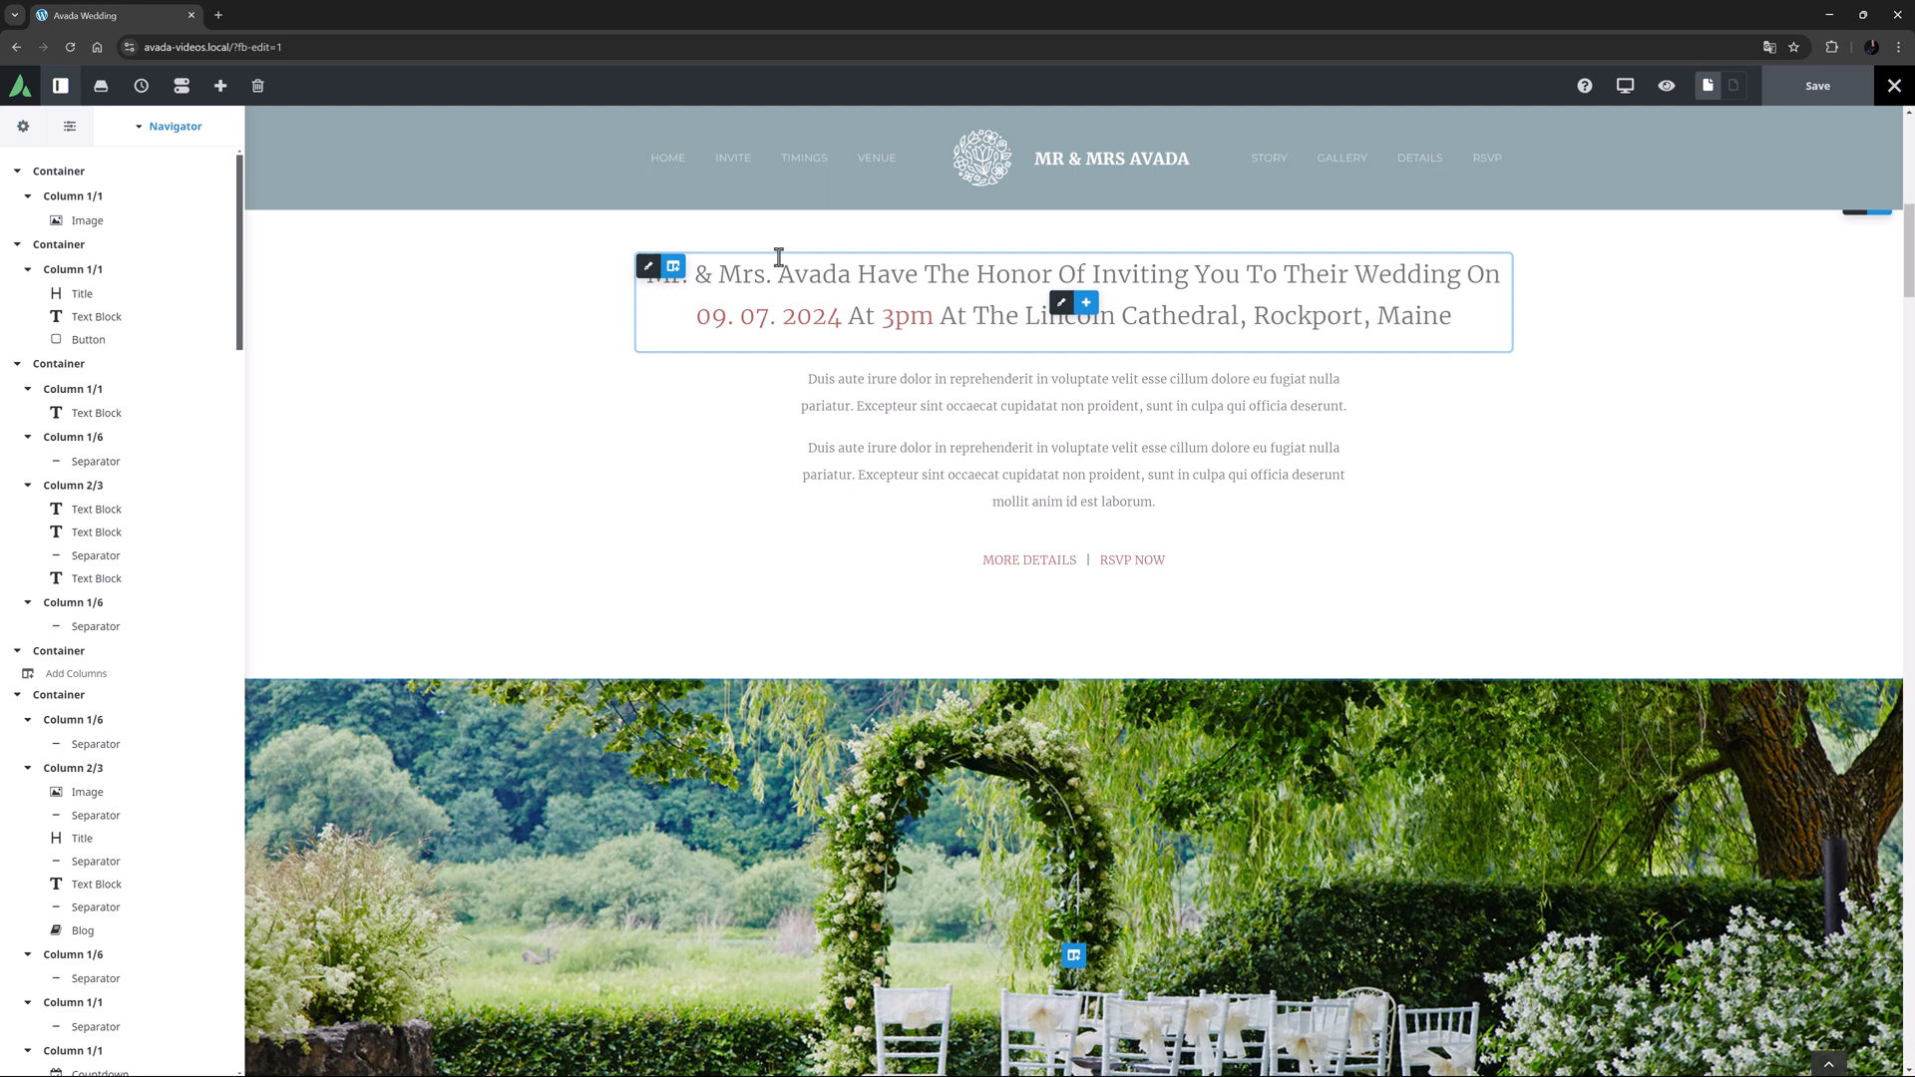
{"action": "left_click_drag", "start_coordinate": [974, 315], "coordinate": [1197, 315]}
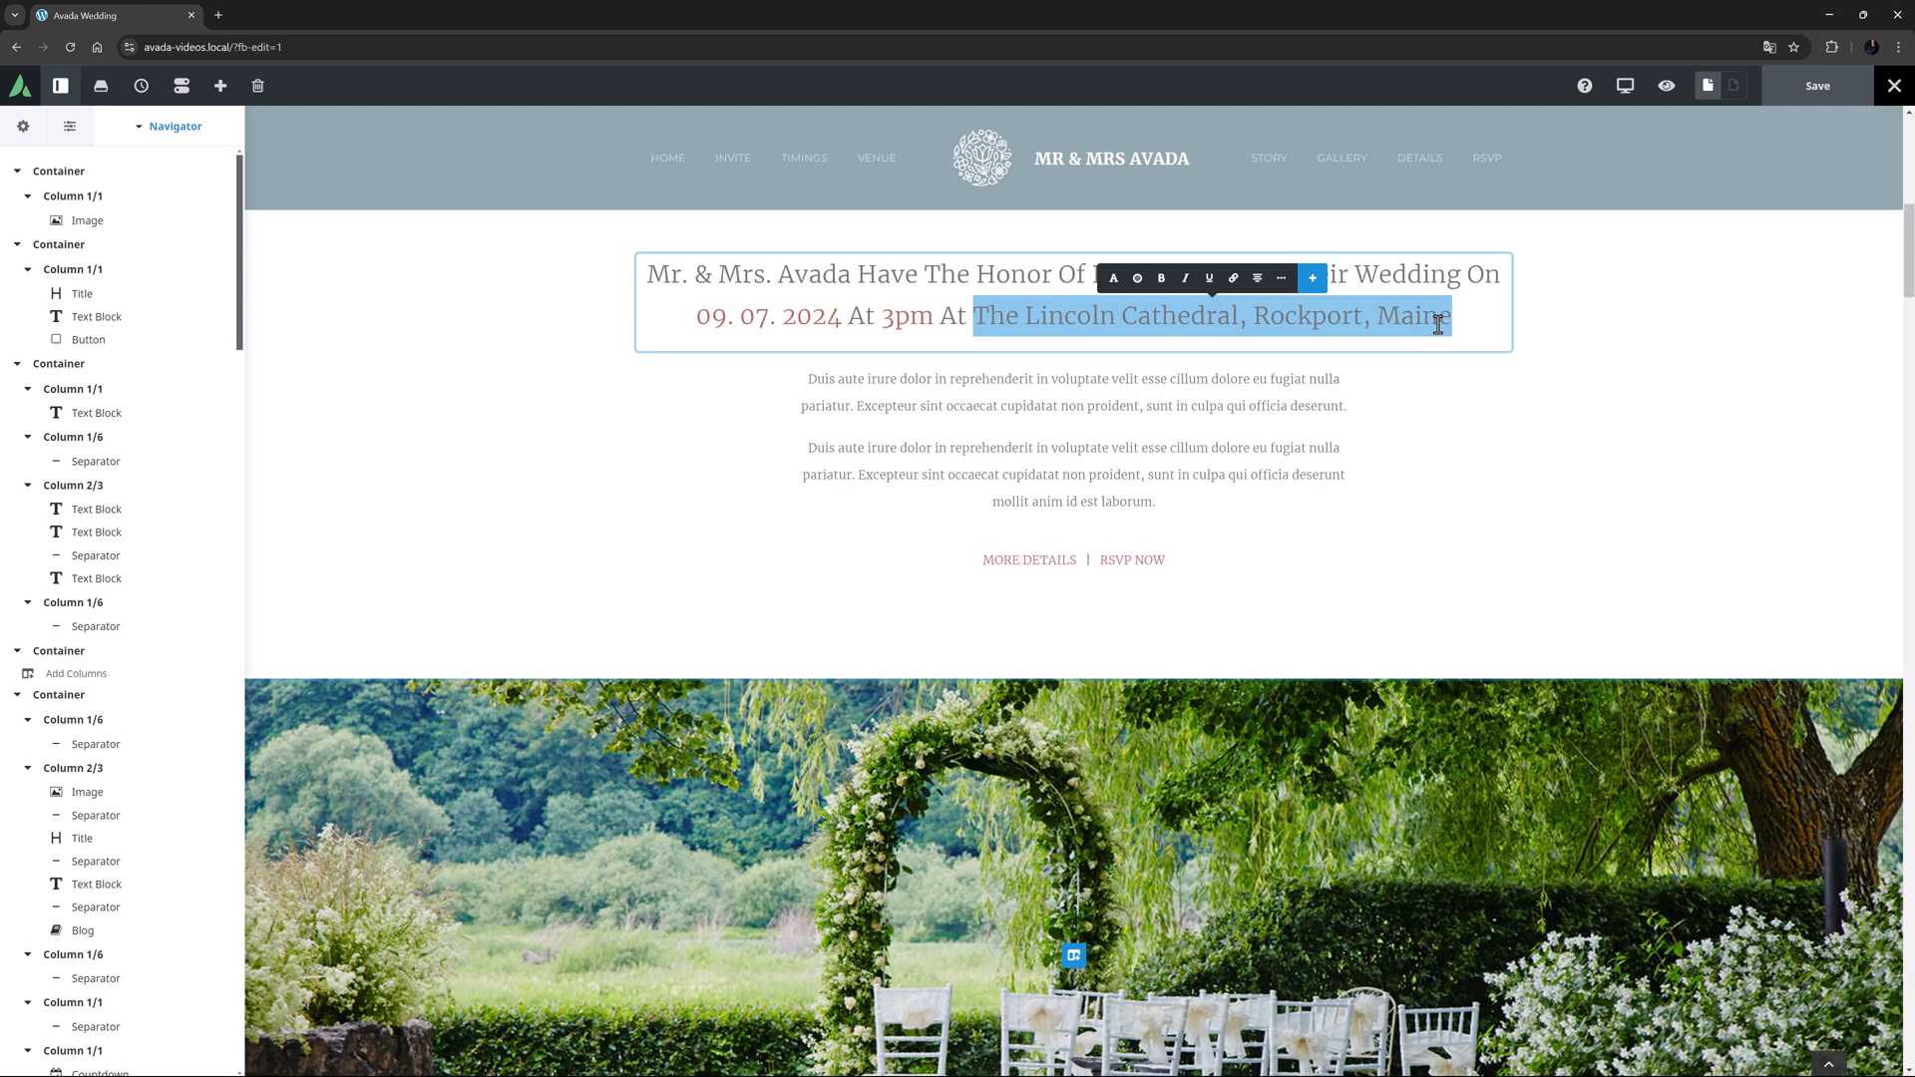
{"action": "left_click", "coordinate": [1312, 277]}
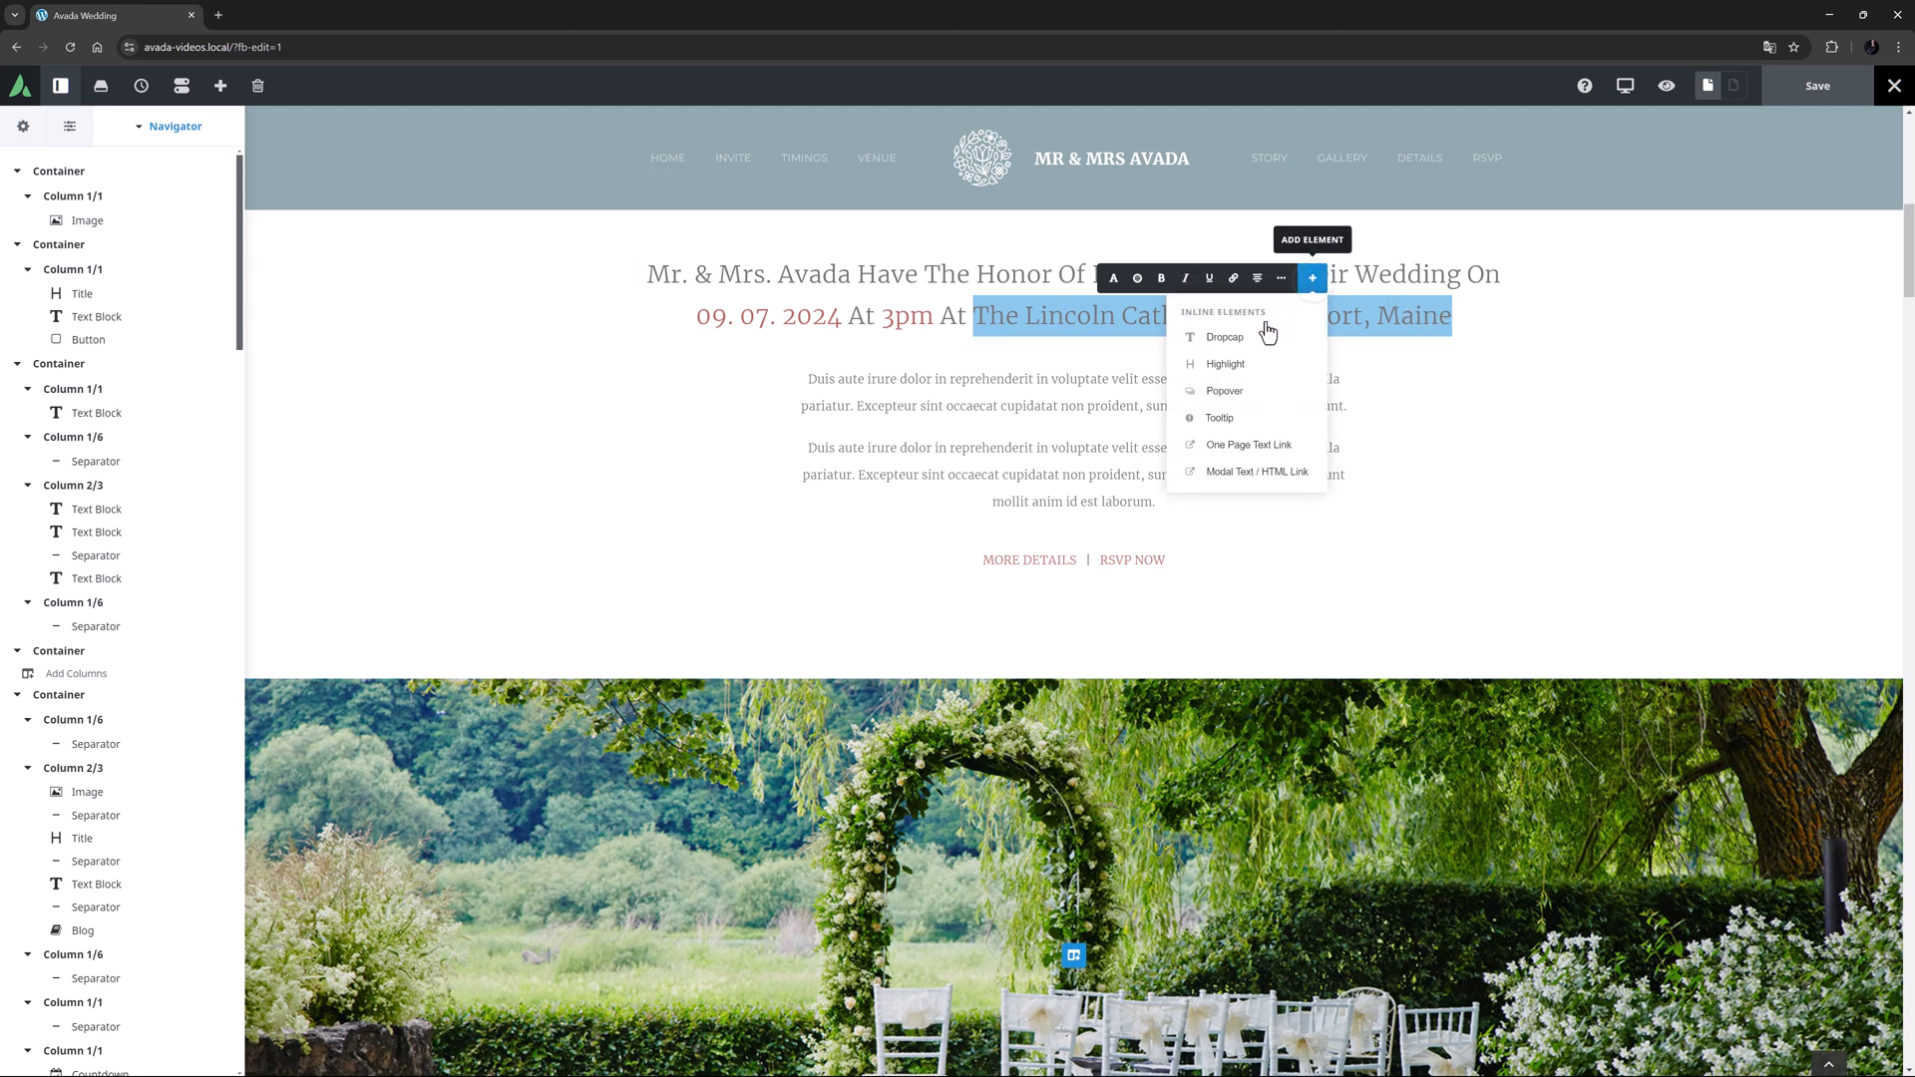
Add a Highlight to the venue text, trying Marker style before returning to Full background
{"action": "left_click", "coordinate": [1225, 363]}
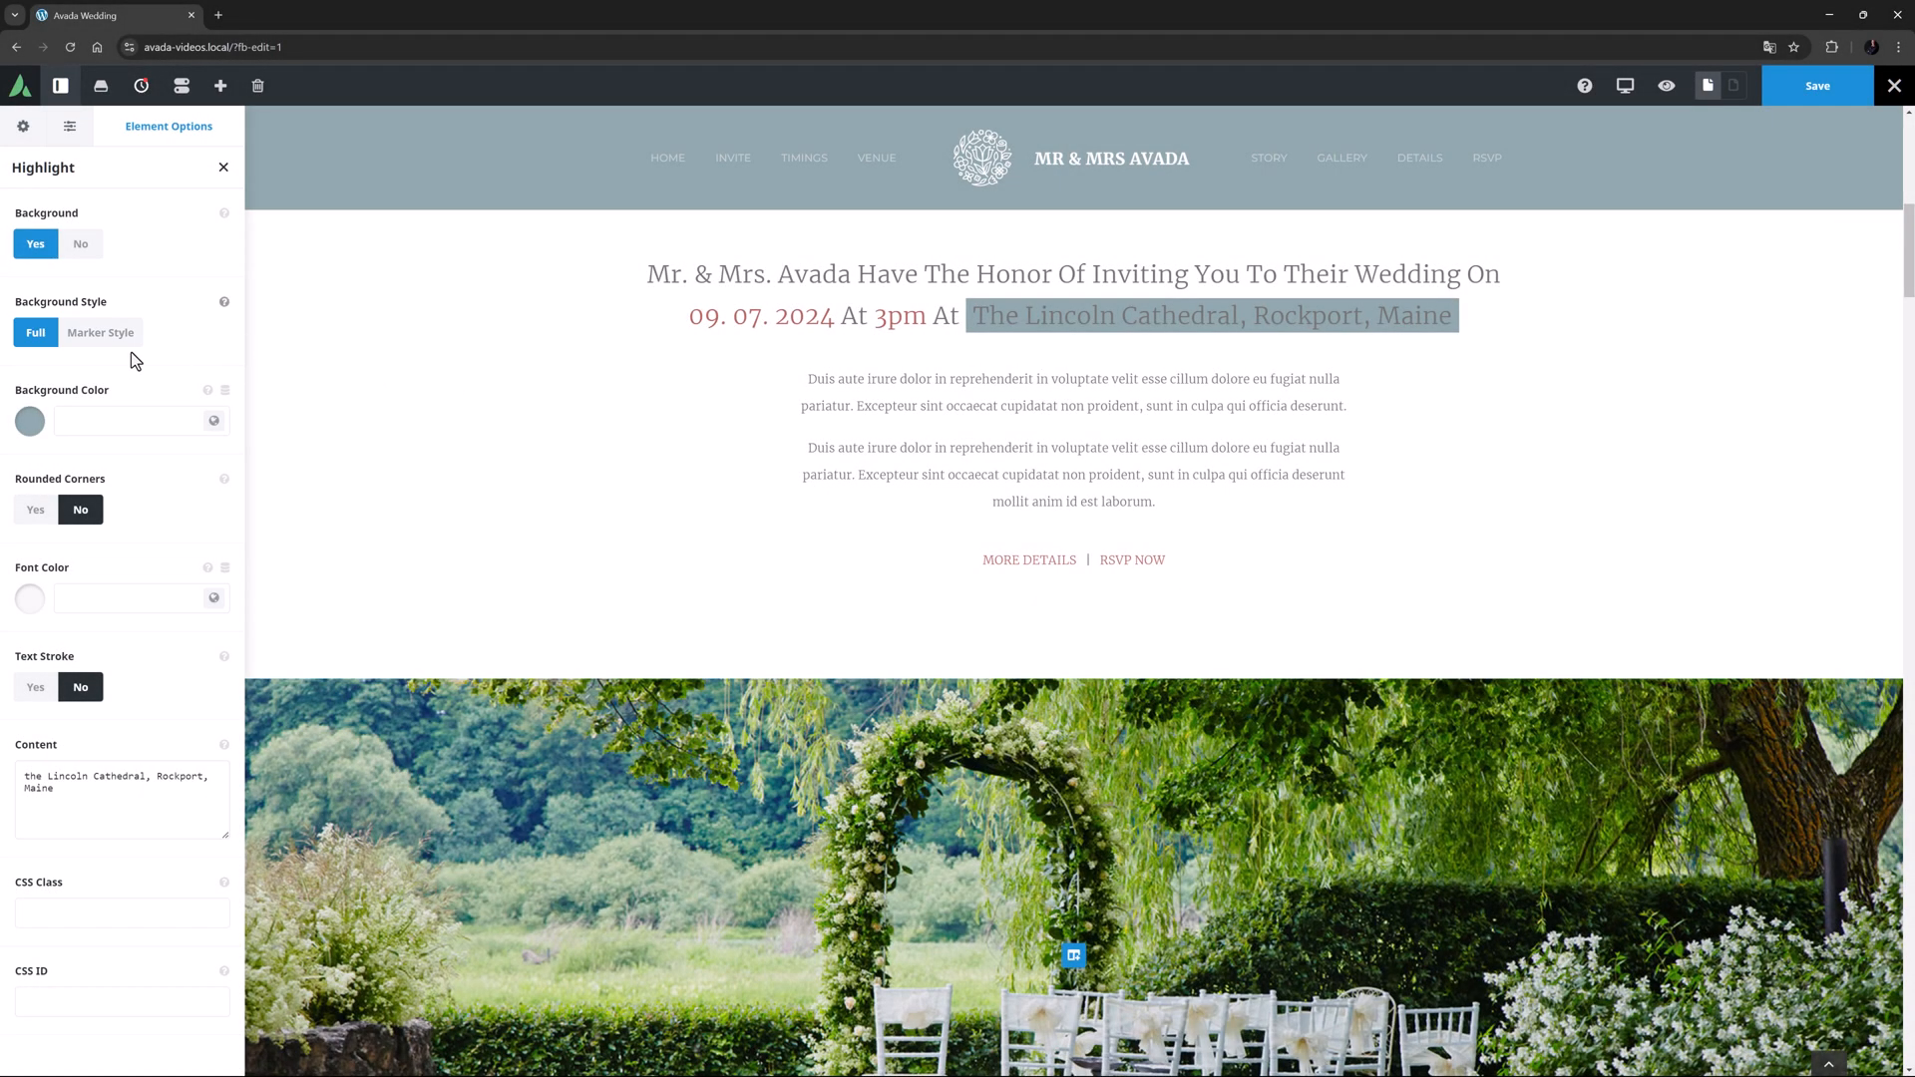
{"action": "left_click", "coordinate": [99, 332]}
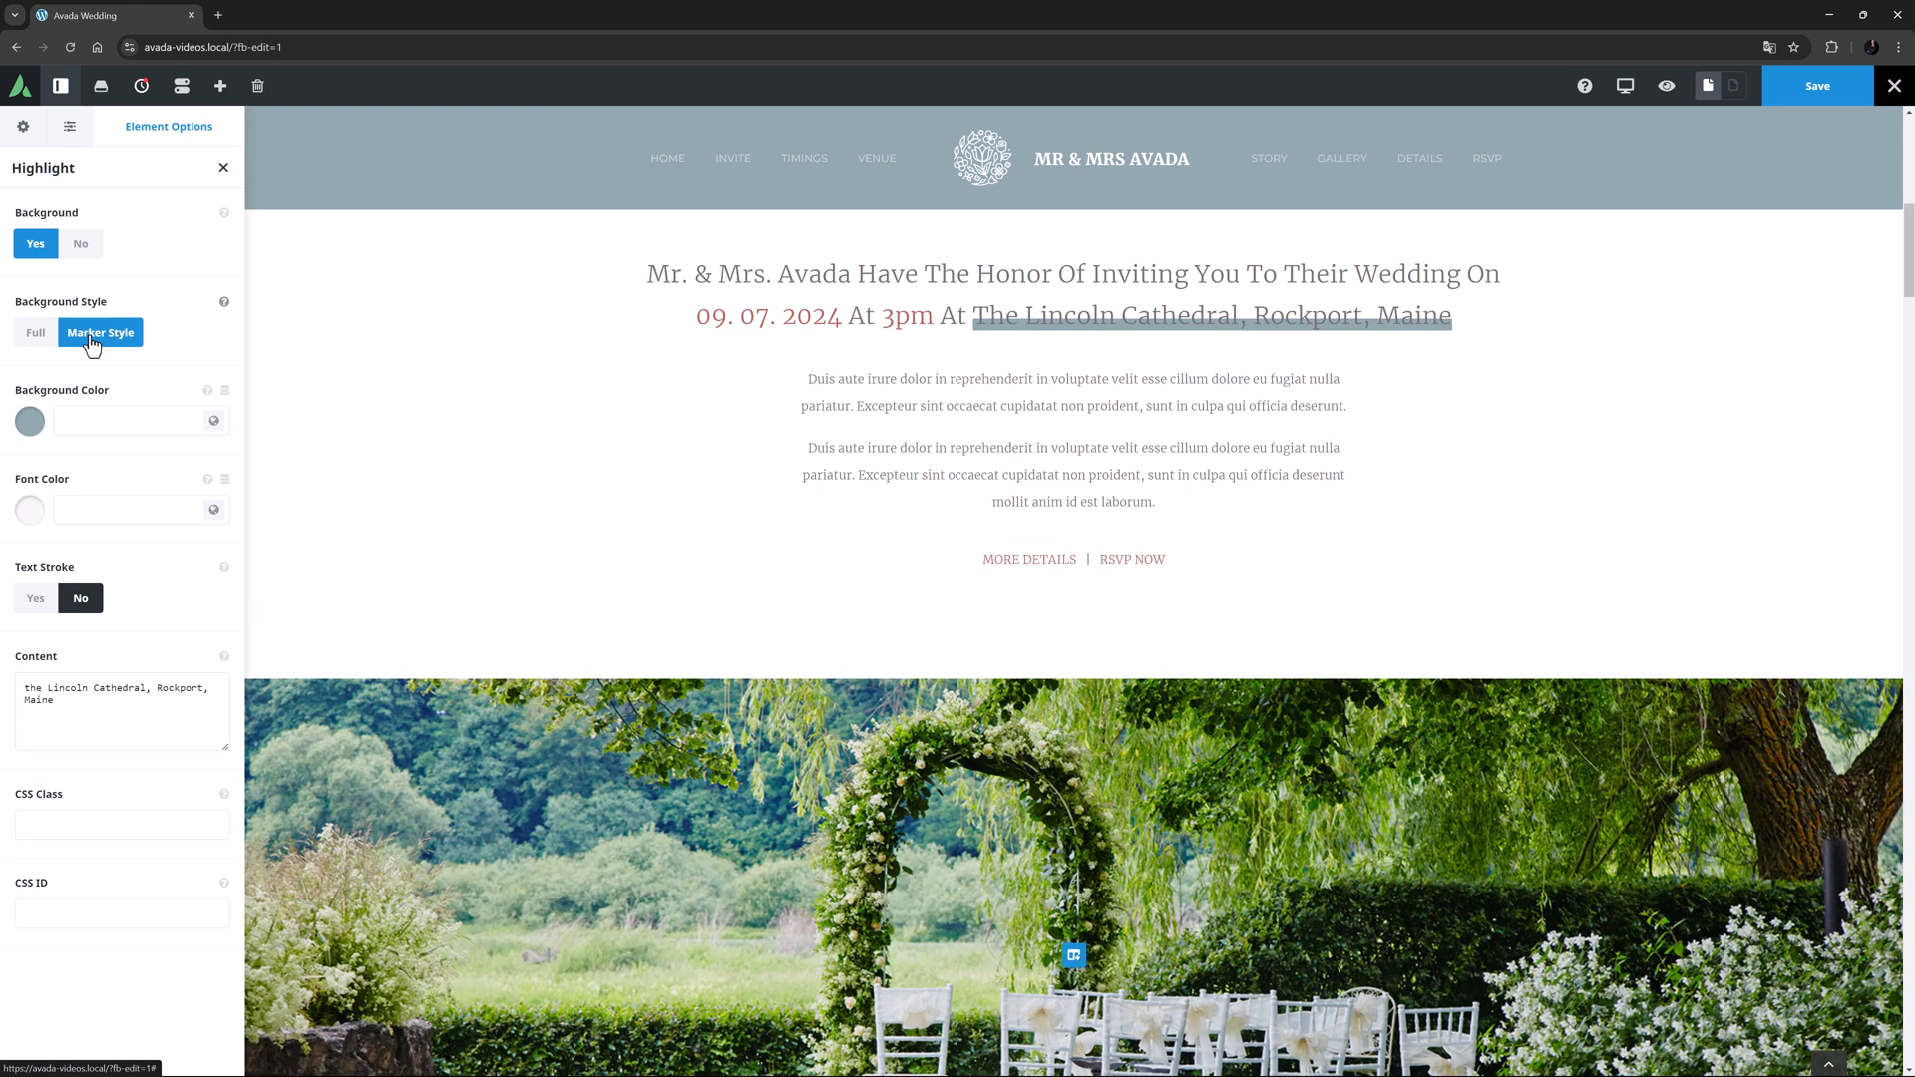
{"action": "mouse_move", "coordinate": [67, 338]}
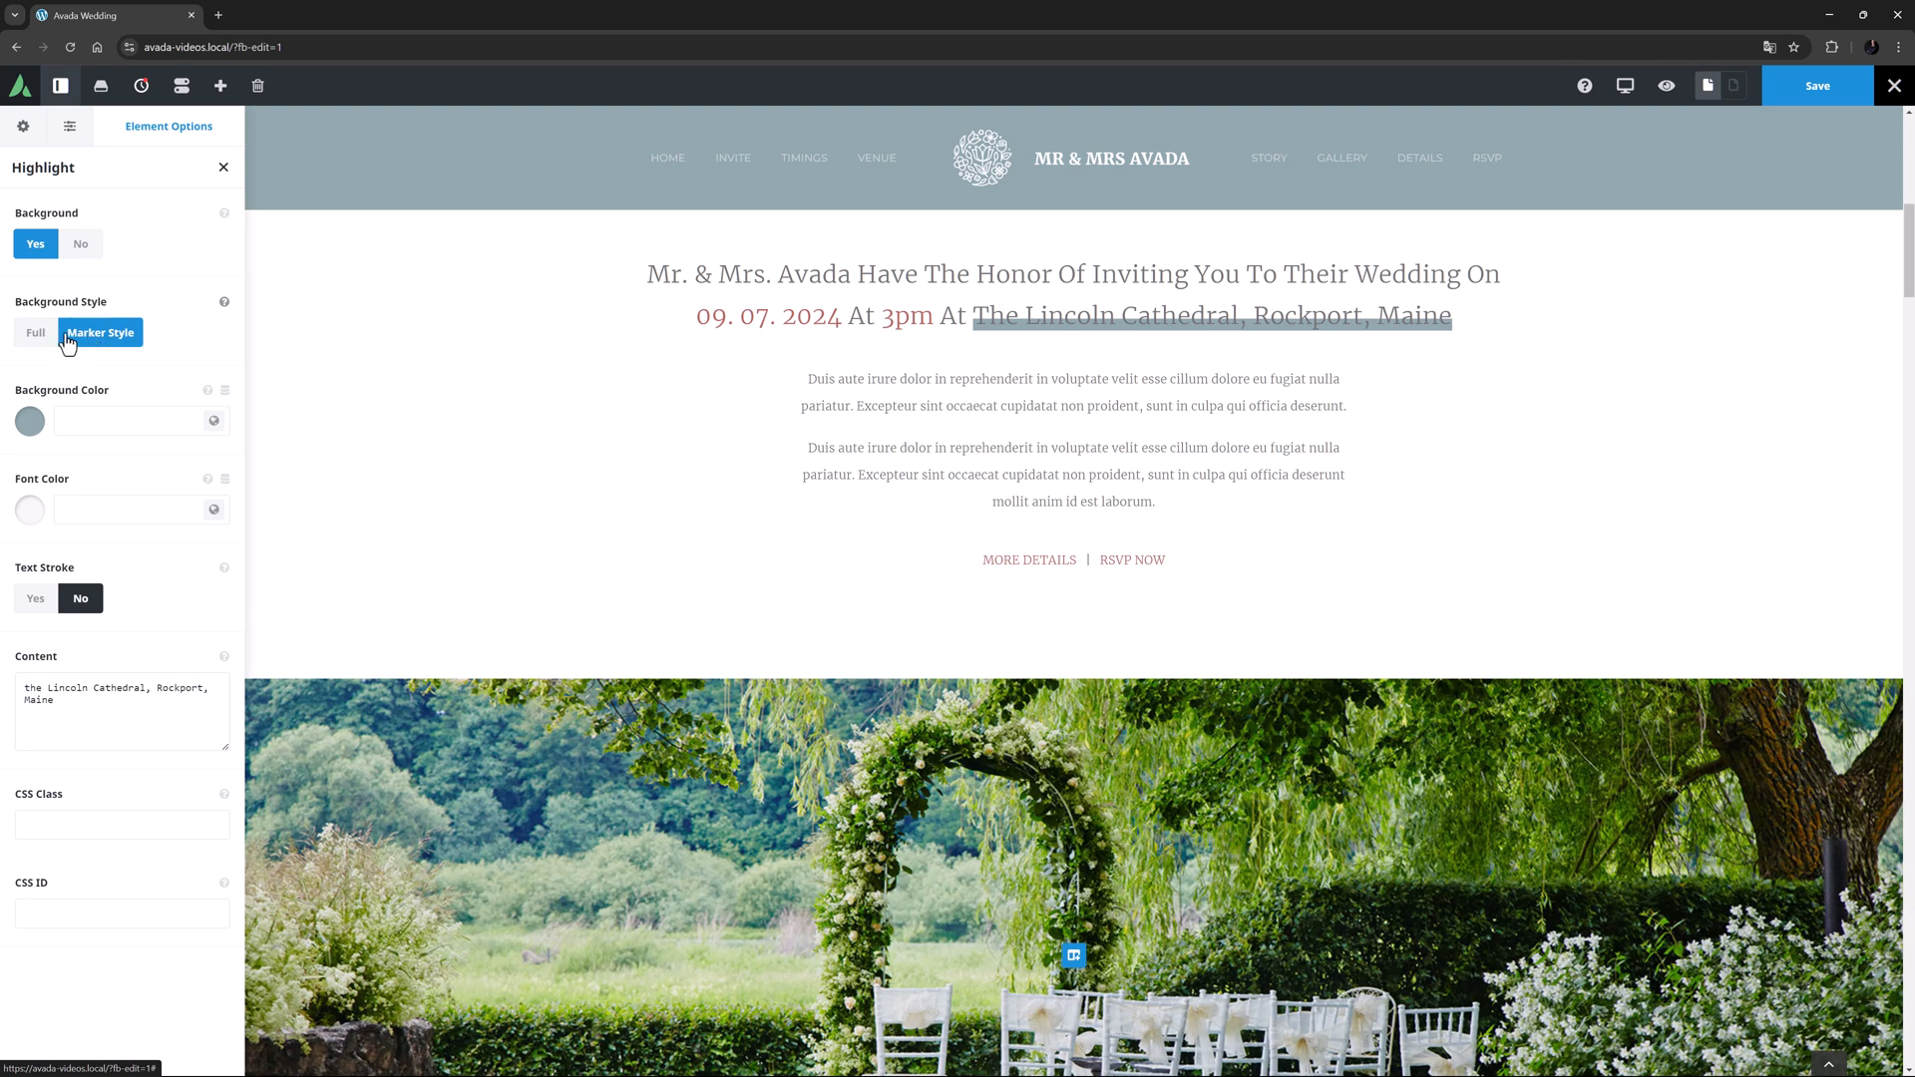
{"action": "left_click", "coordinate": [35, 332]}
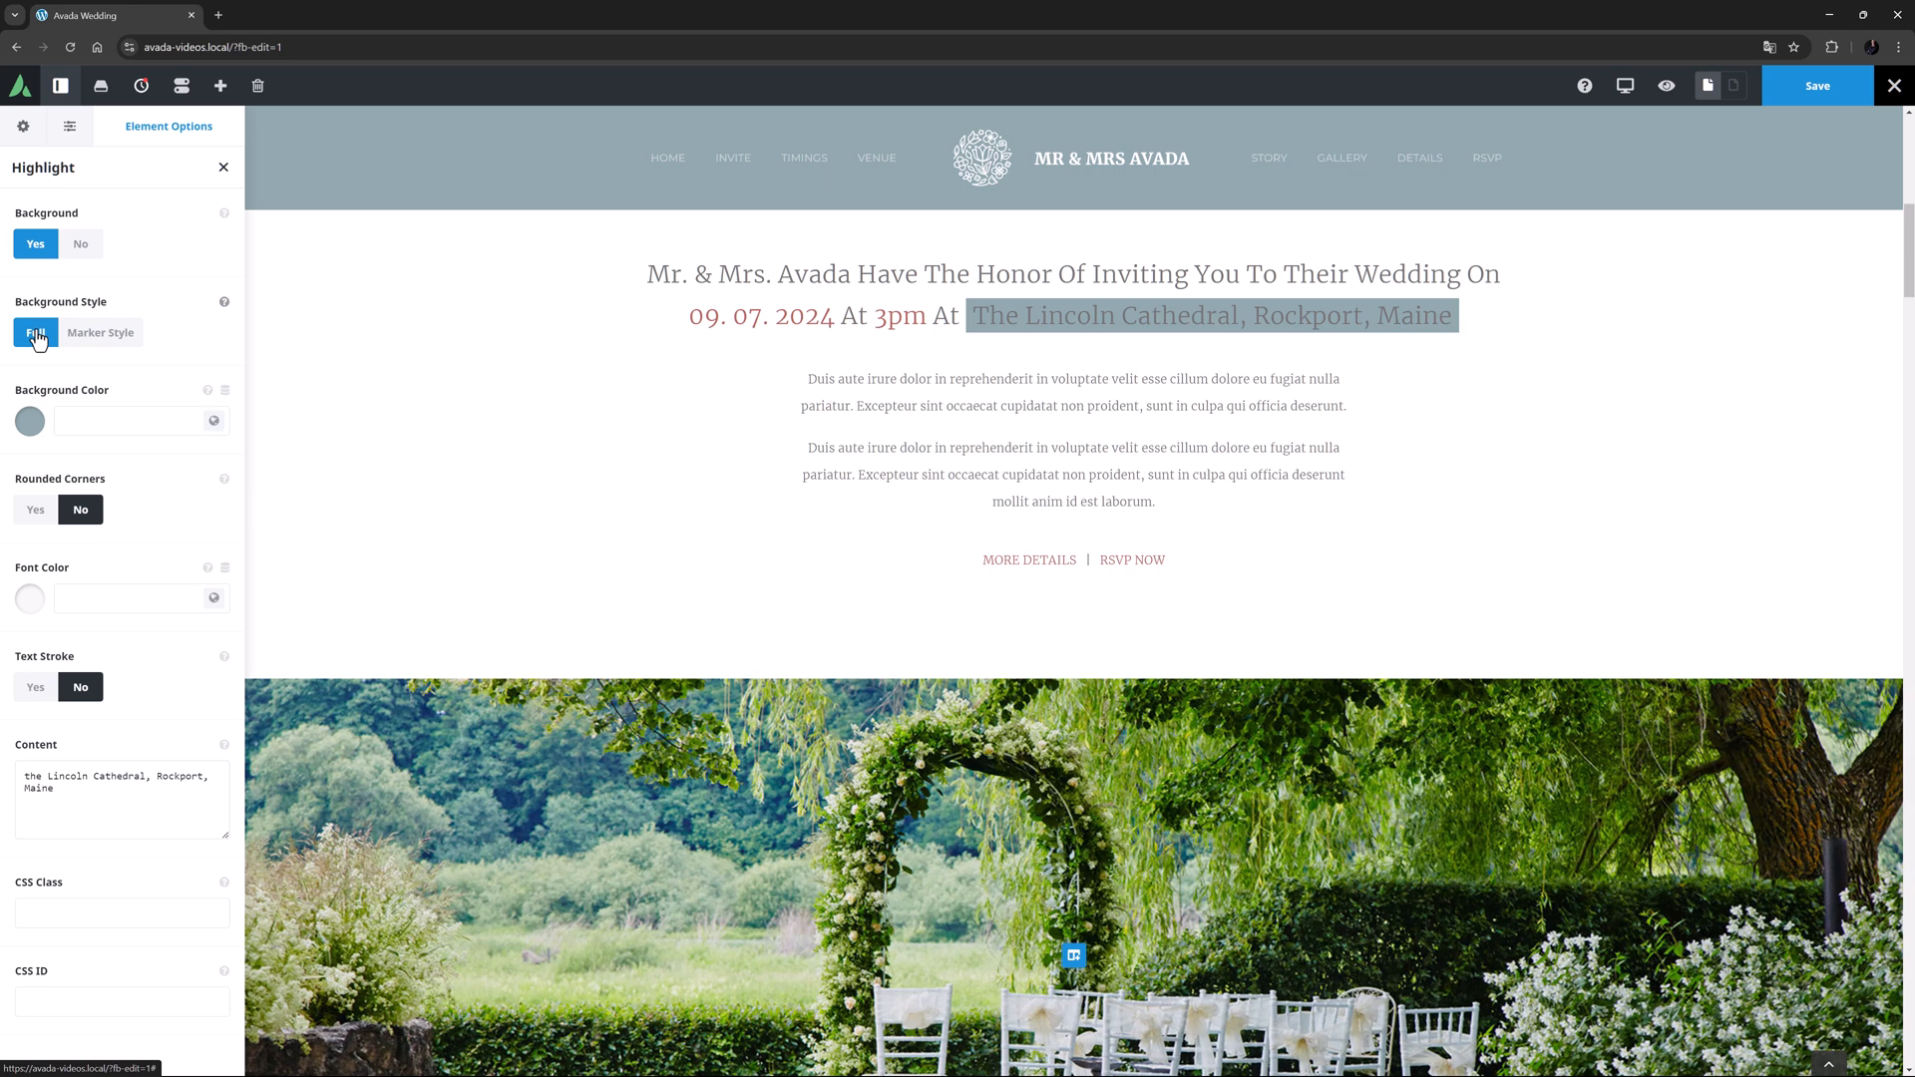
Set the highlight background to Color 5 with -15 lightness and enable rounded corners
{"action": "left_click", "coordinate": [214, 419]}
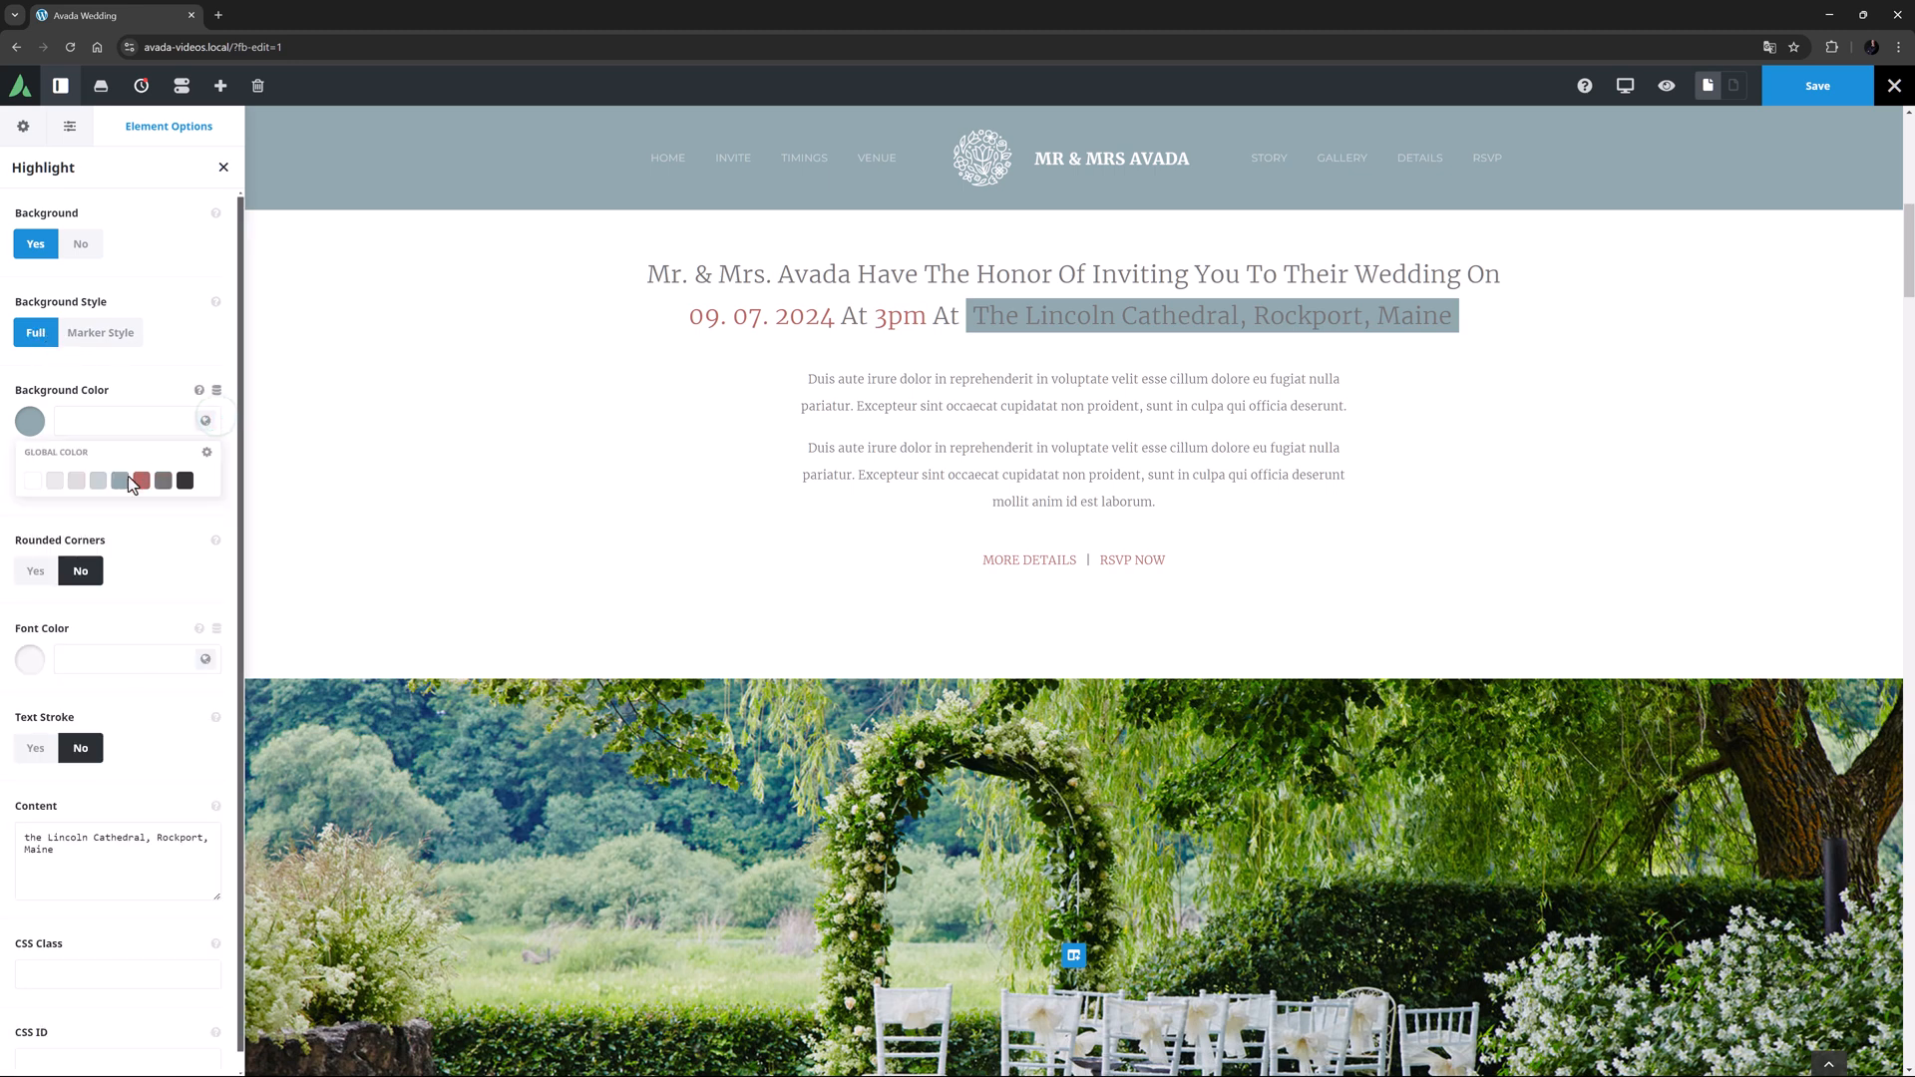
{"action": "left_click", "coordinate": [118, 478]}
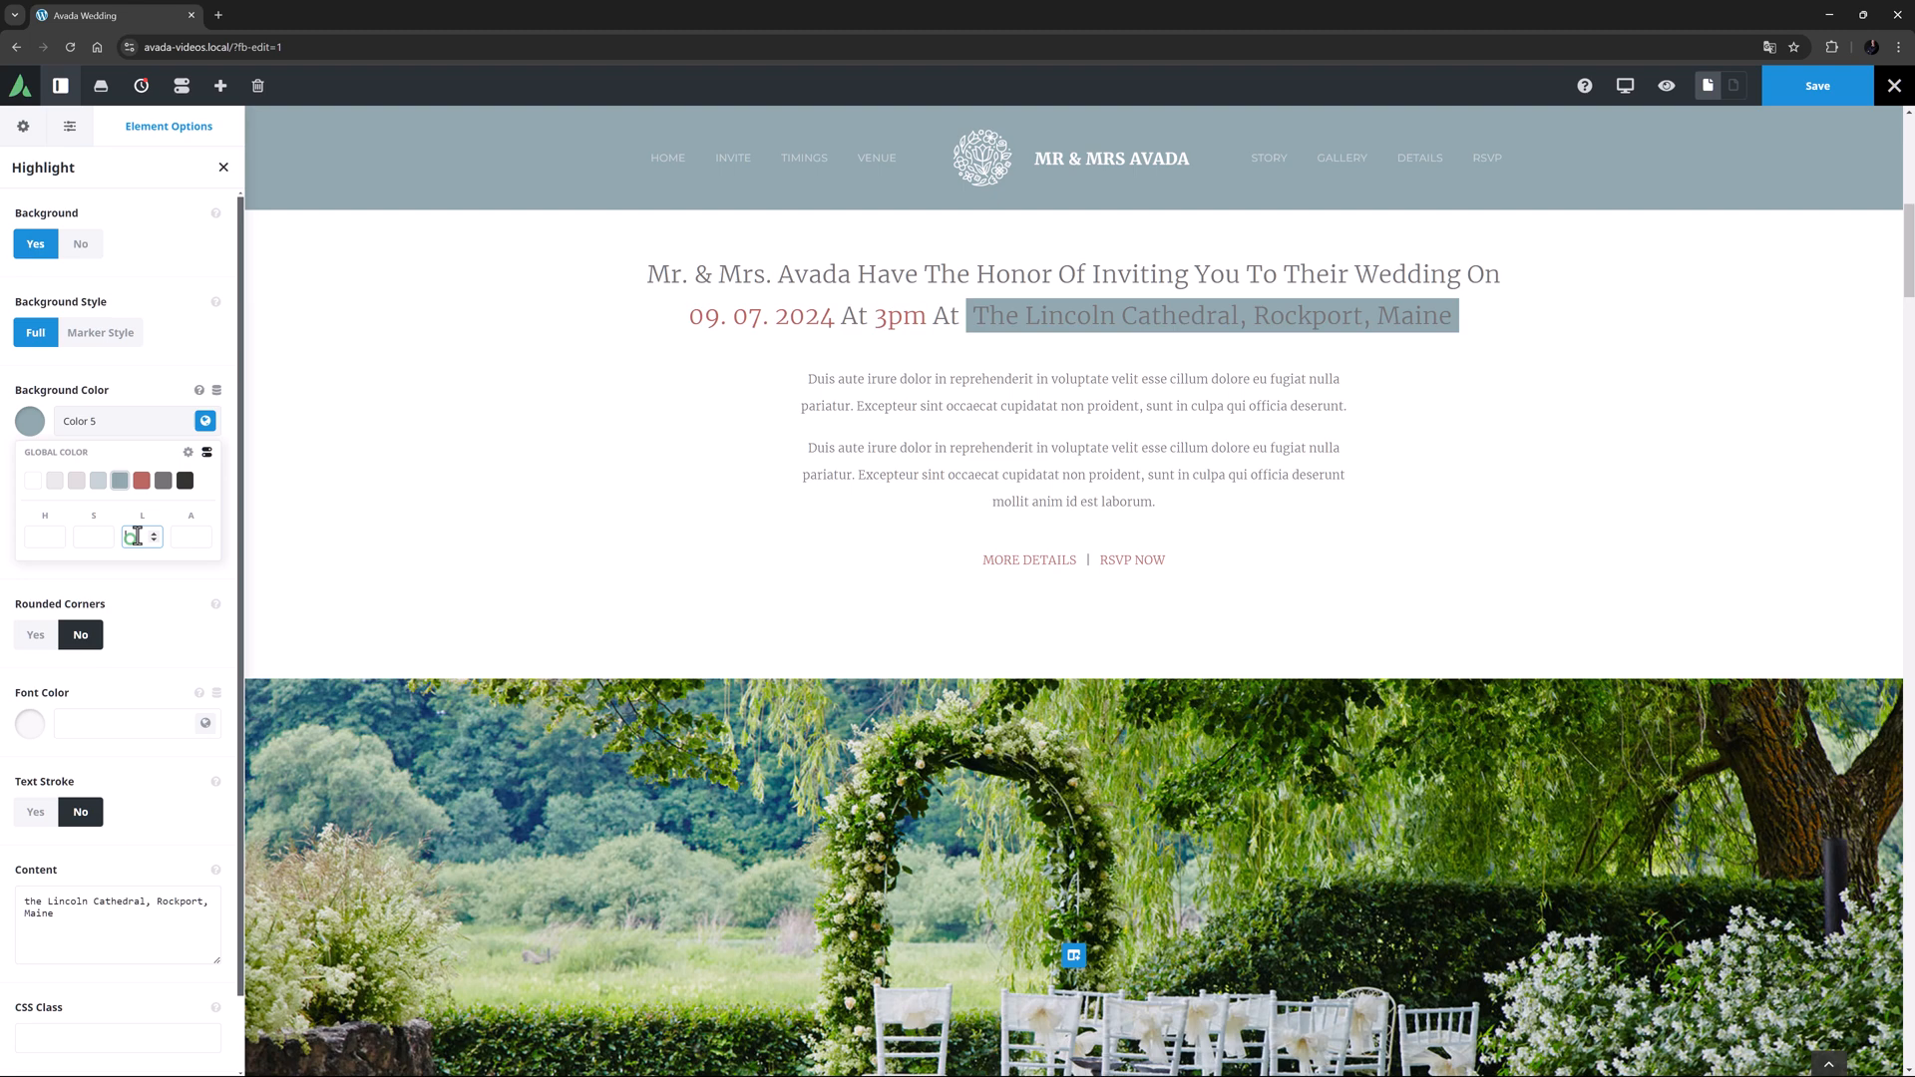
{"action": "type", "text": "-15"}
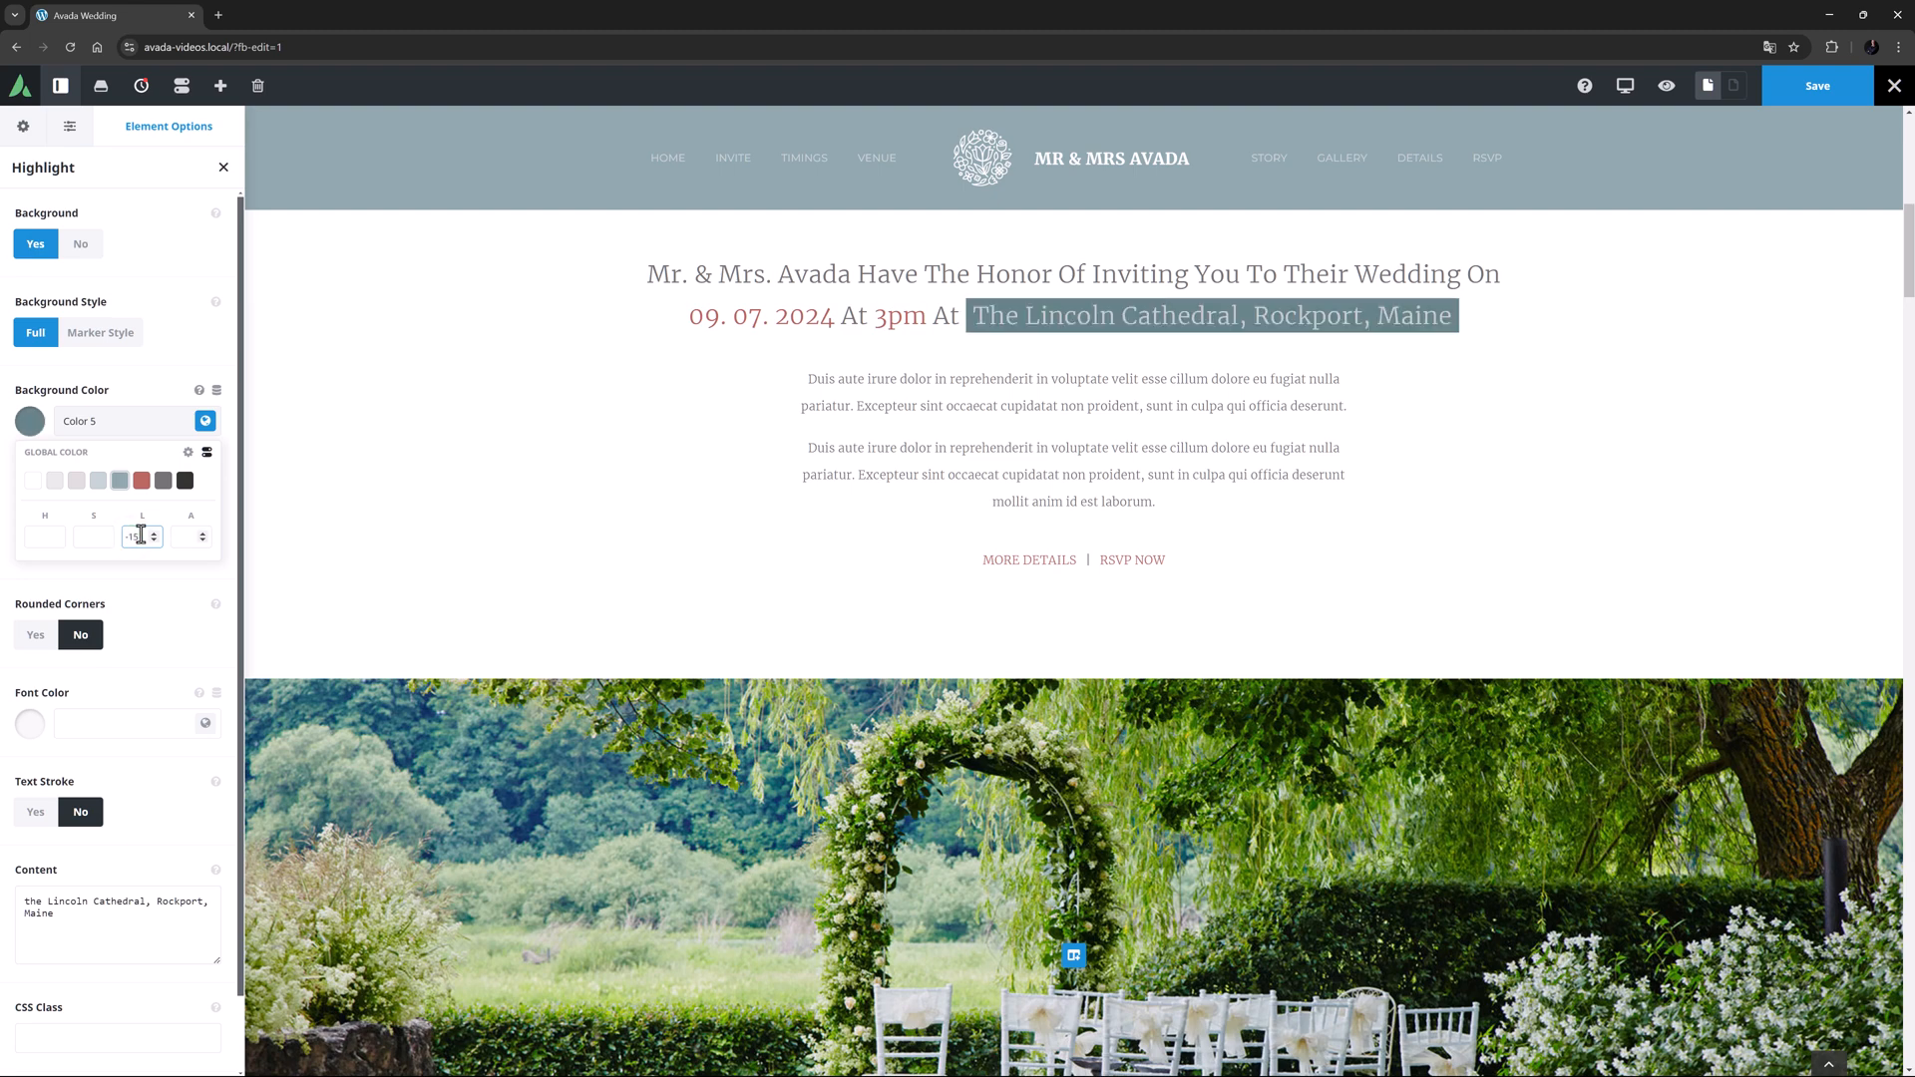
{"action": "left_click", "coordinate": [166, 397]}
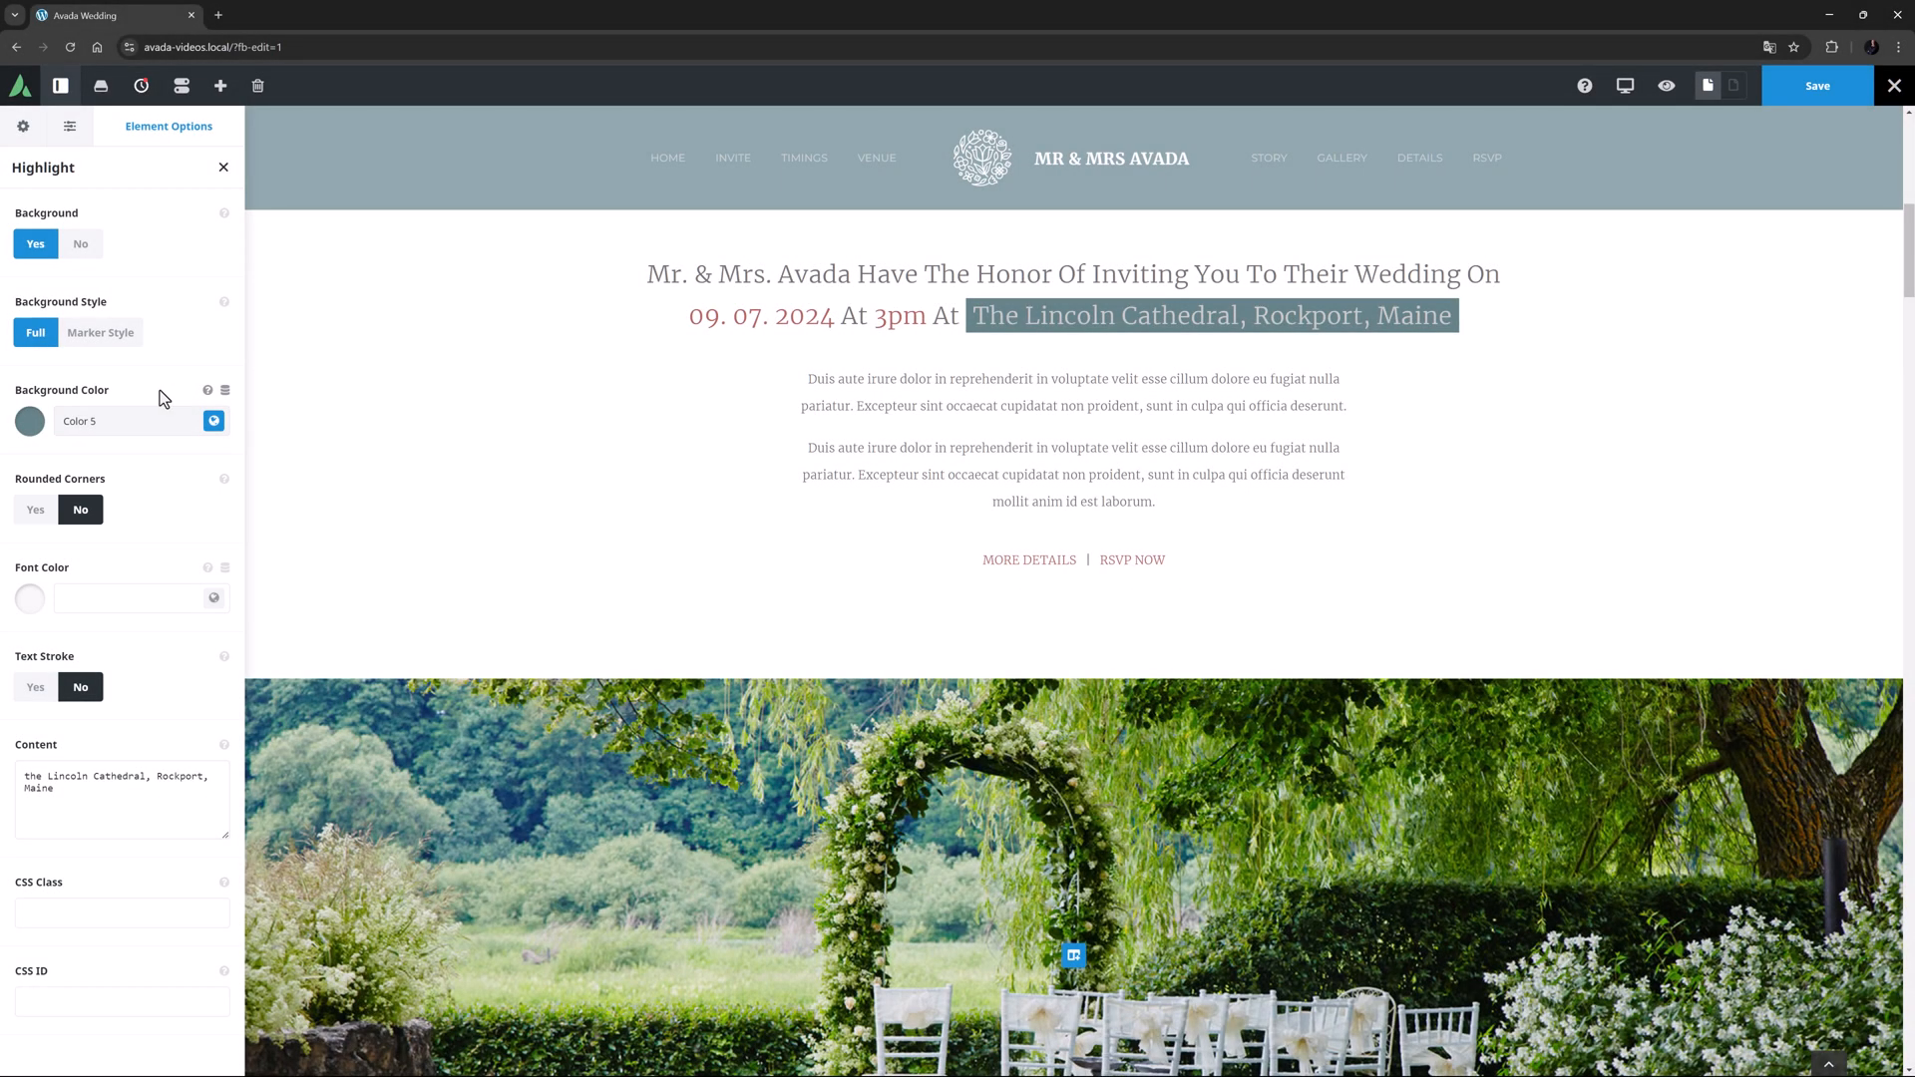
{"action": "left_click", "coordinate": [34, 510]}
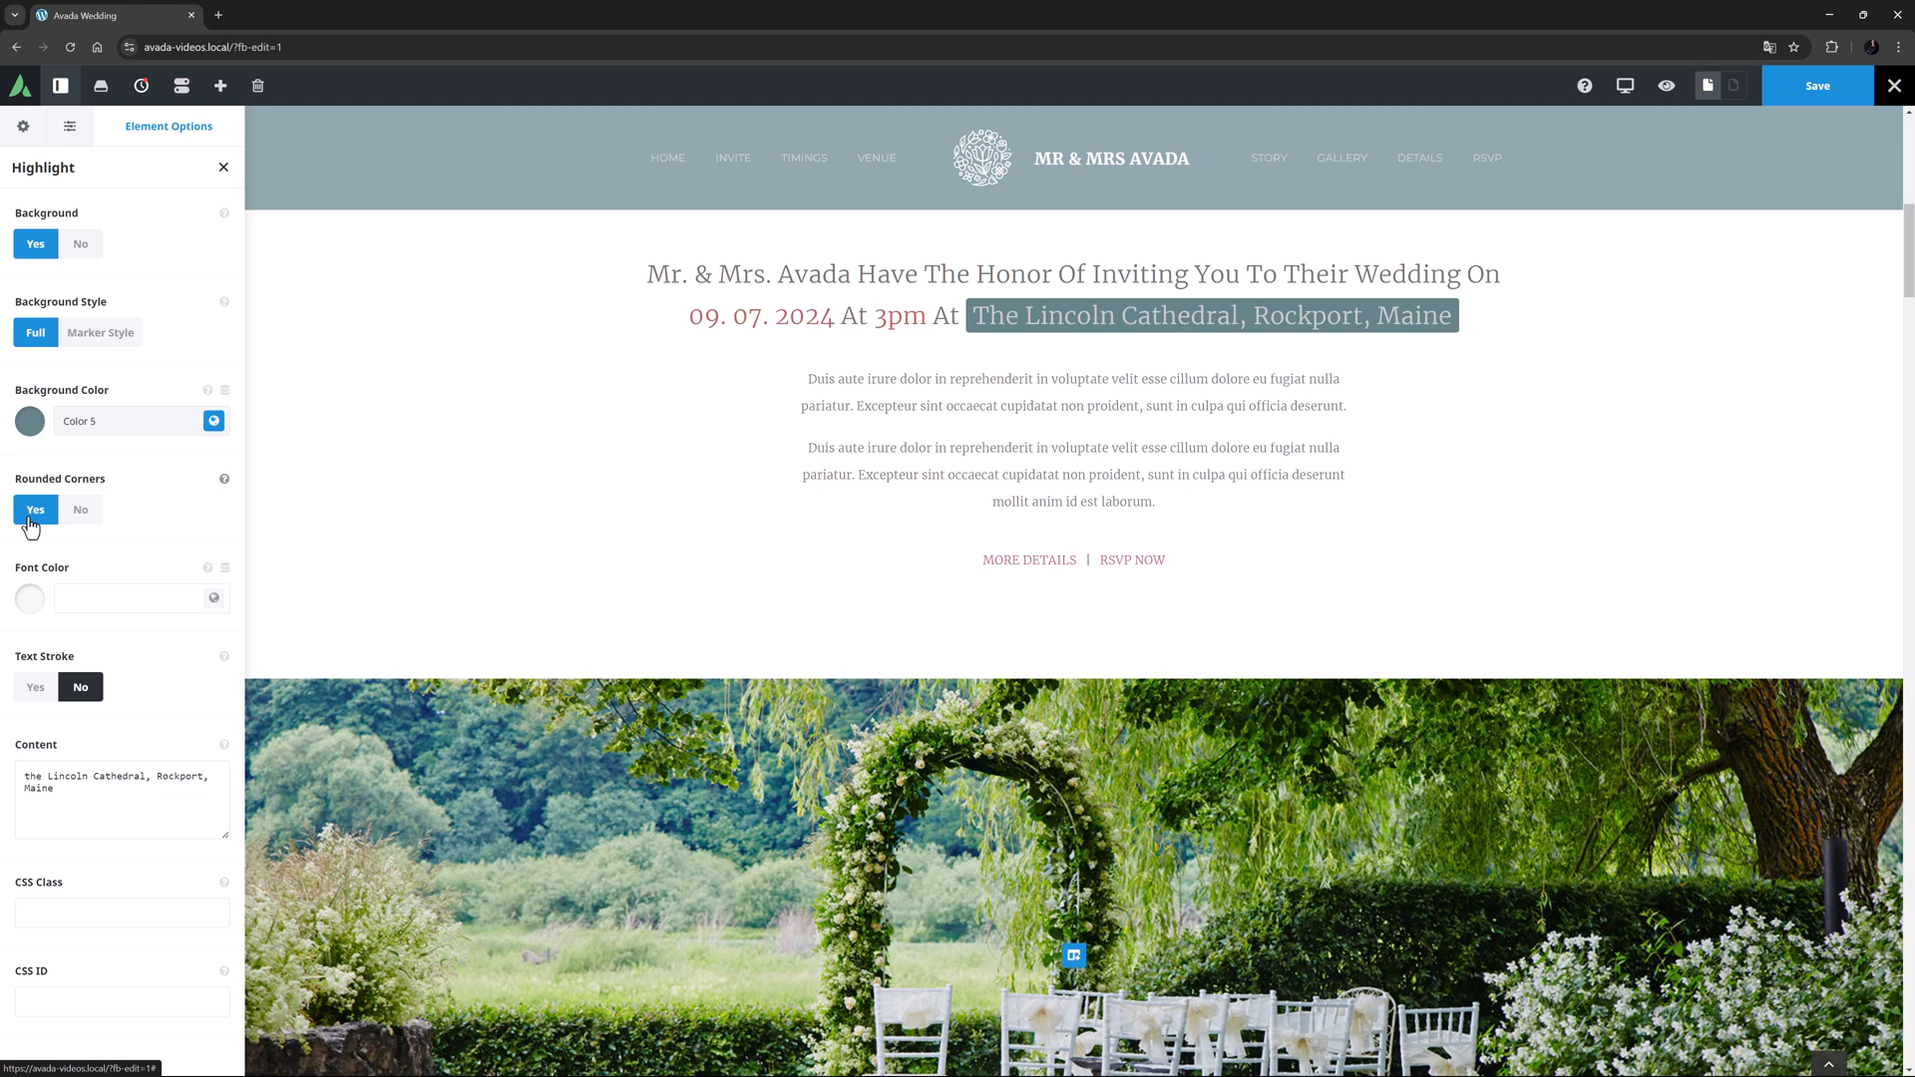
Try a gradient font on the venue text, then switch the full background box back on
{"action": "left_click", "coordinate": [79, 243]}
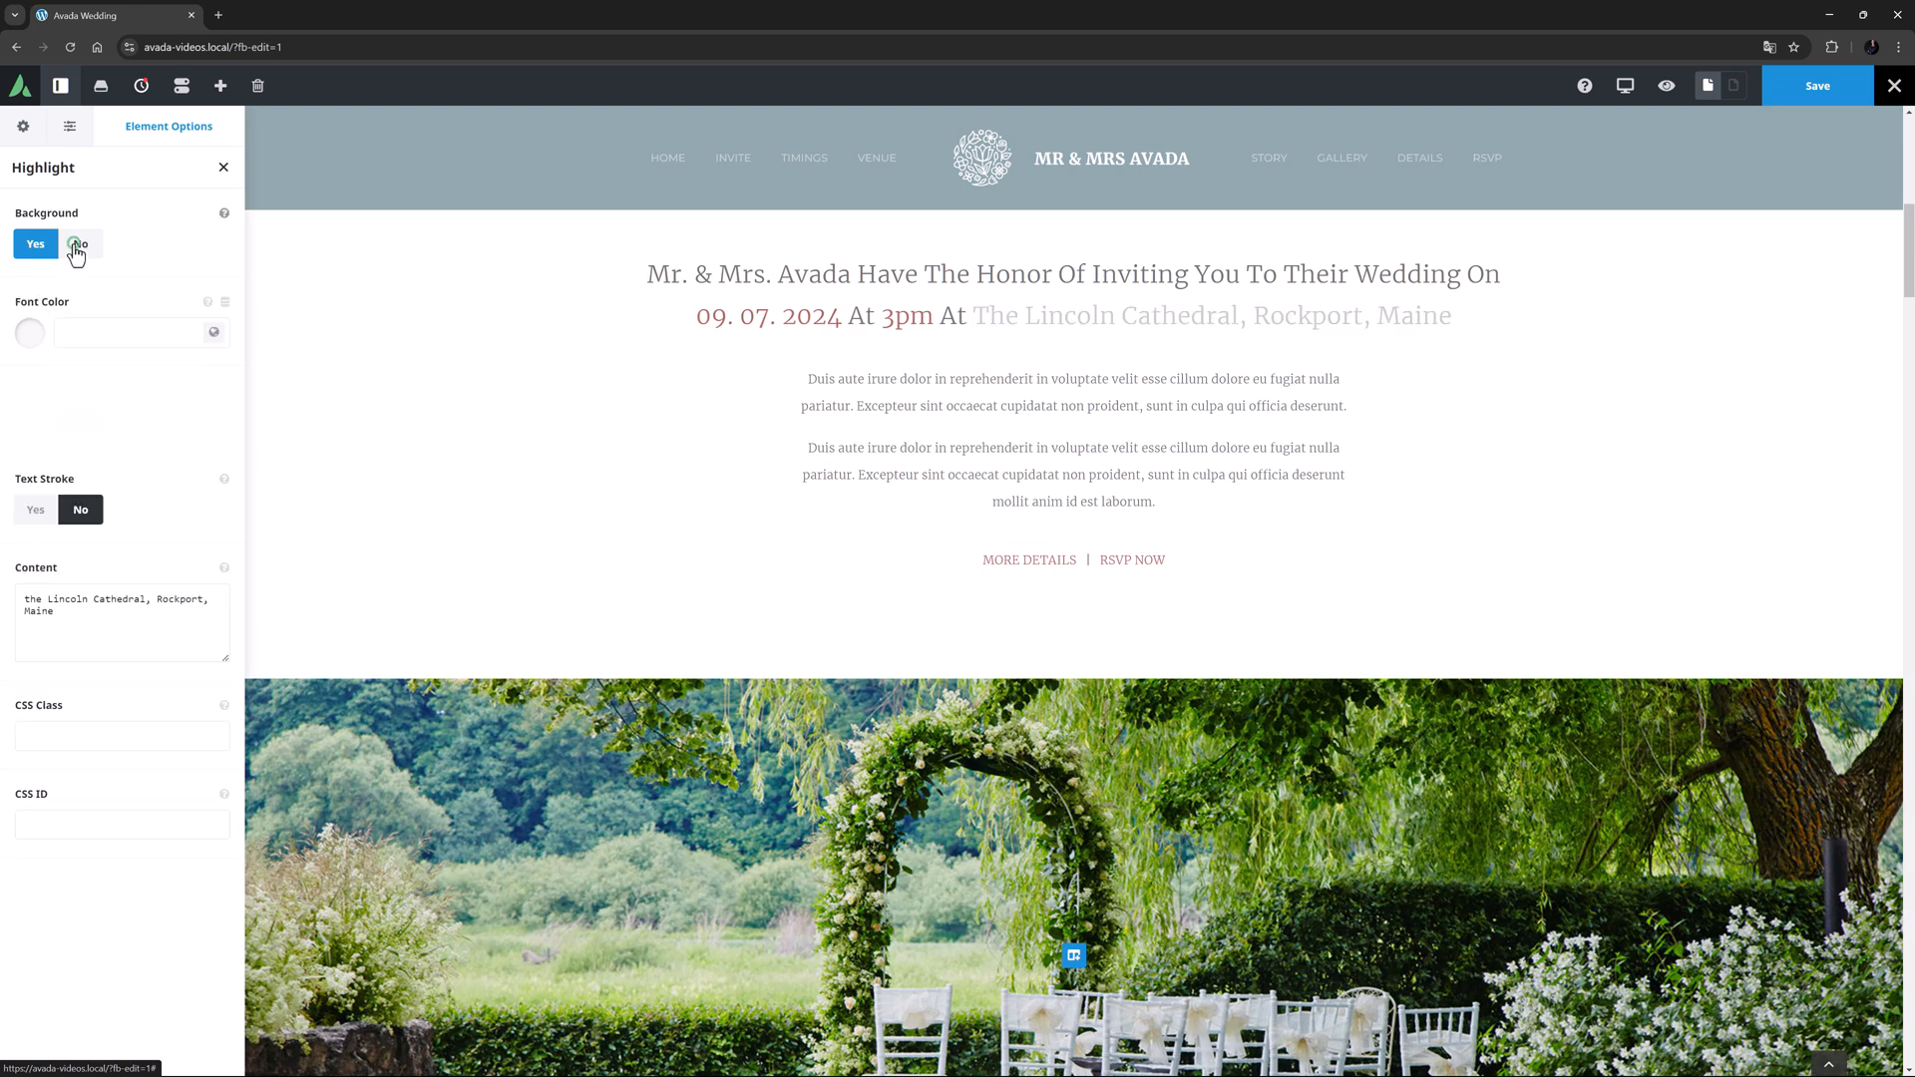
{"action": "left_click", "coordinate": [80, 243]}
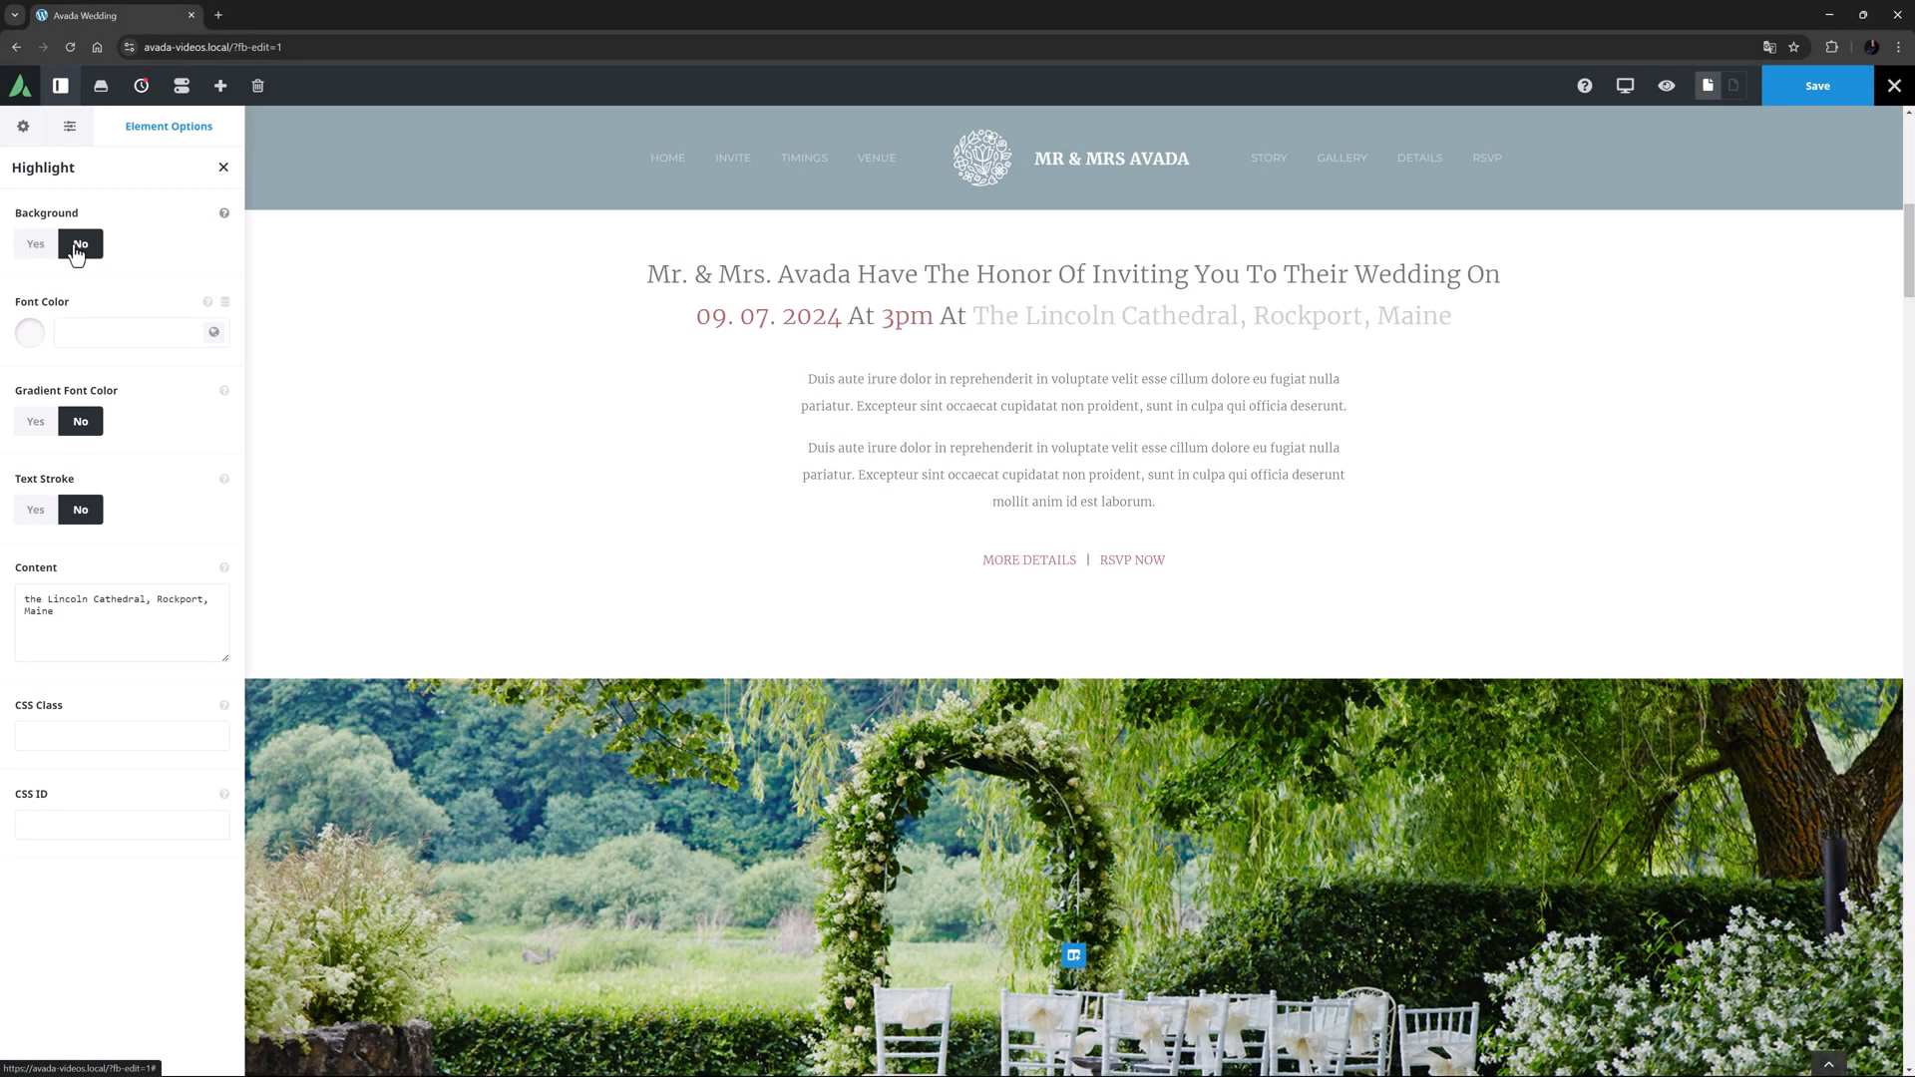
{"action": "left_click", "coordinate": [34, 420]}
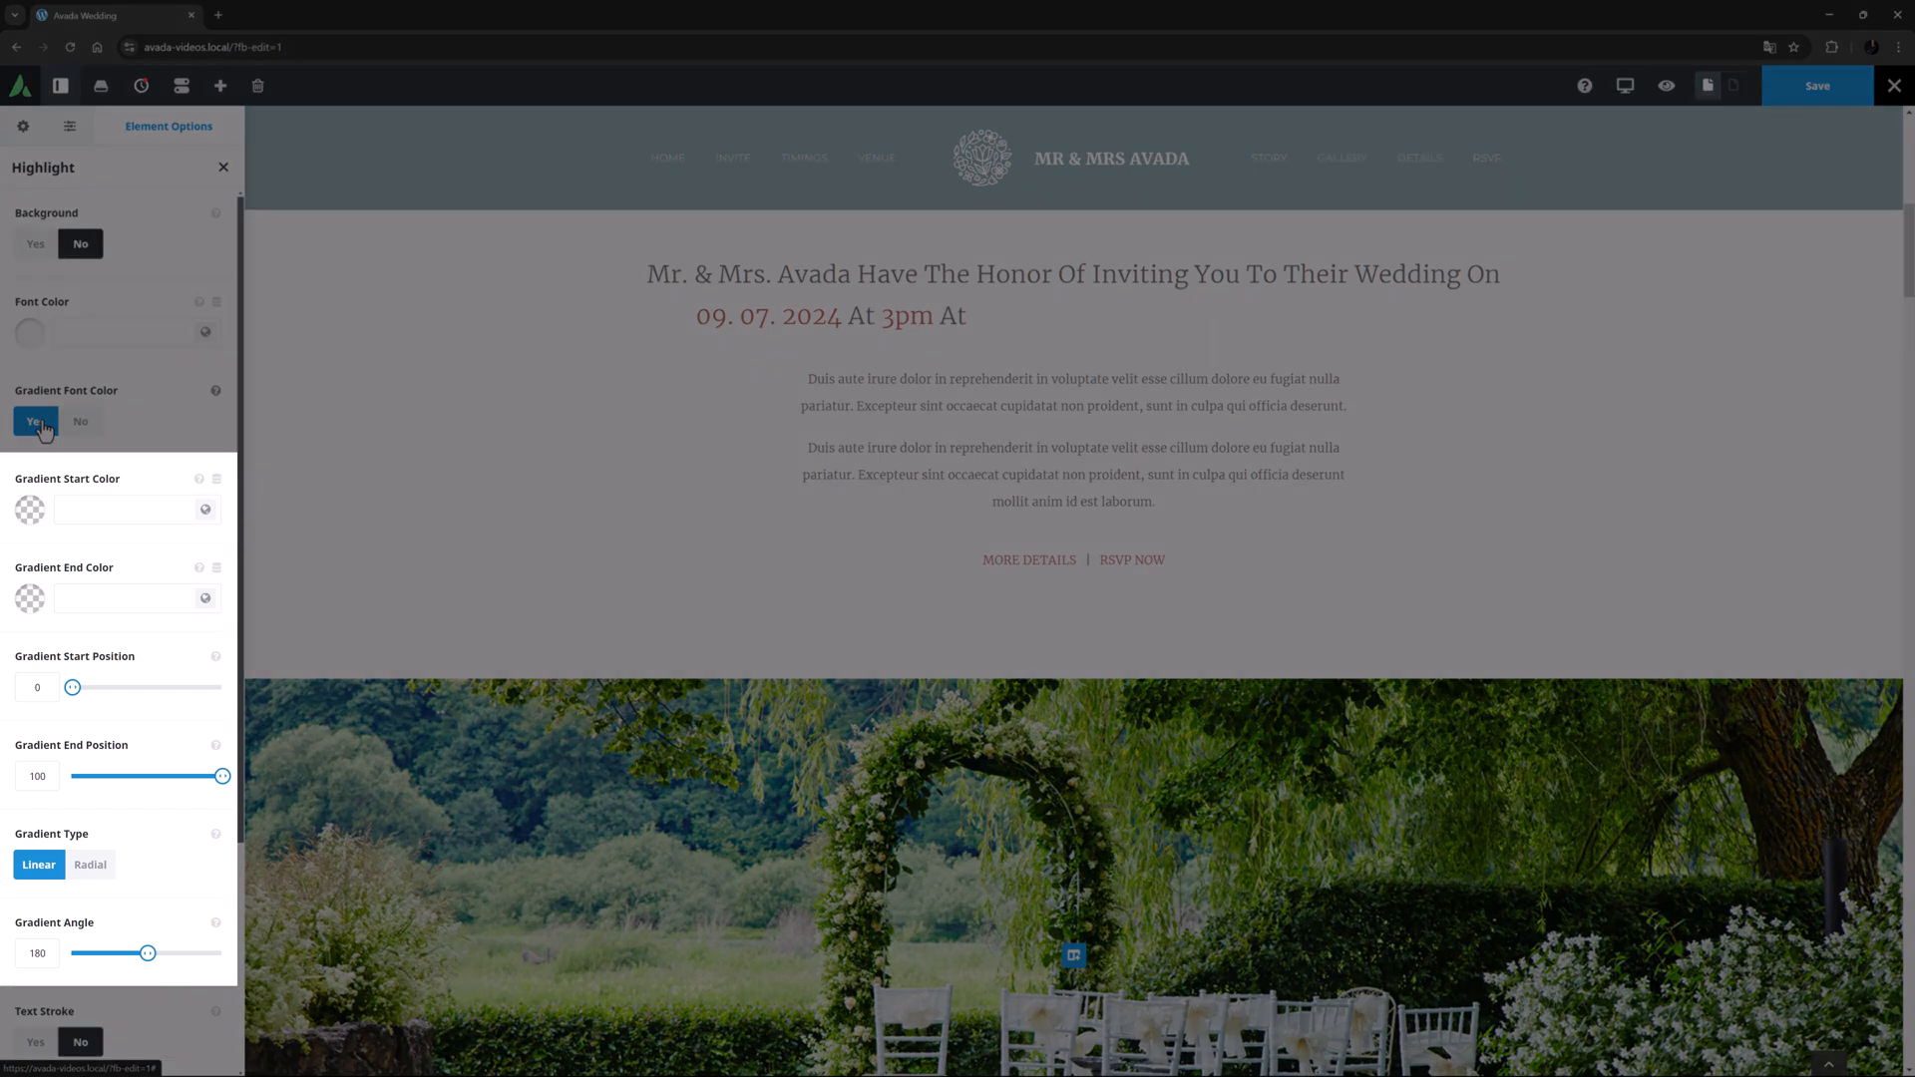
{"action": "left_click", "coordinate": [36, 421]}
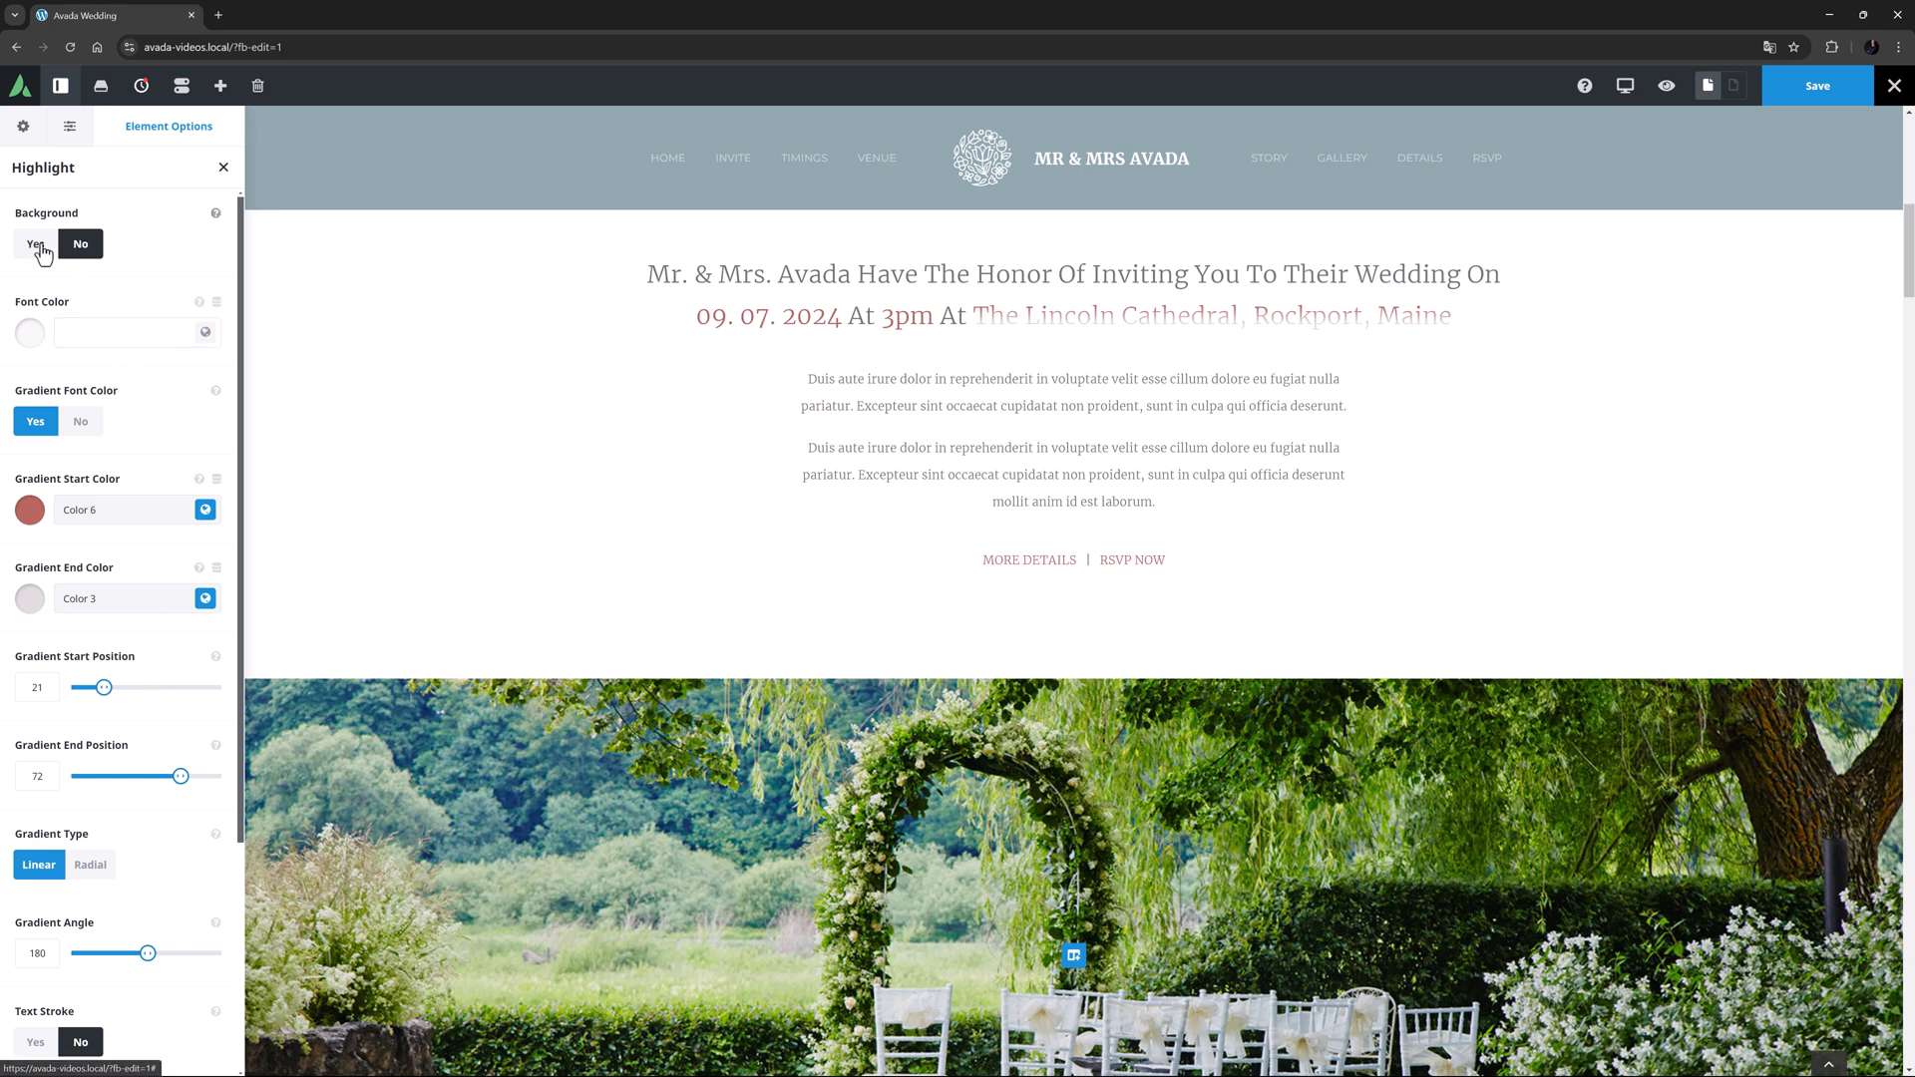
{"action": "left_click", "coordinate": [34, 243]}
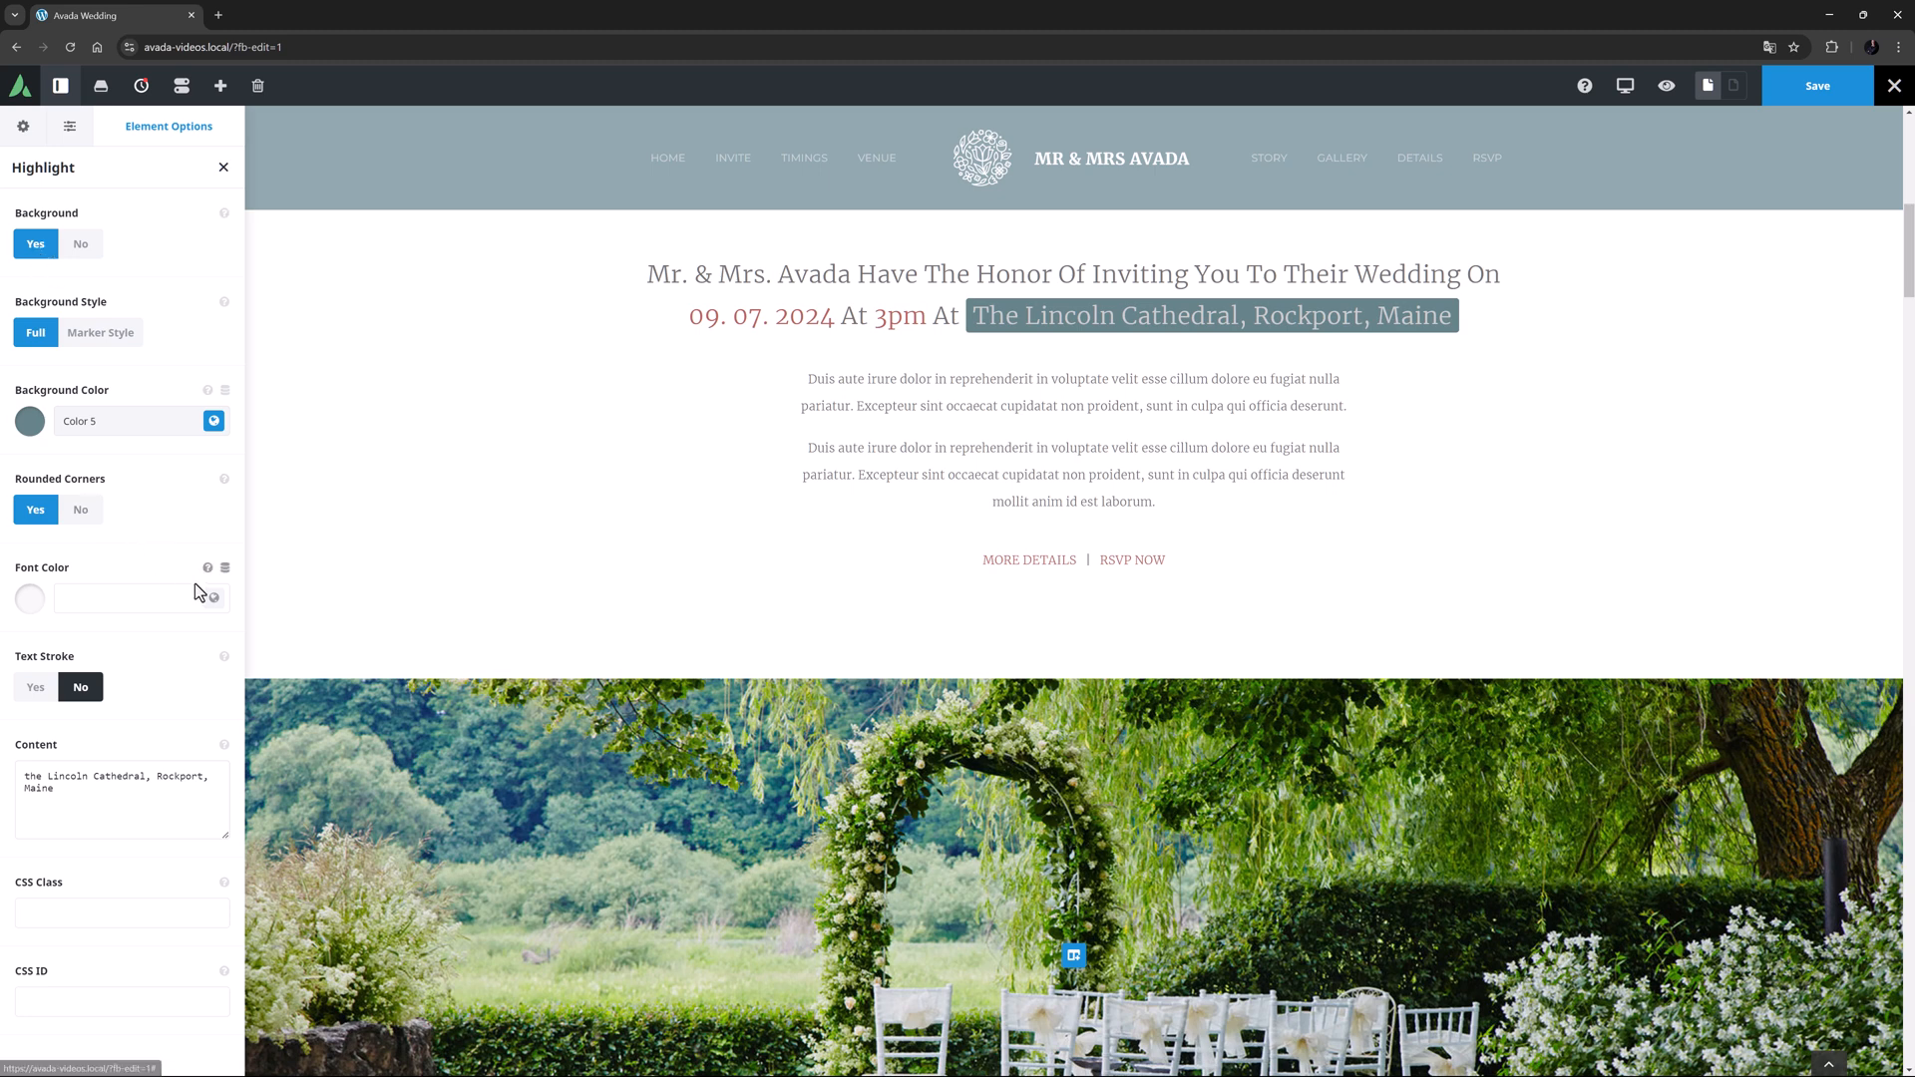
Set the venue font colour to Color 1, trying then removing a text stroke
{"action": "left_click", "coordinate": [29, 599]}
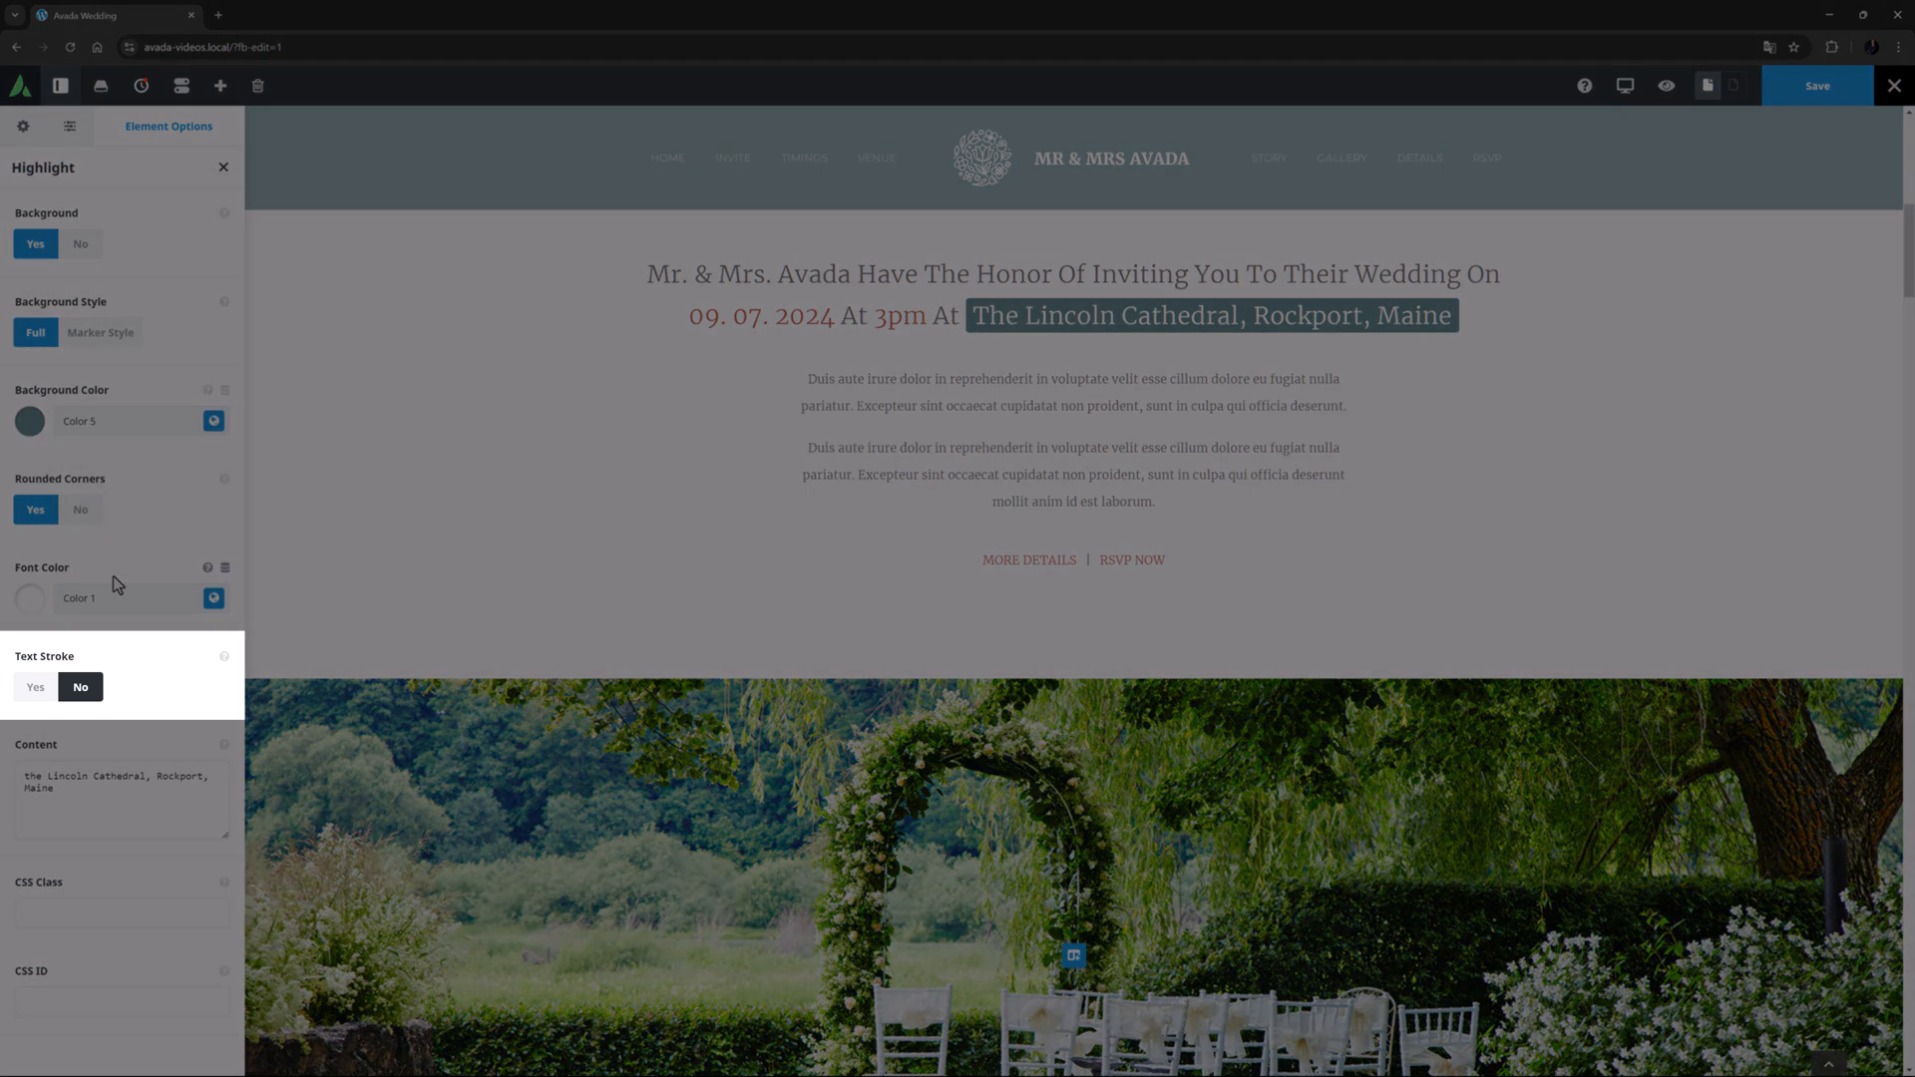
{"action": "left_click", "coordinate": [36, 687]}
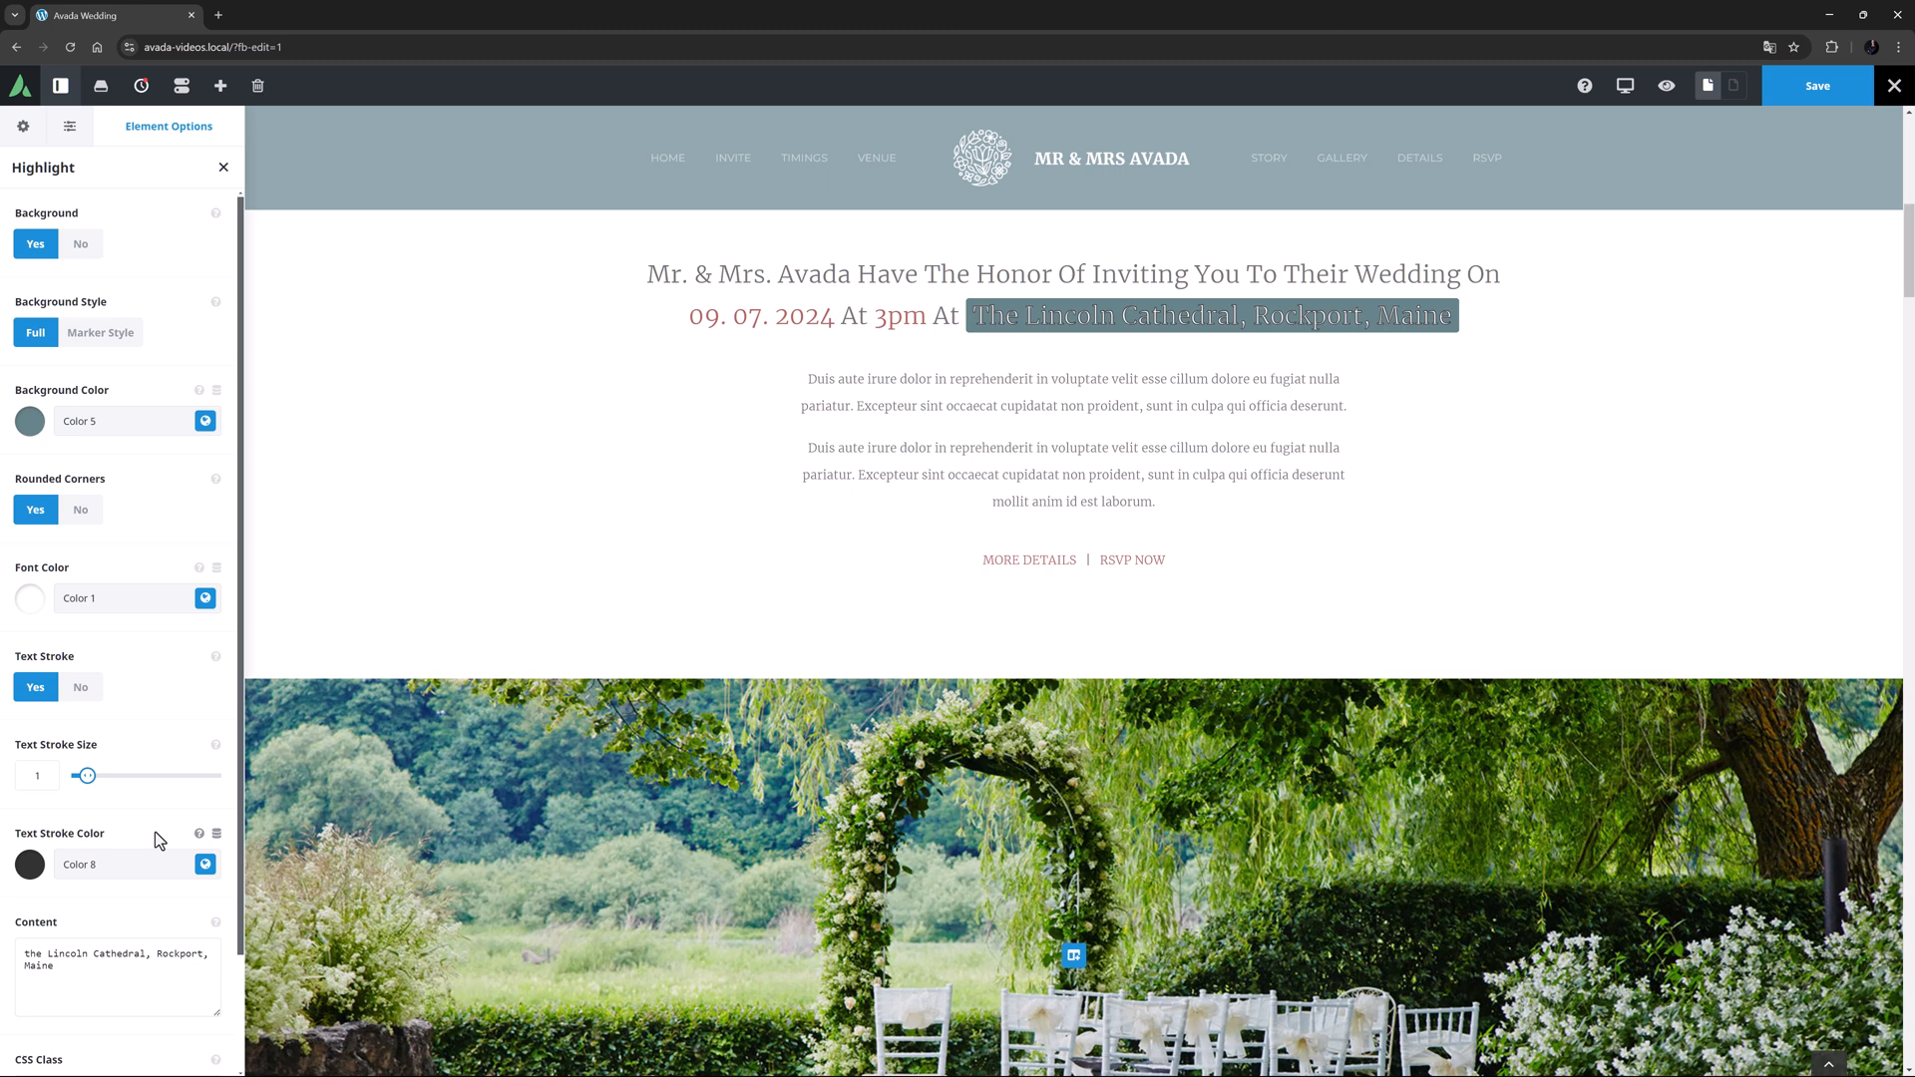
{"action": "mouse_move", "coordinate": [81, 716]}
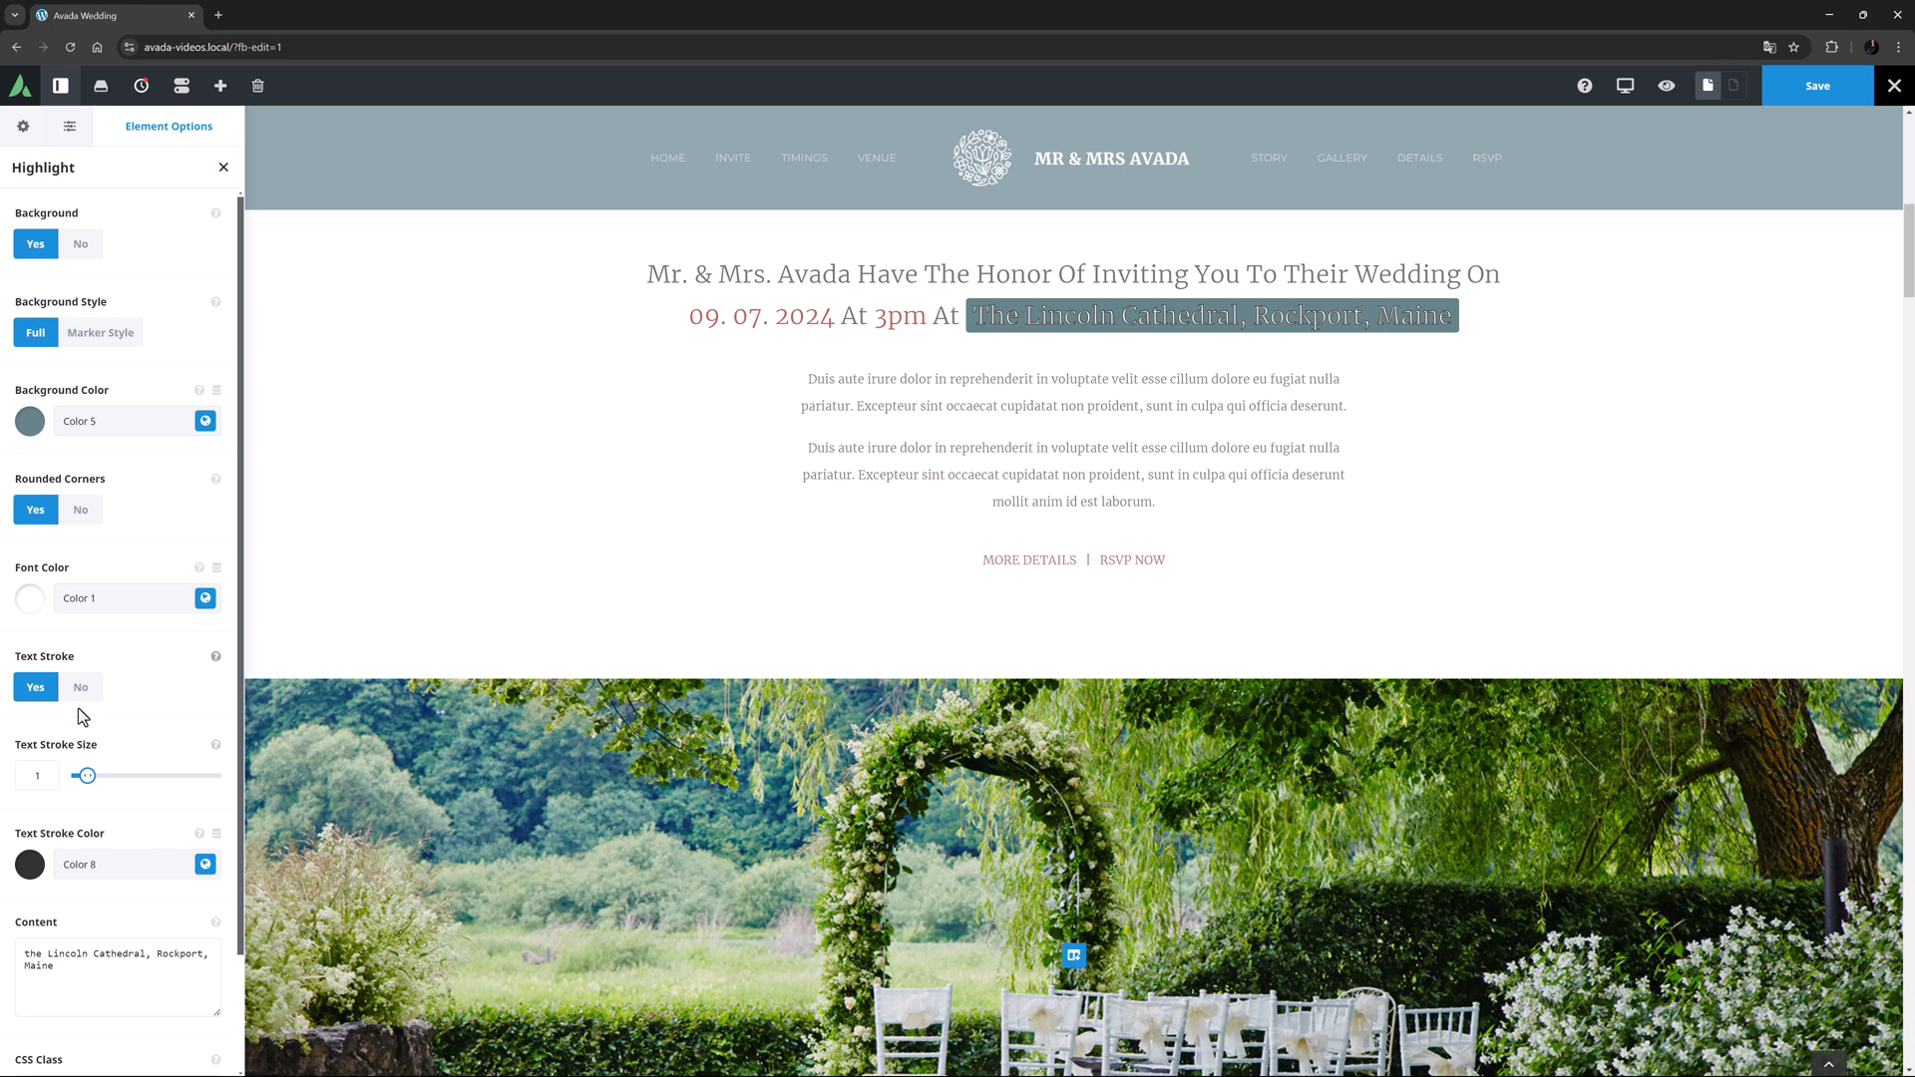
{"action": "left_click", "coordinate": [80, 687]}
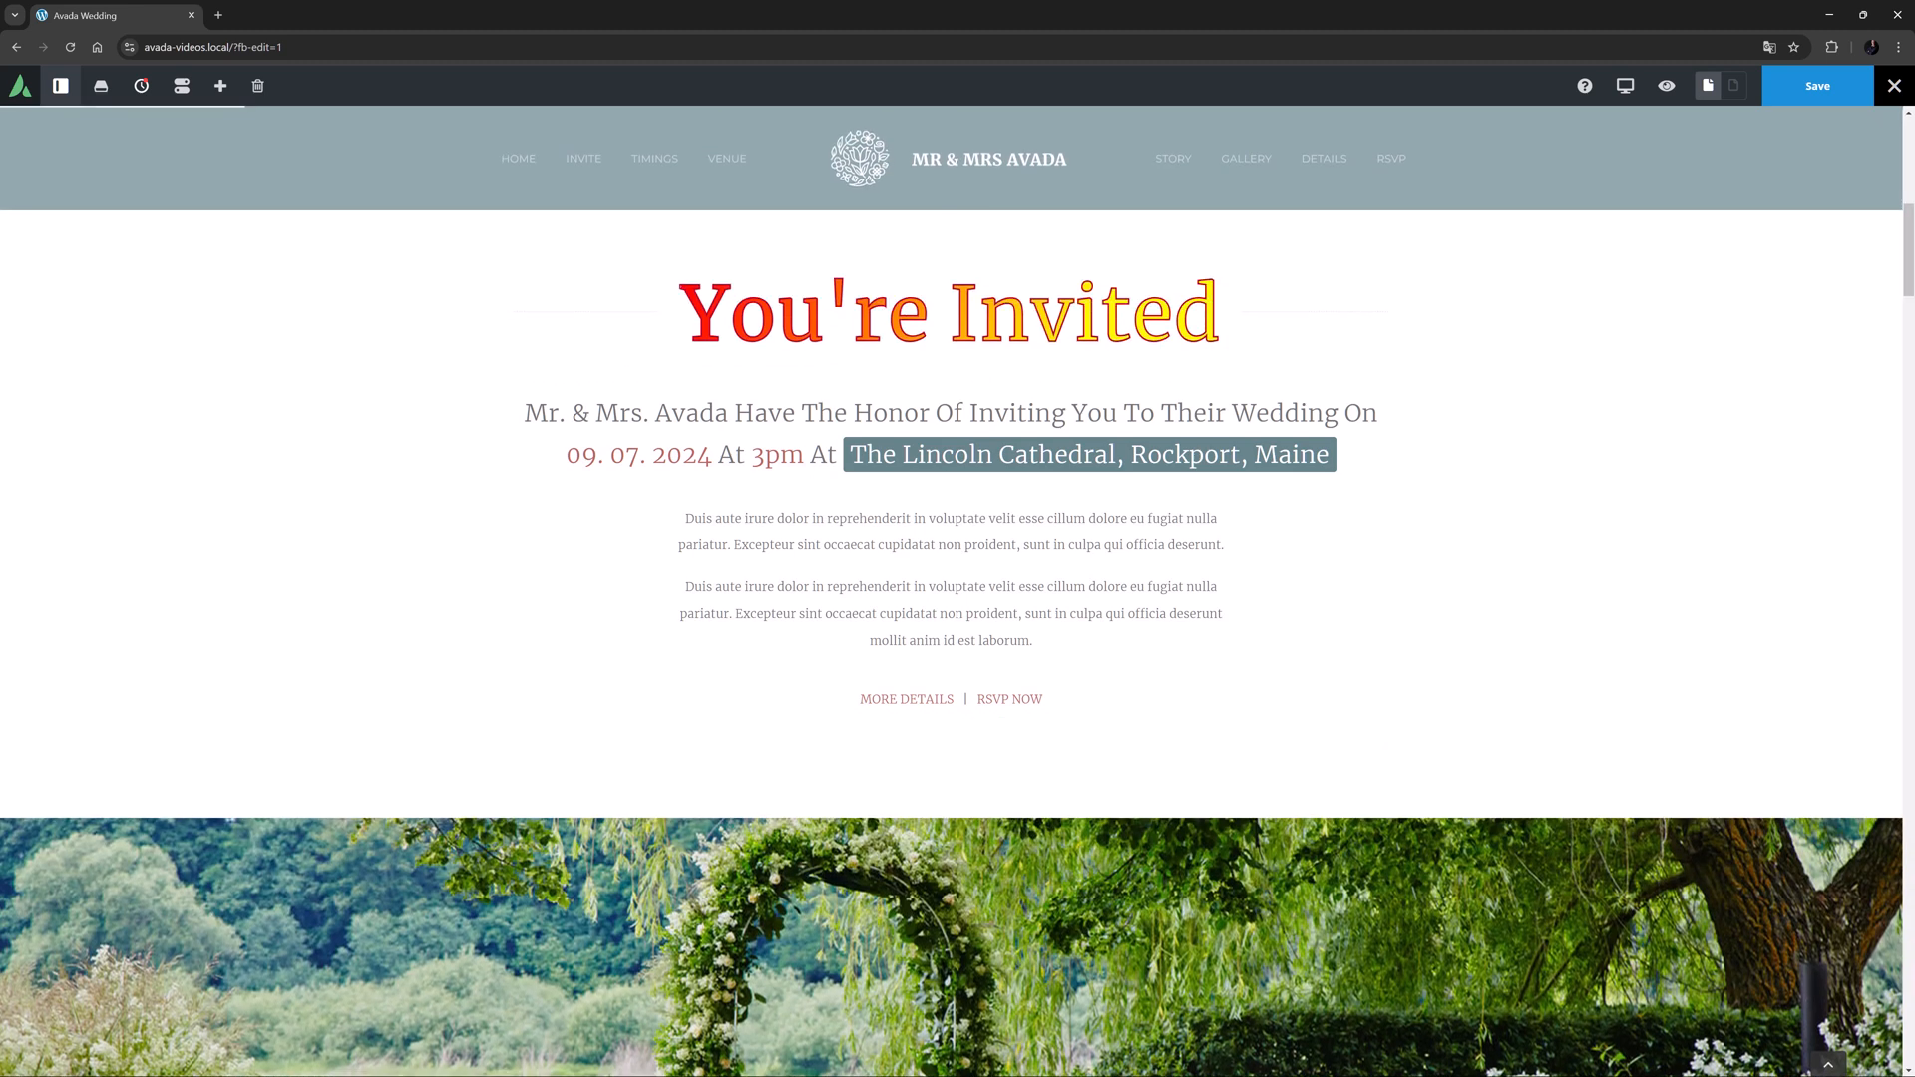
Select the venue Highlight on the page to reopen its Element Options
{"action": "left_click", "coordinate": [1088, 453]}
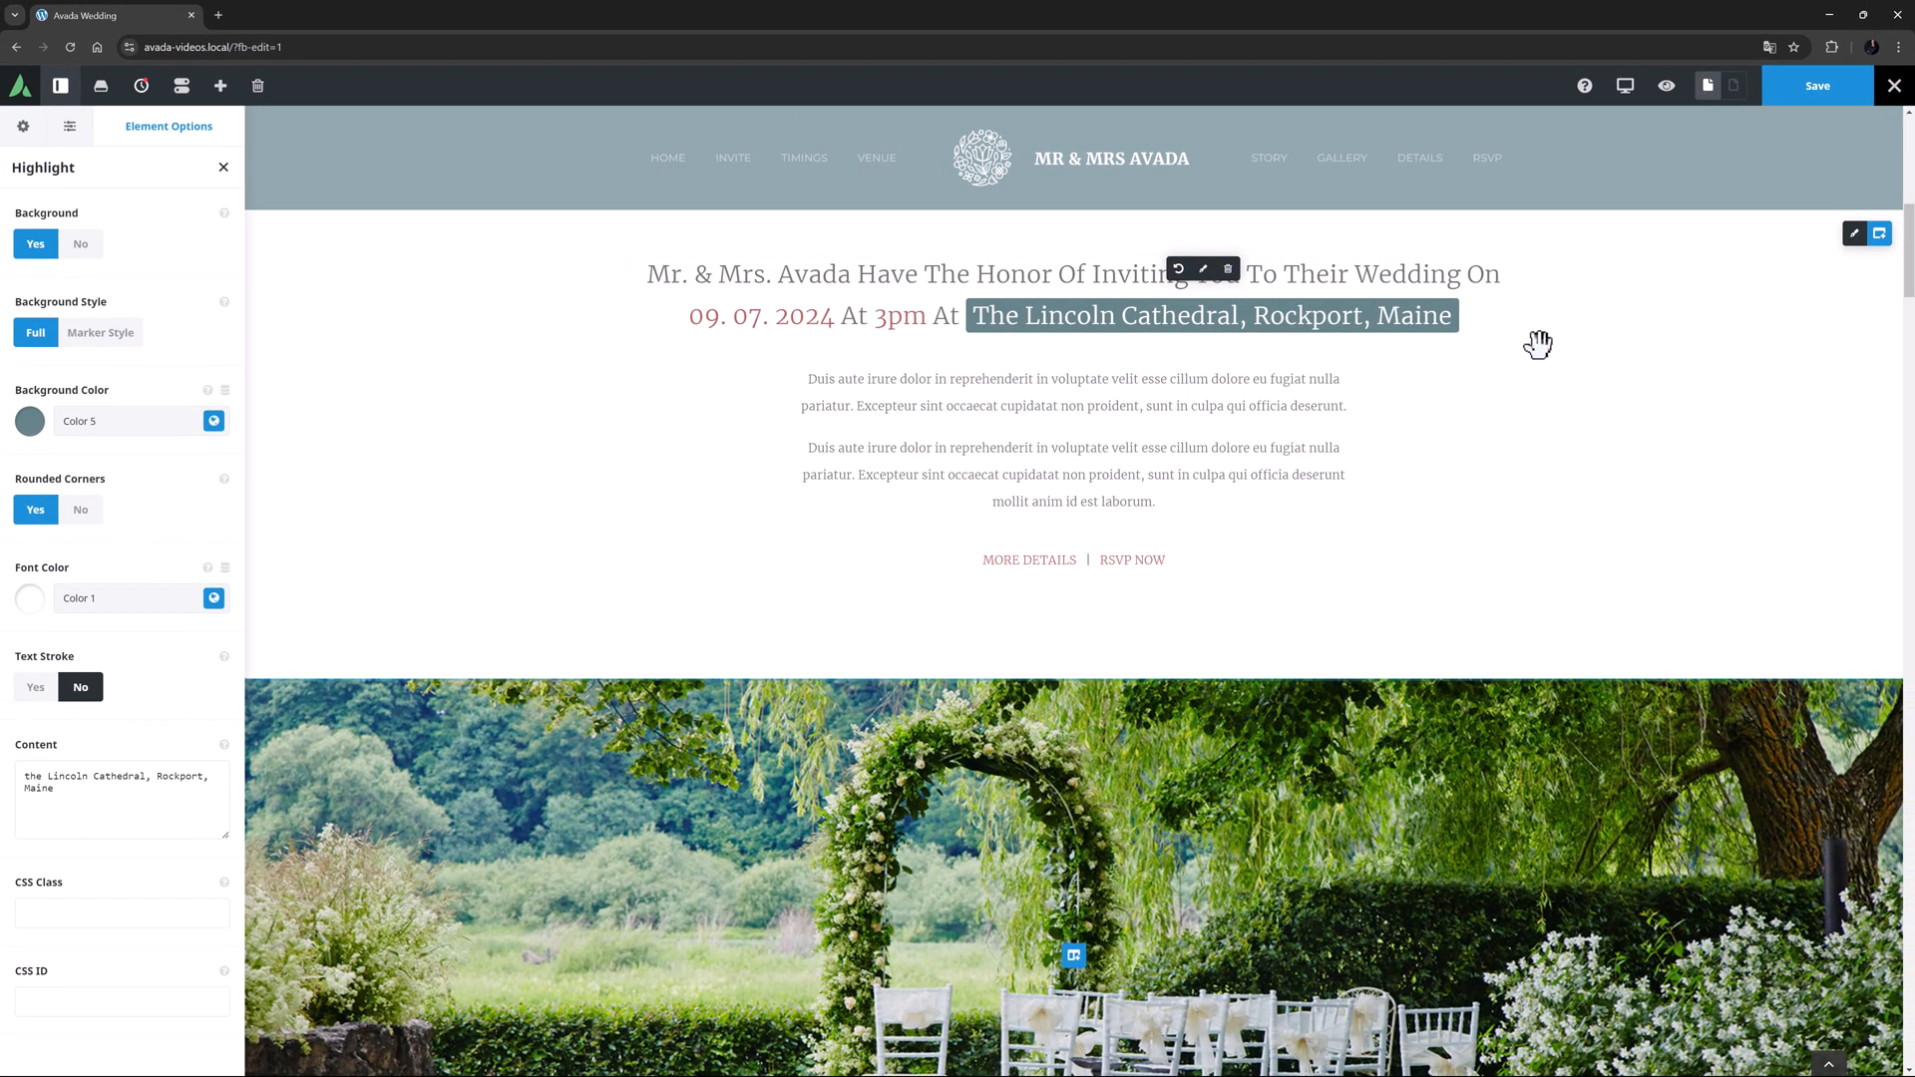
{"action": "mouse_move", "coordinate": [1812, 303]}
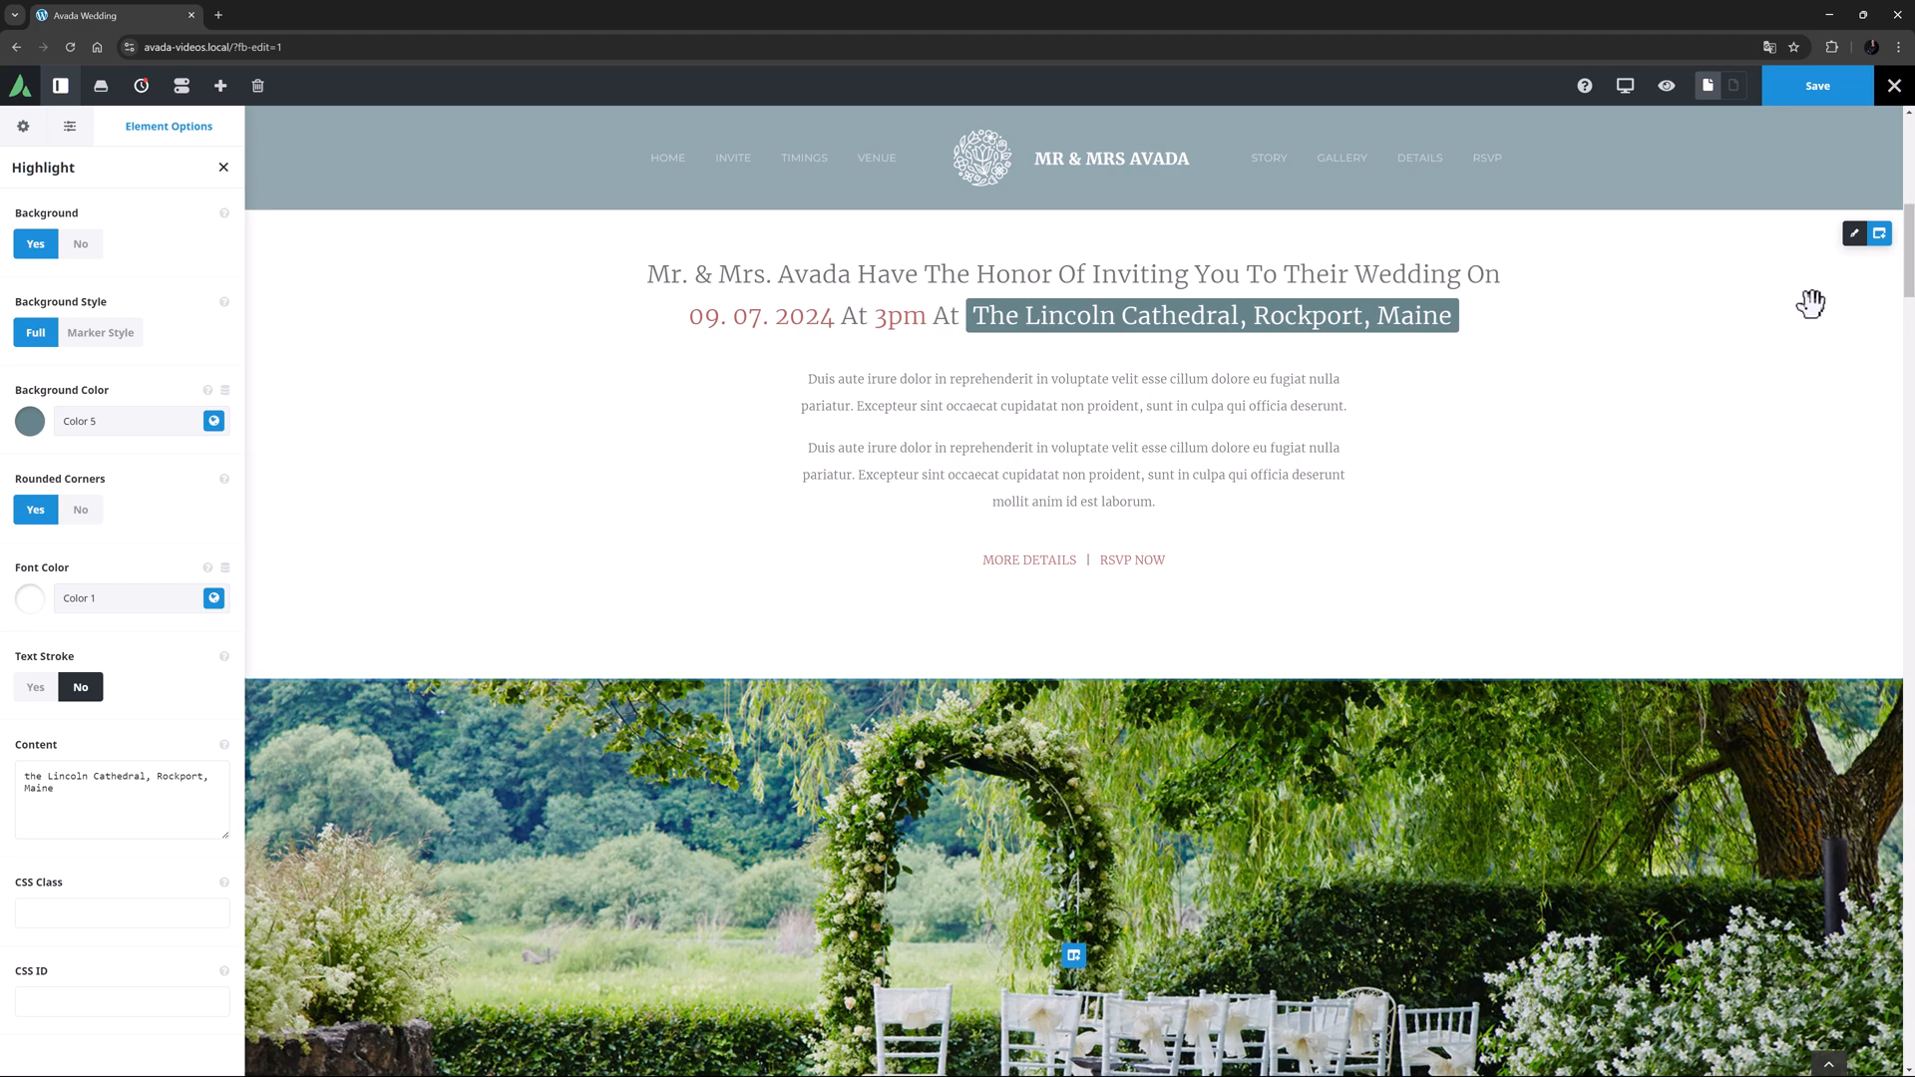
In the bride's testimonial, select the word 'love' and show the insertable elements list
{"action": "scroll", "scroll_direction": "down", "scroll_amount": 3}
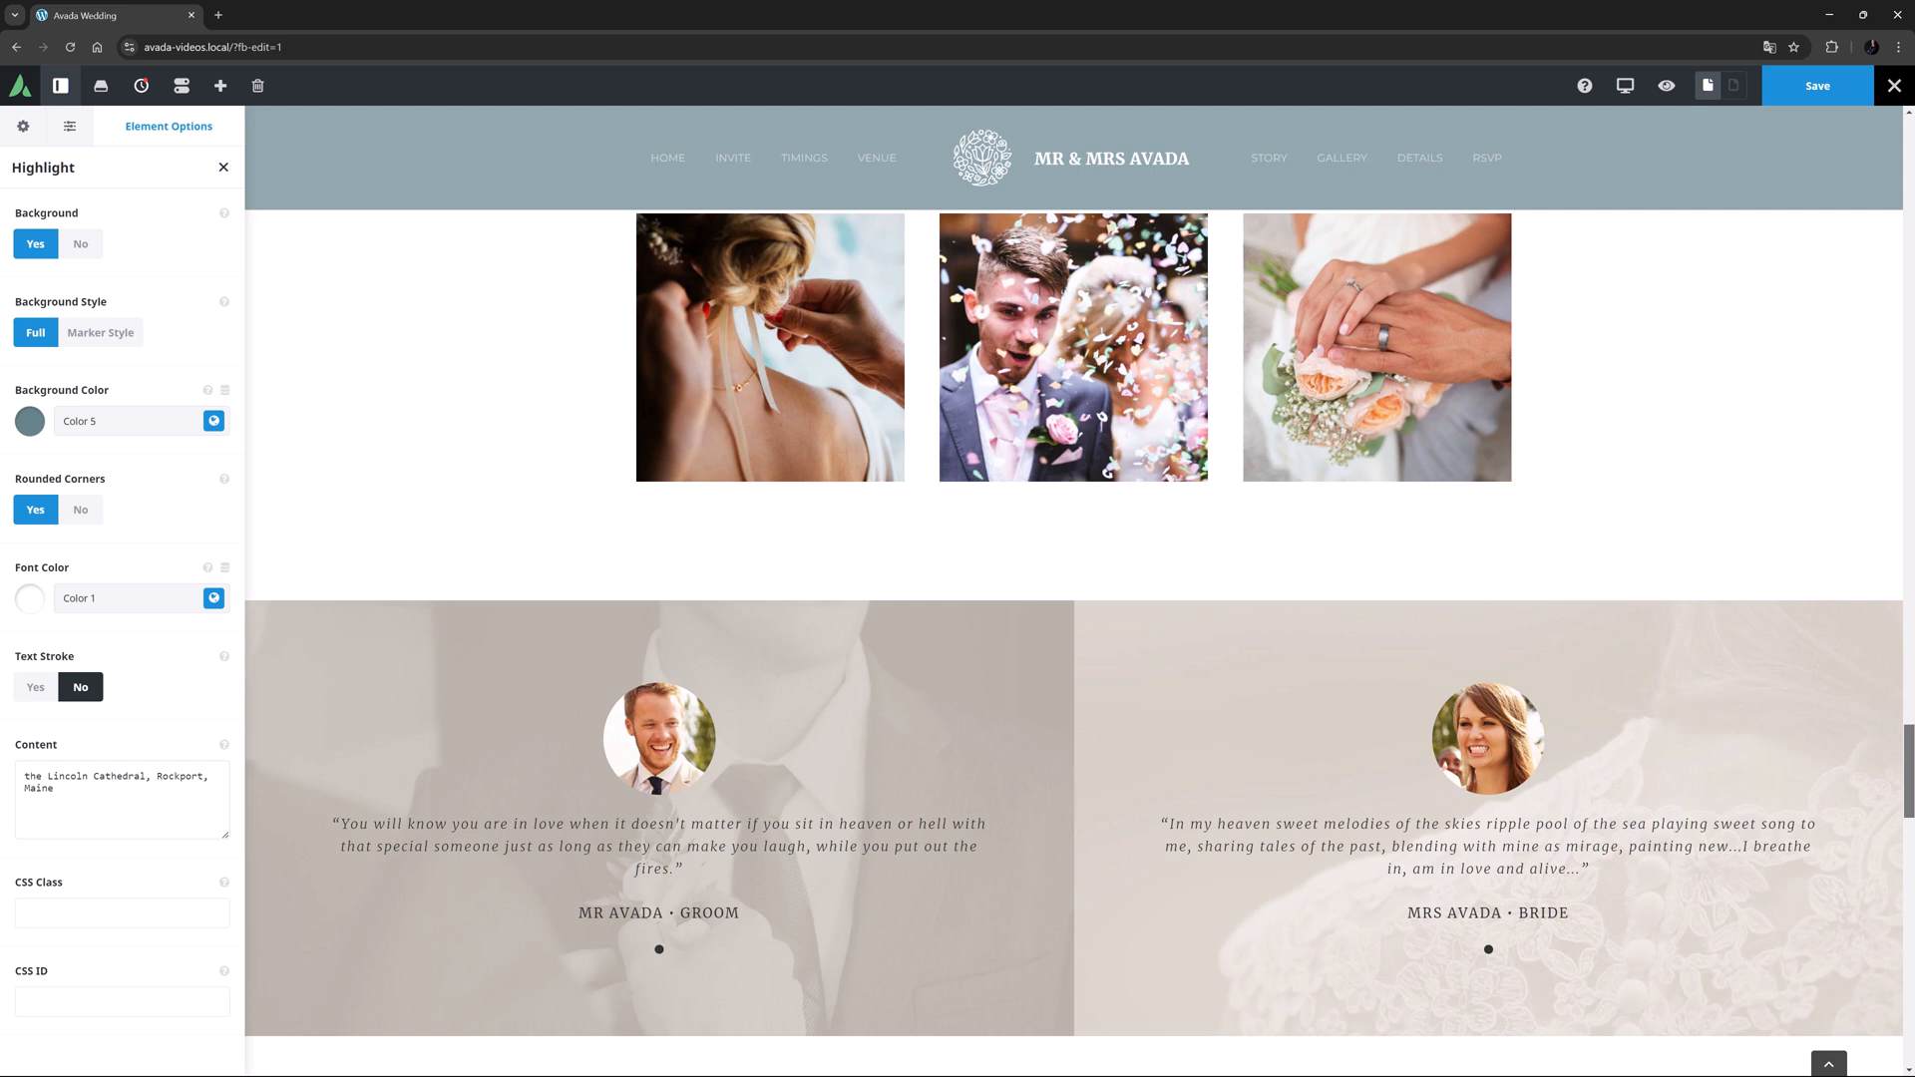
{"action": "scroll", "scroll_direction": "down", "scroll_amount": 3}
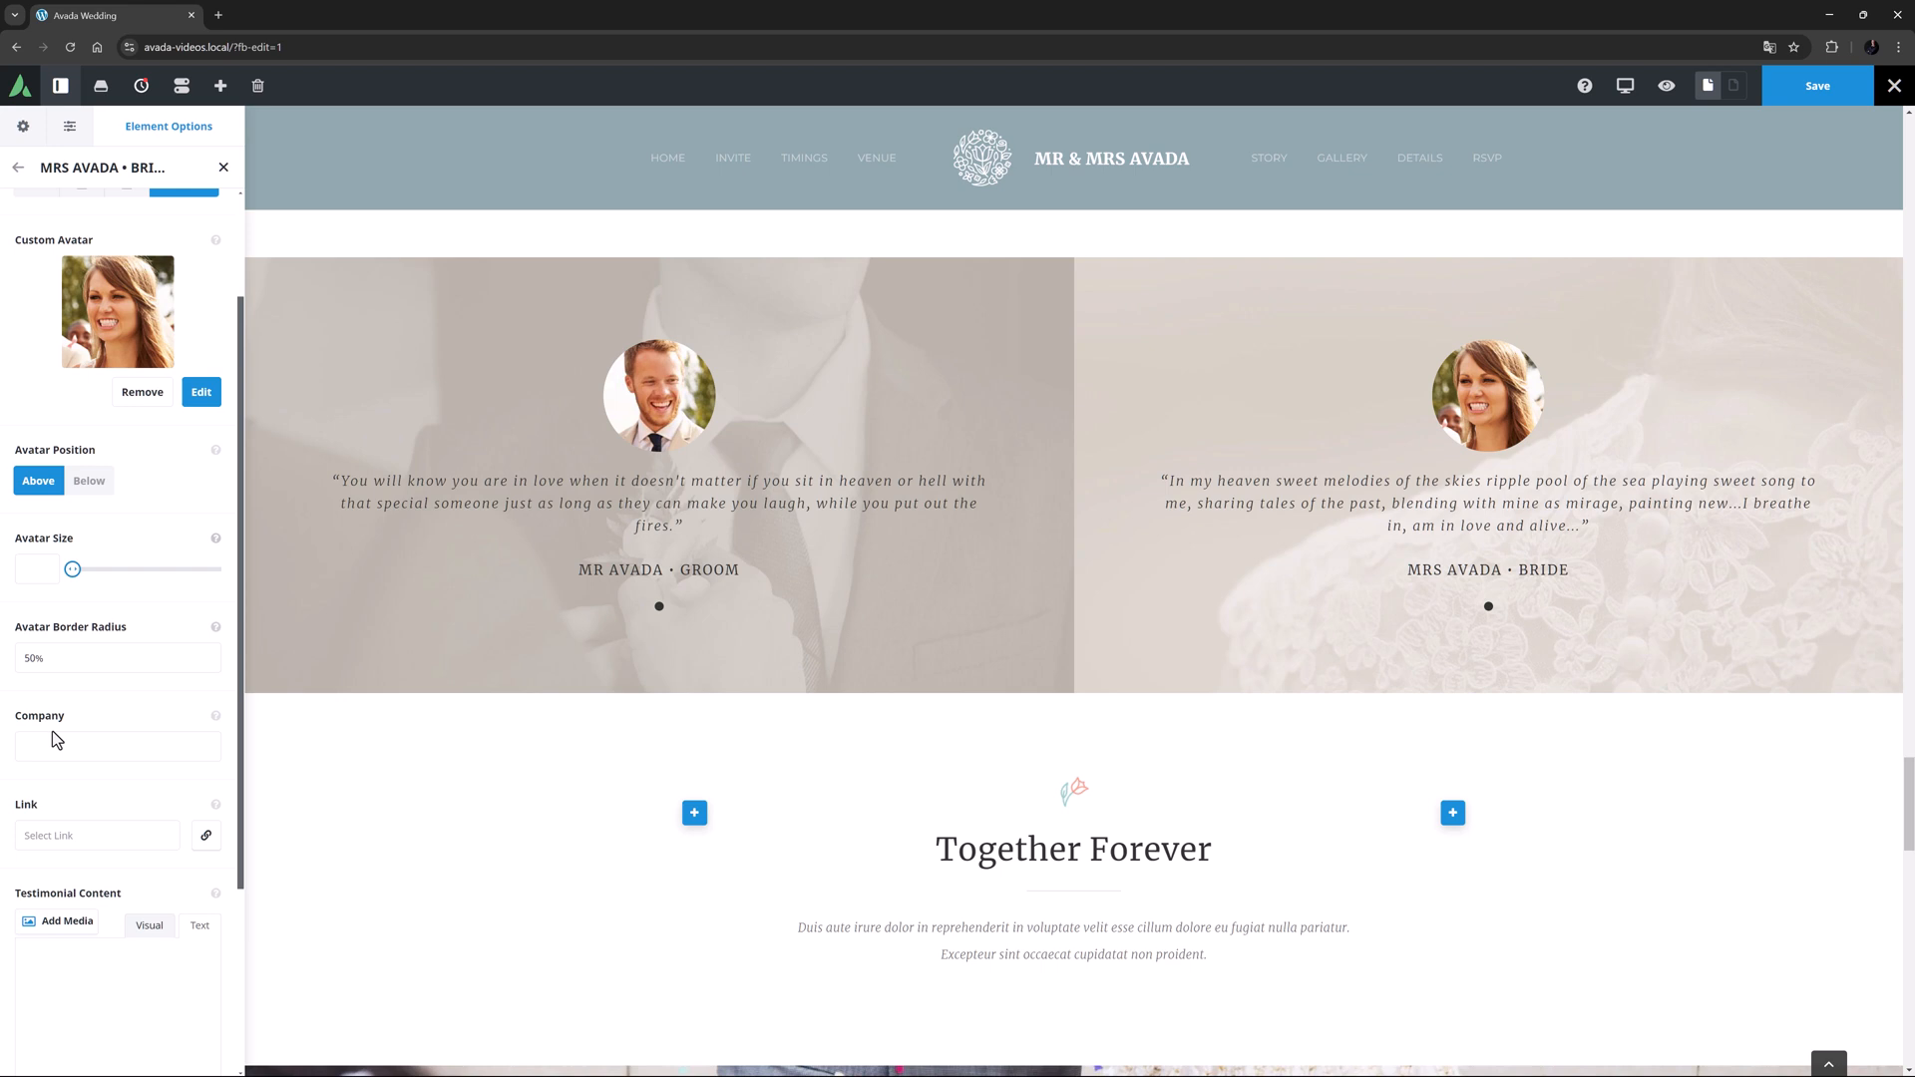
{"action": "scroll", "scroll_direction": "down", "scroll_amount": 3}
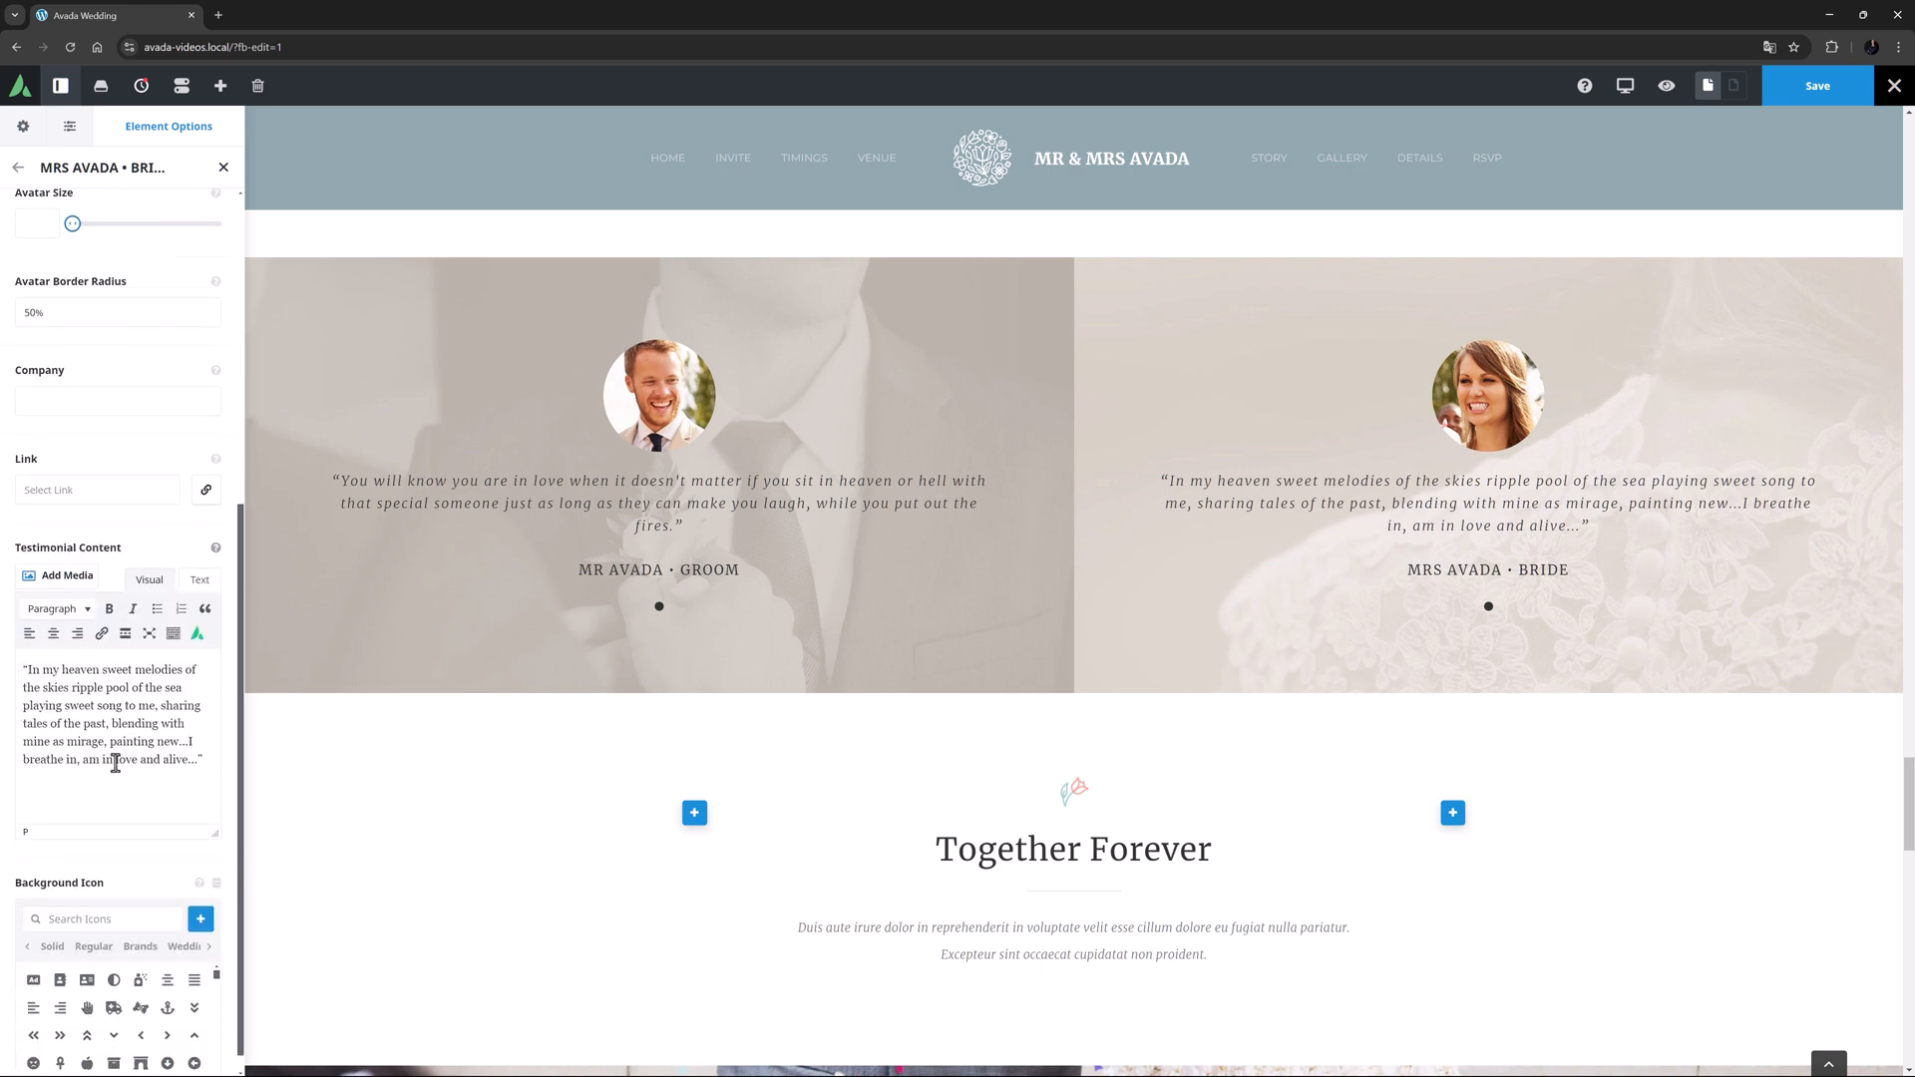
{"action": "double_click", "coordinate": [126, 758]}
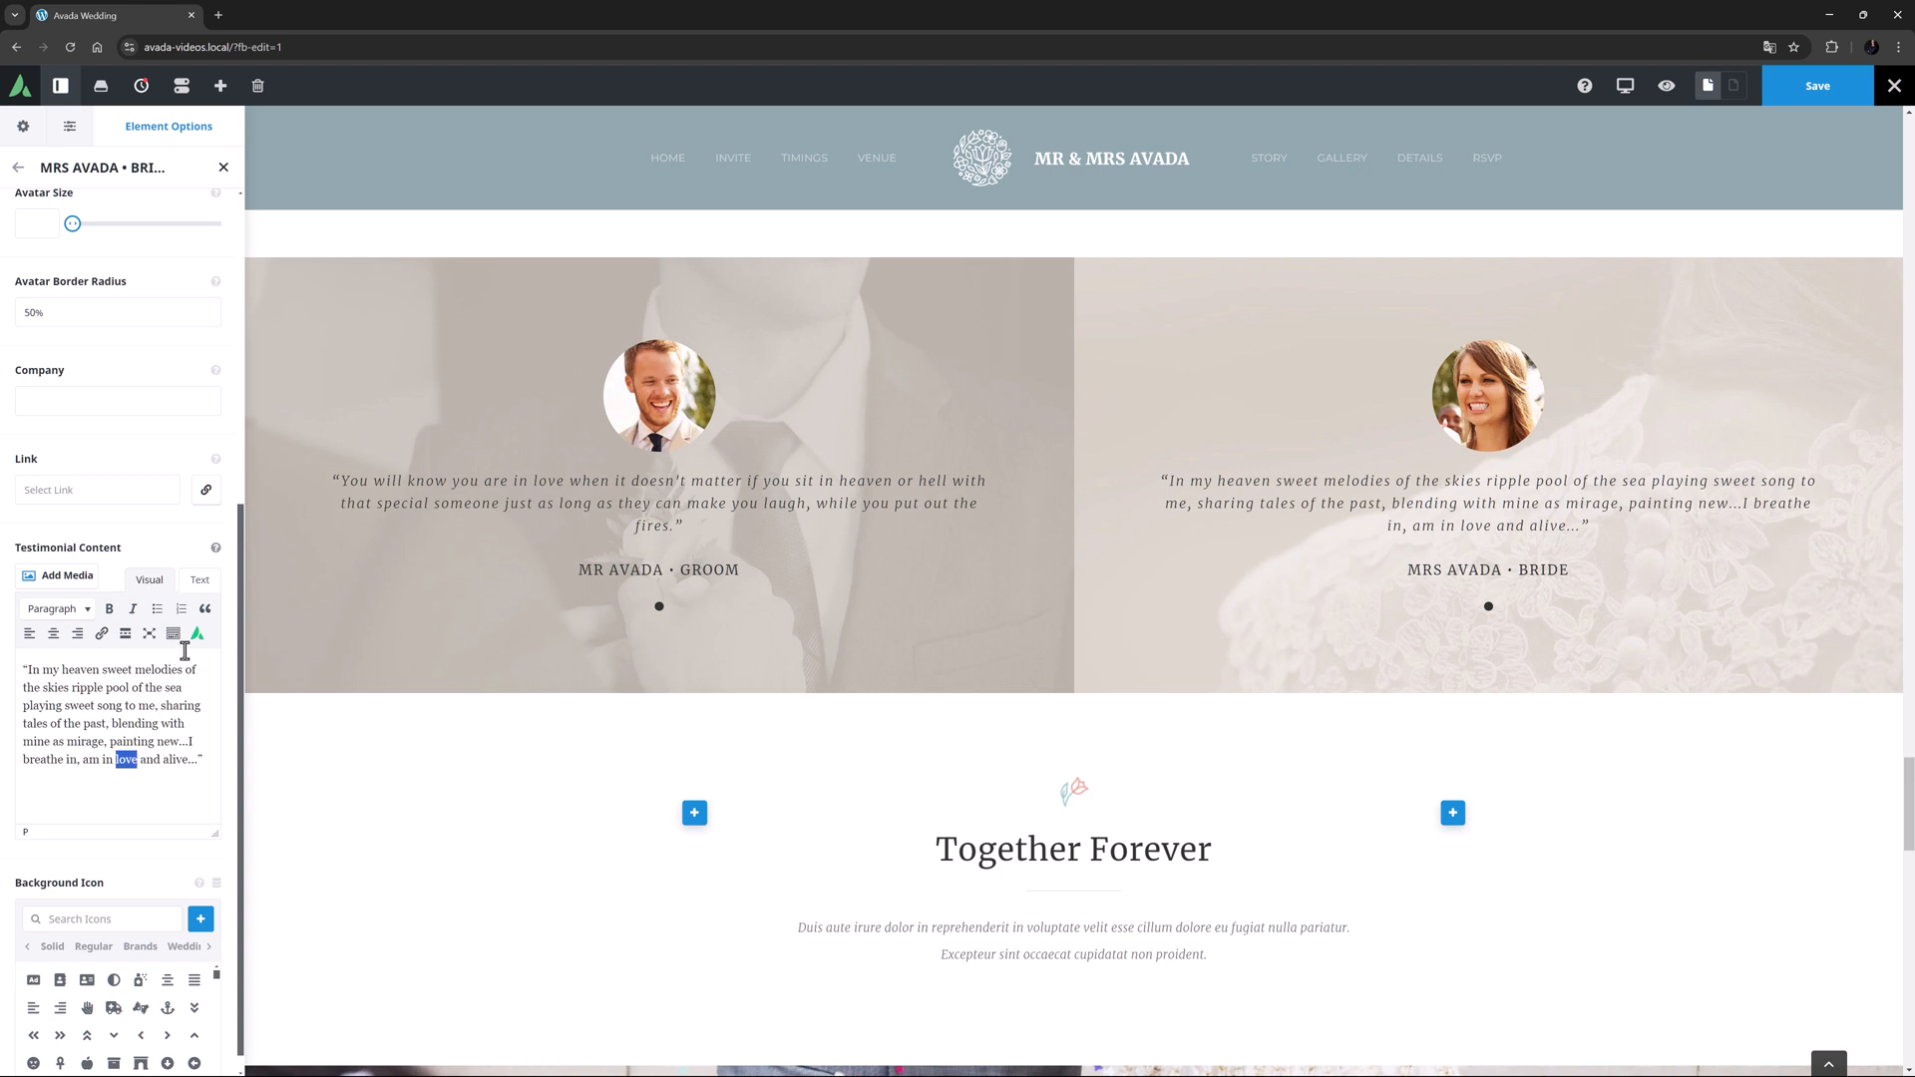
{"action": "left_click", "coordinate": [694, 814]}
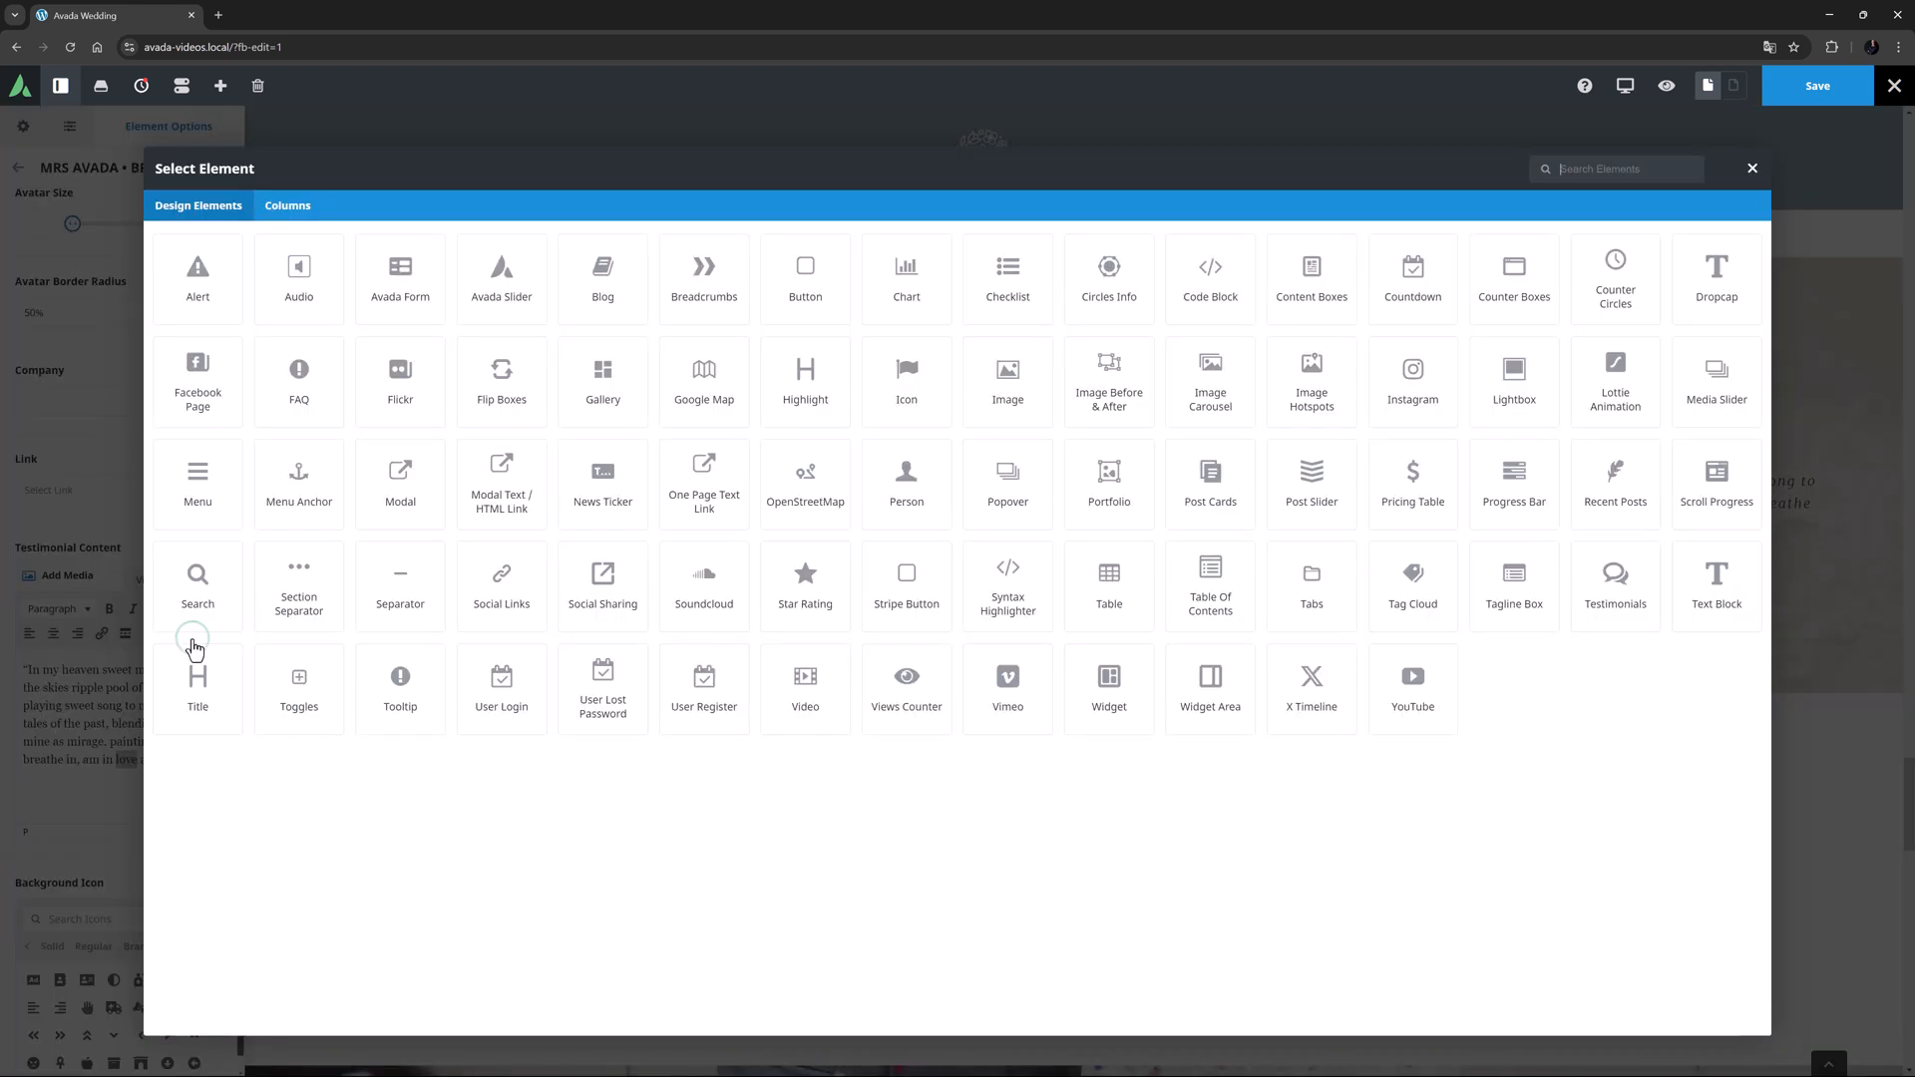
Insert a Highlight on 'love' in the testimonial, then review the History panel
{"action": "left_click", "coordinate": [805, 381]}
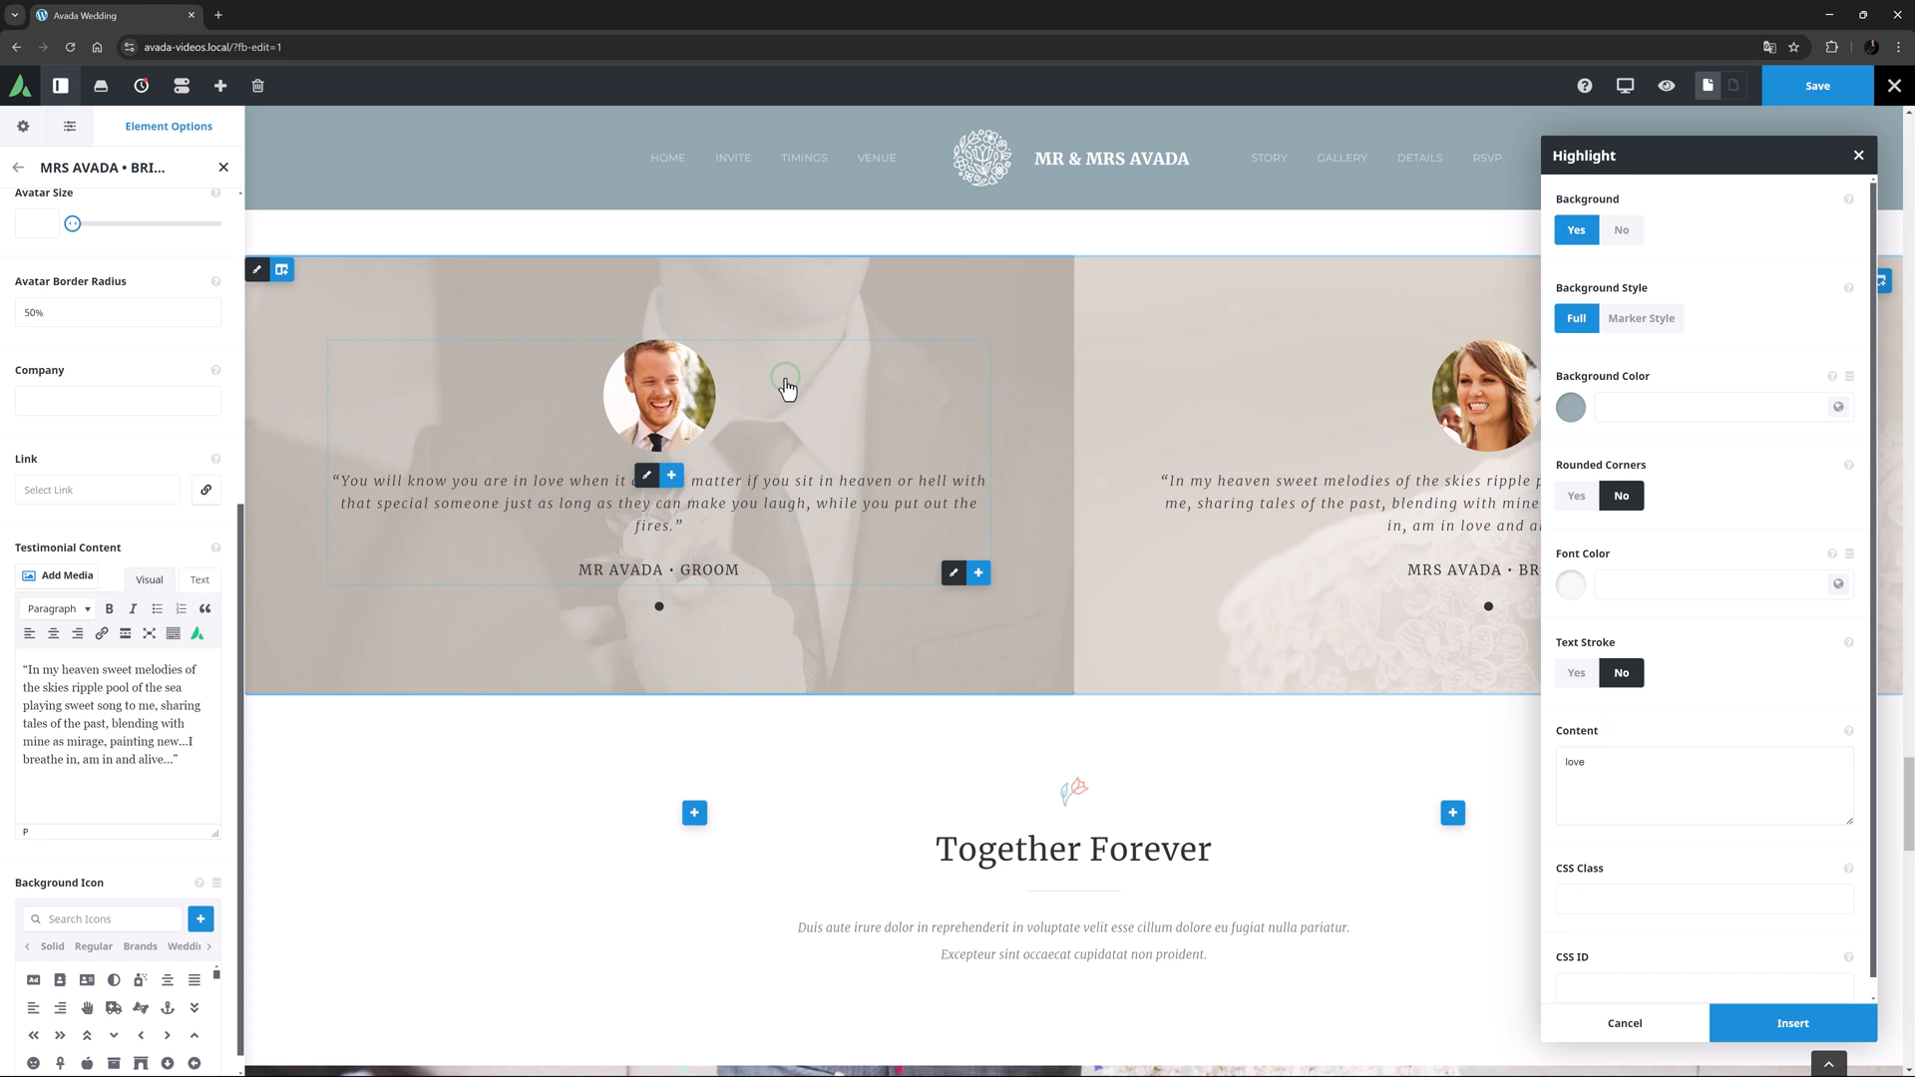
{"action": "mouse_move", "coordinate": [785, 374]}
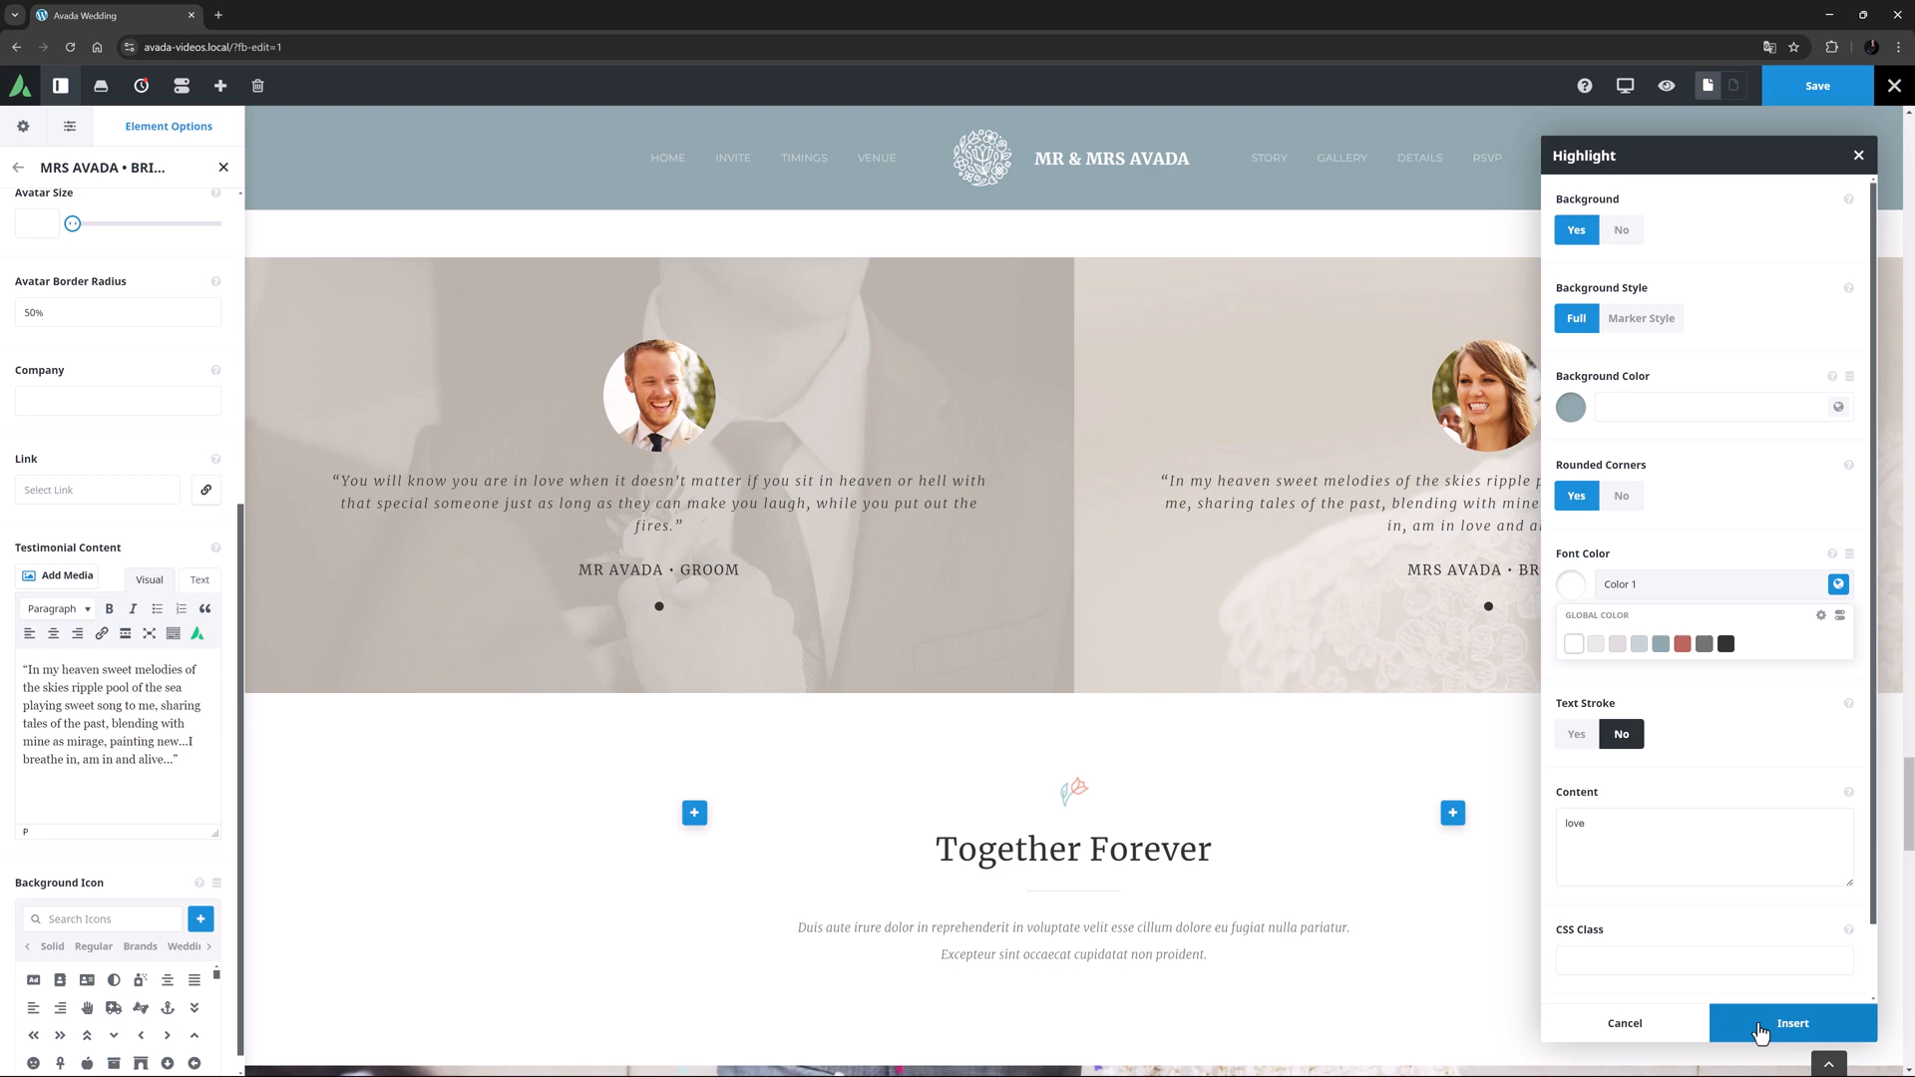
{"action": "left_click", "coordinate": [1791, 1022]}
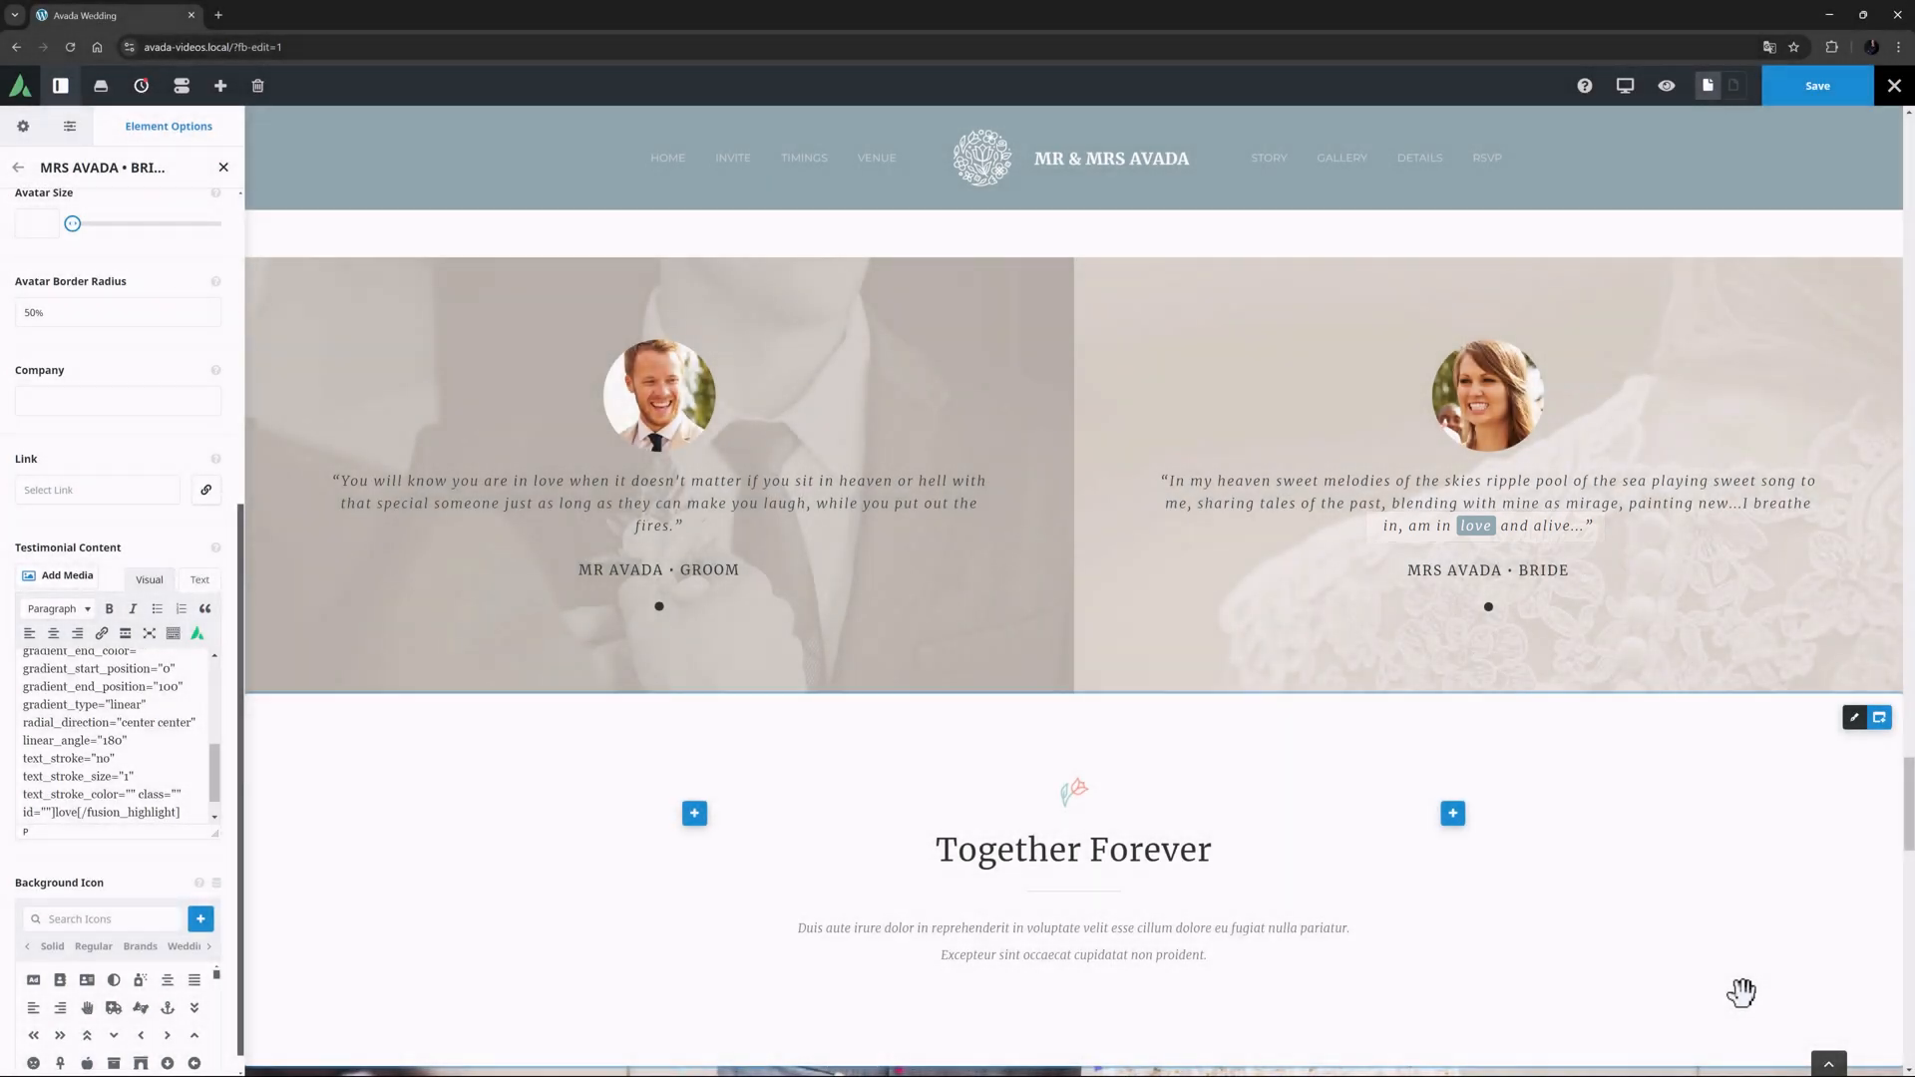
{"action": "left_click", "coordinate": [141, 86]}
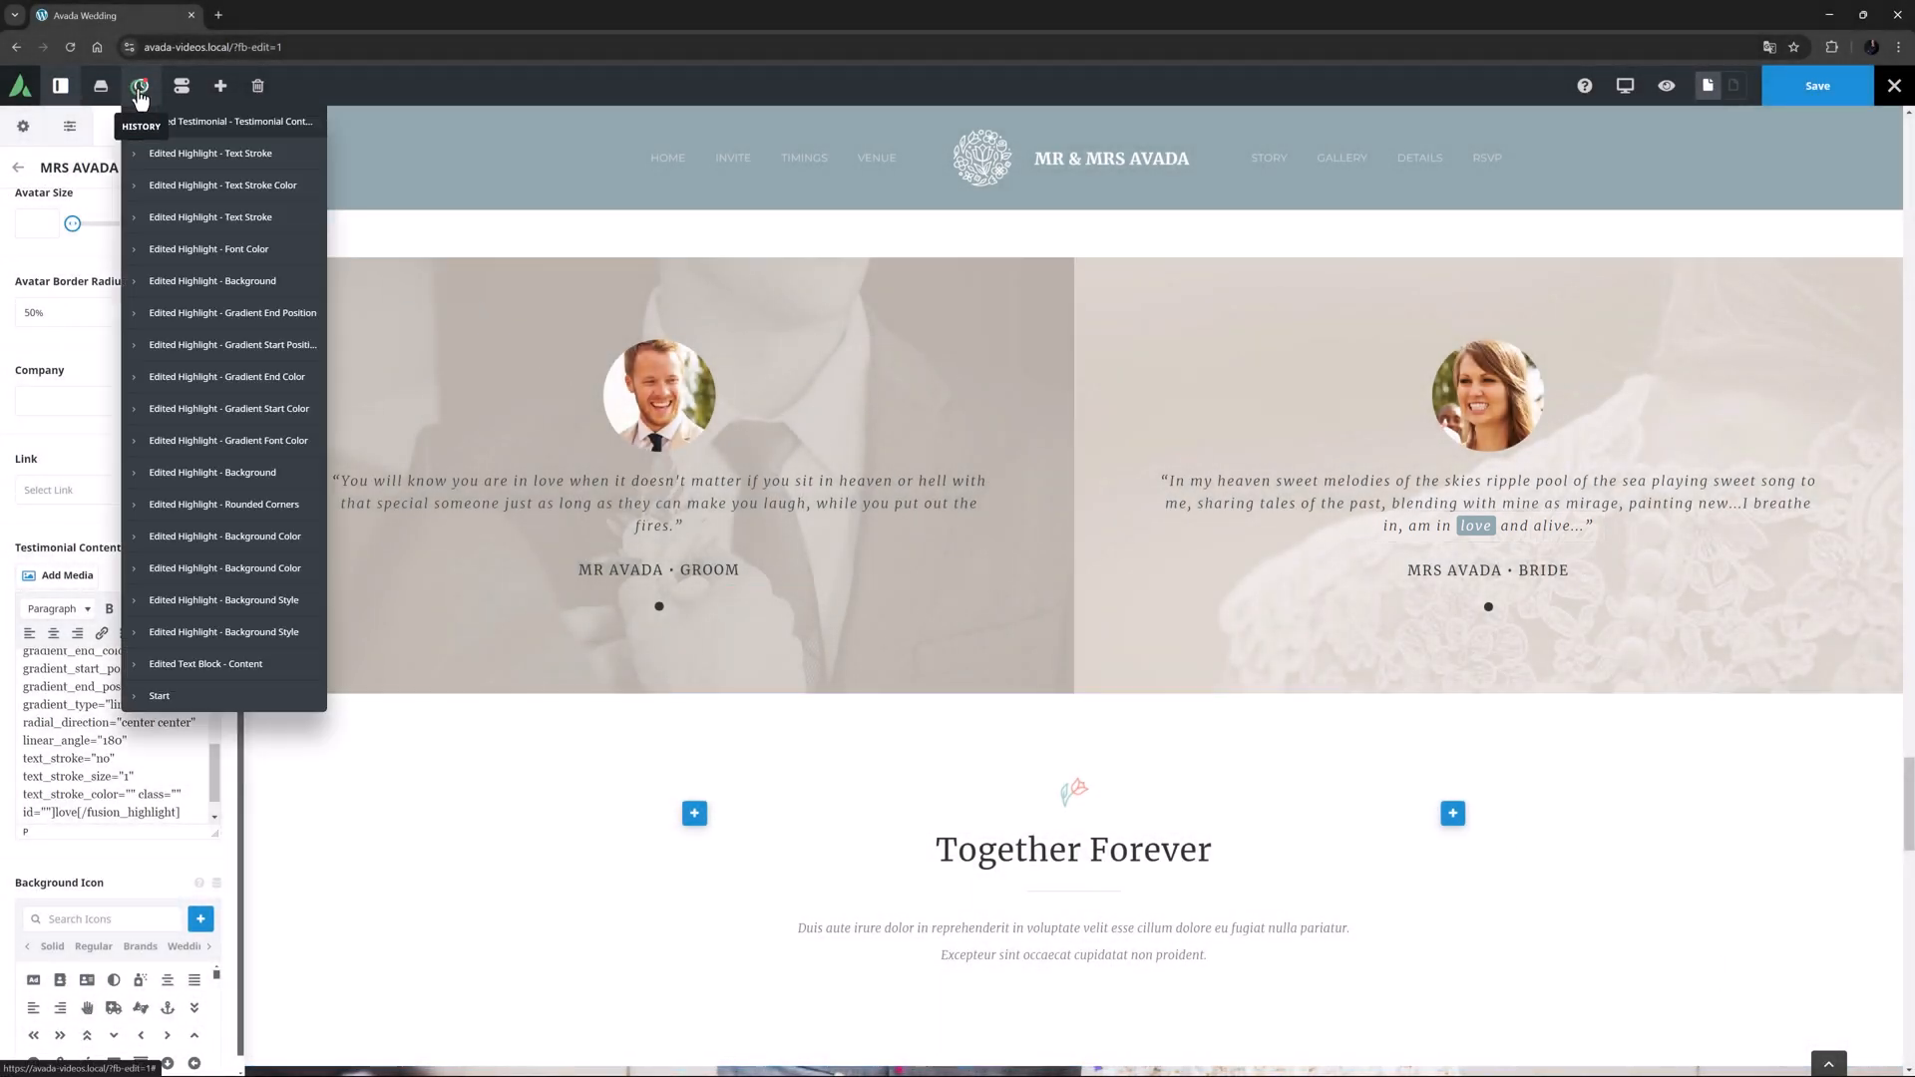